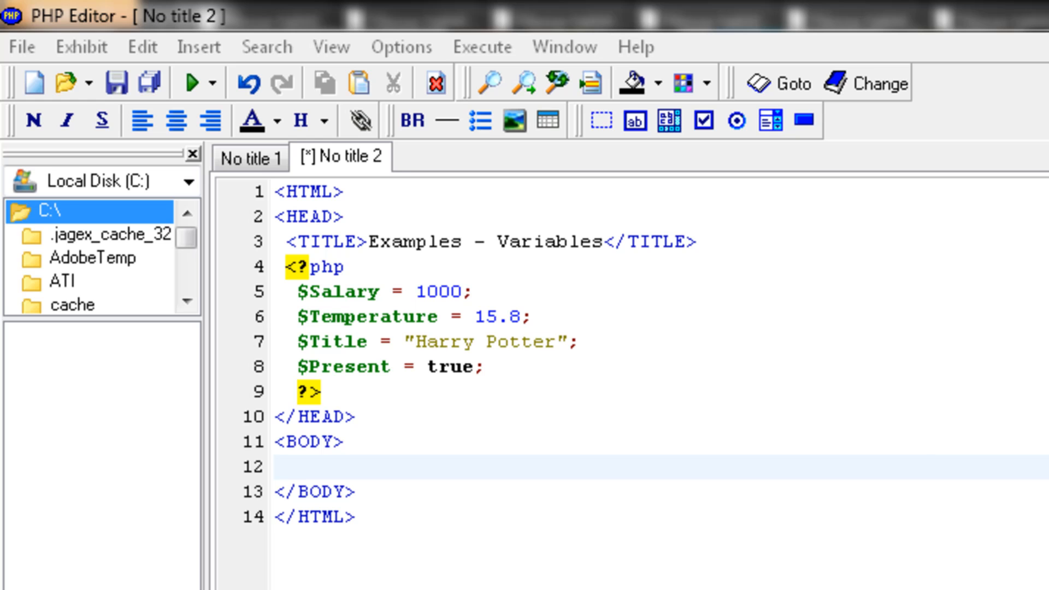
# Step: Point out the $Salary value 1000 and the $Title line in the variable declarations
pyautogui.doubleClick(441, 292)
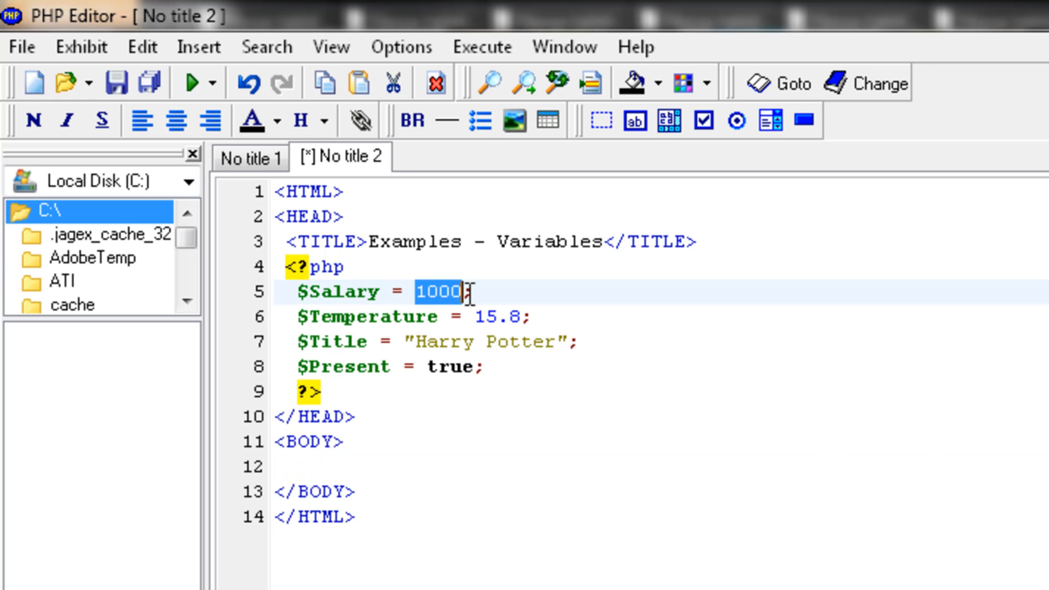
pyautogui.moveTo(452, 319)
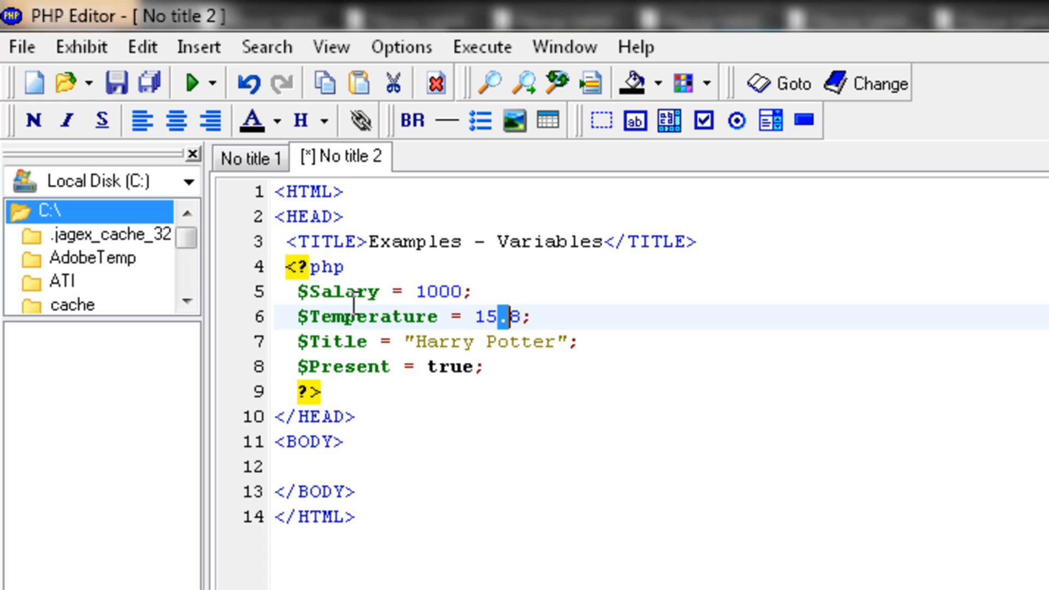
pyautogui.moveTo(263, 346)
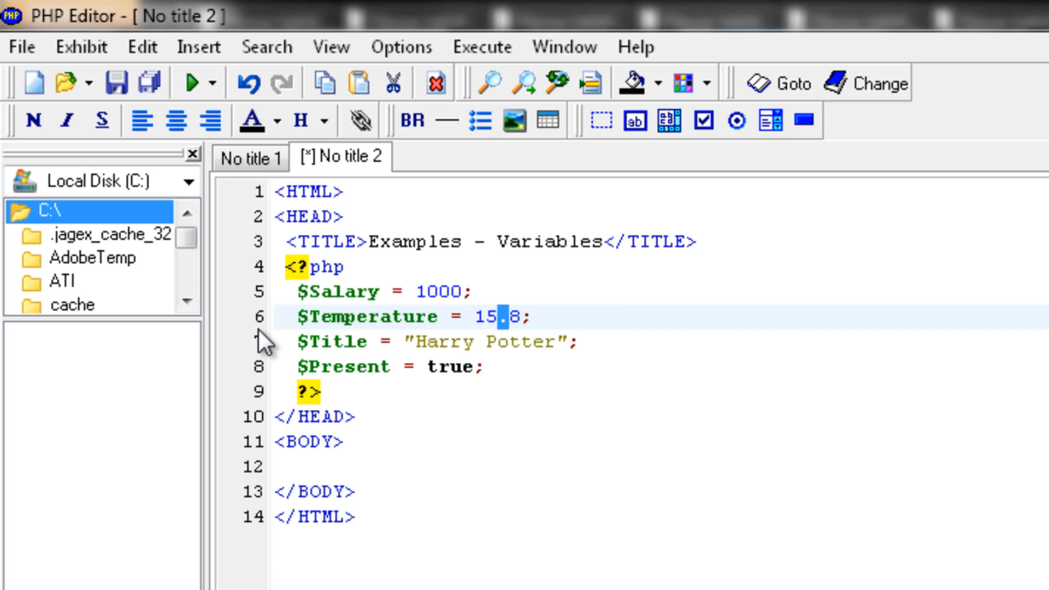
pyautogui.moveTo(372, 355)
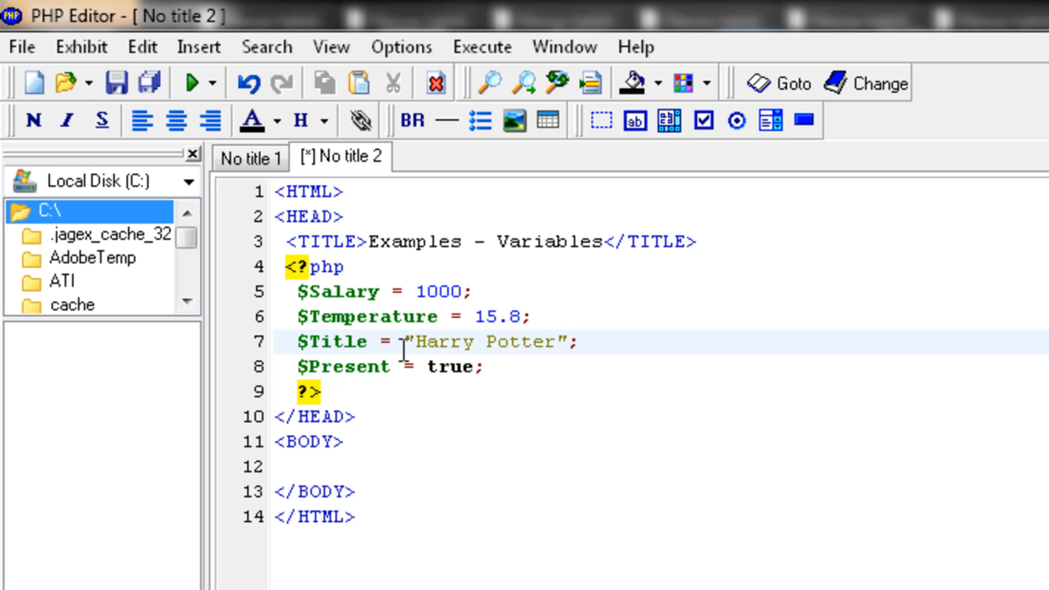
pyautogui.click(367, 341)
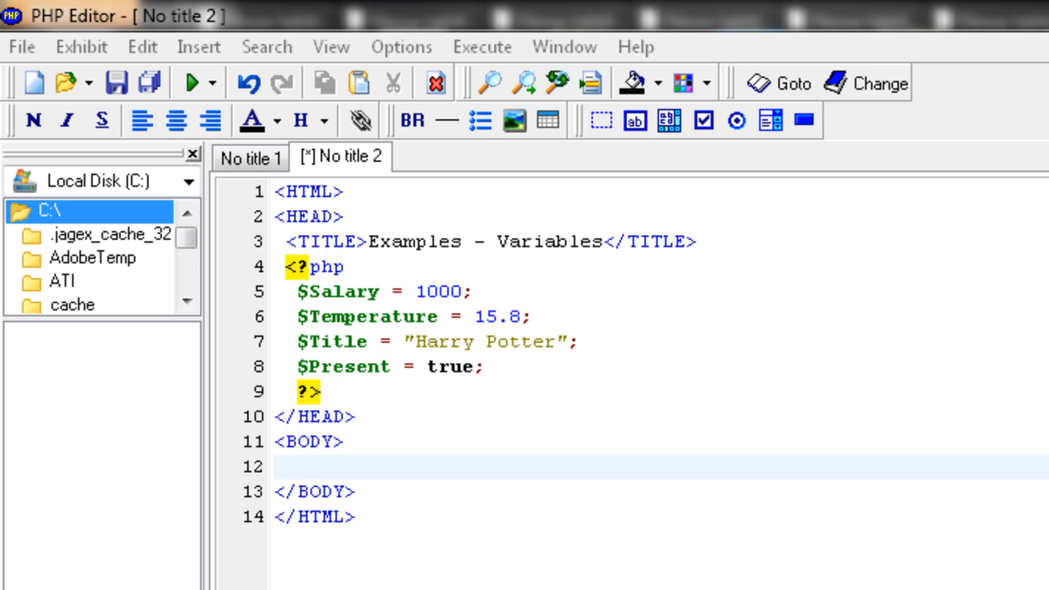
# Step: Echo $Salary and $Temperature in the body, each in its own PHP block followed by <br>
pyautogui.click(321, 467)
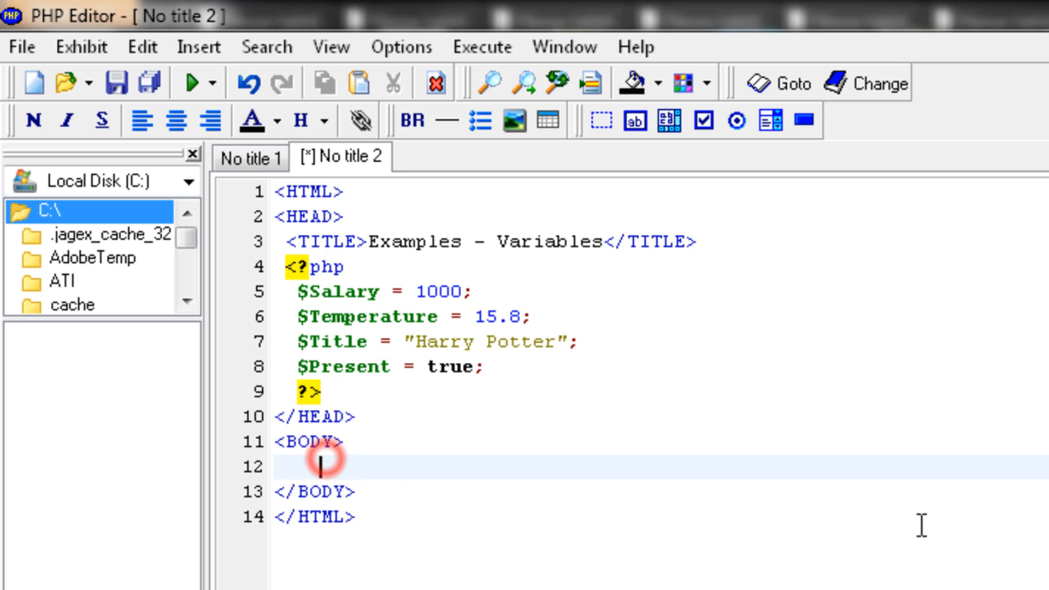
pyautogui.write('<?php')
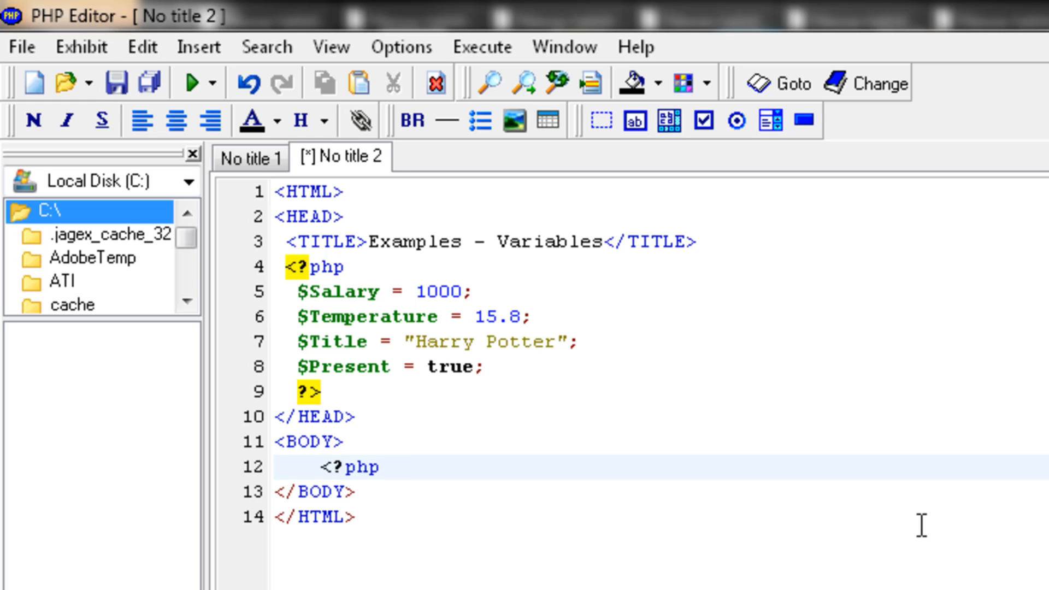
pyautogui.write('echo')
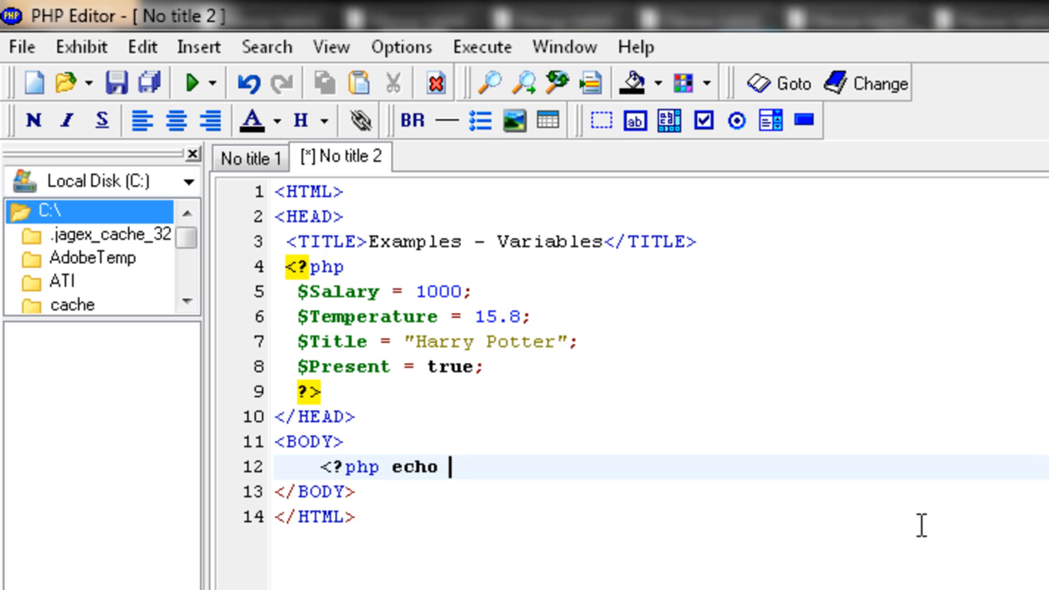
pyautogui.write('$Salar')
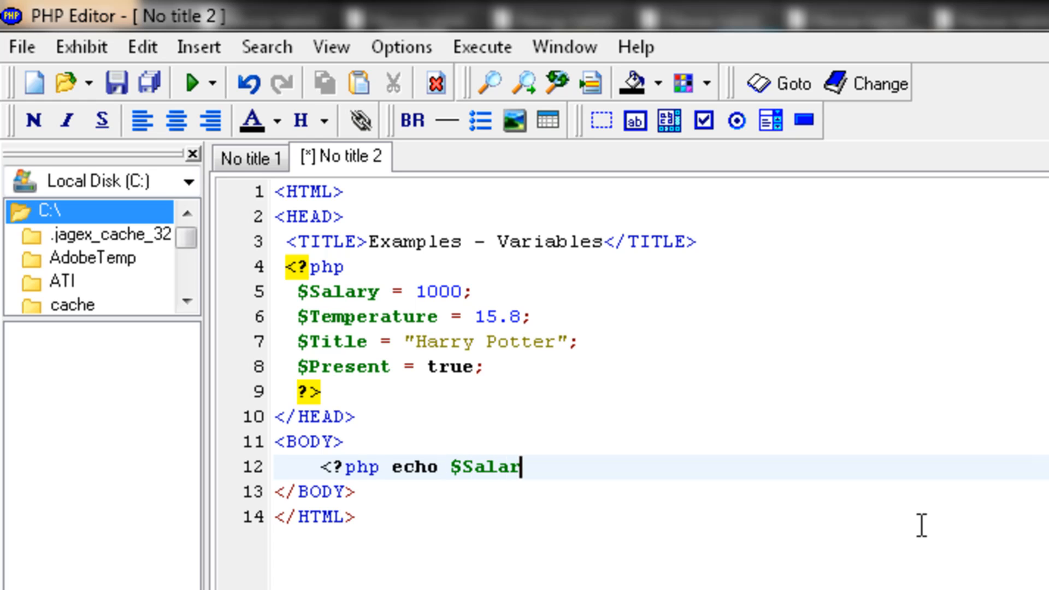
pyautogui.write('y;')
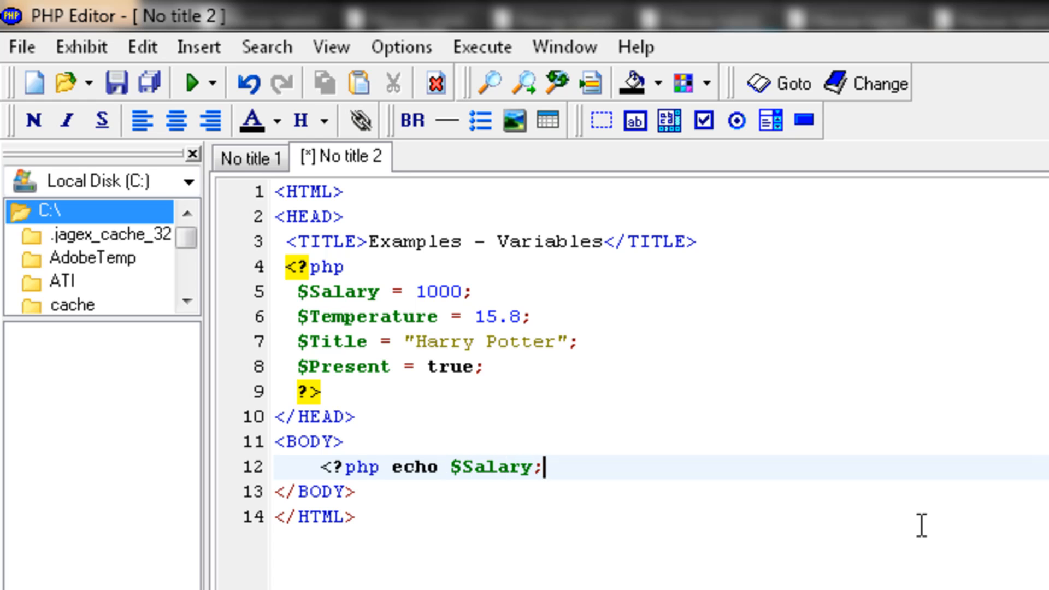
pyautogui.write('?>')
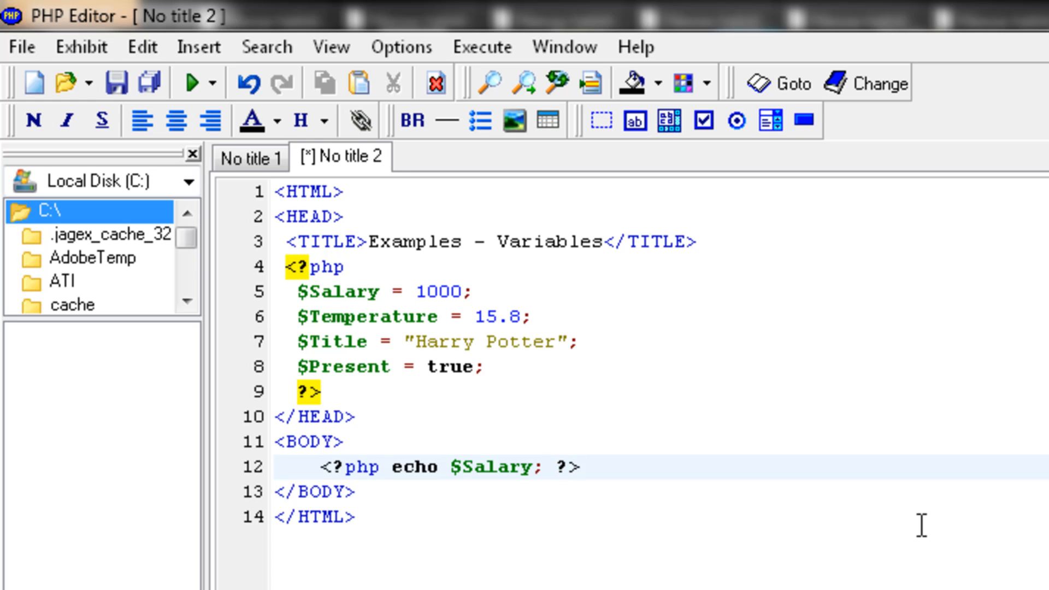
pyautogui.write('<br>')
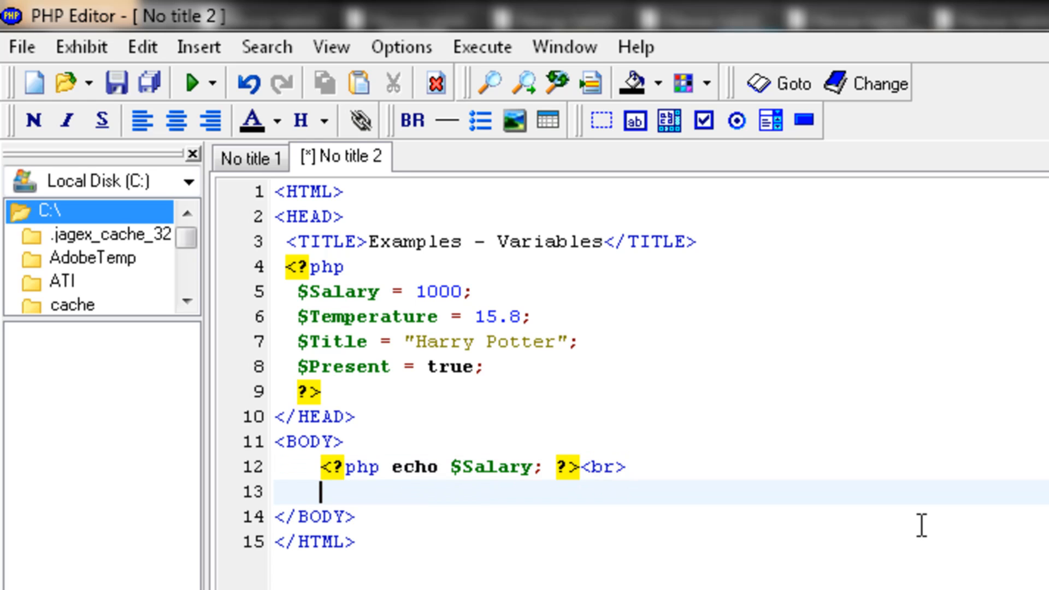
pyautogui.write('<?')
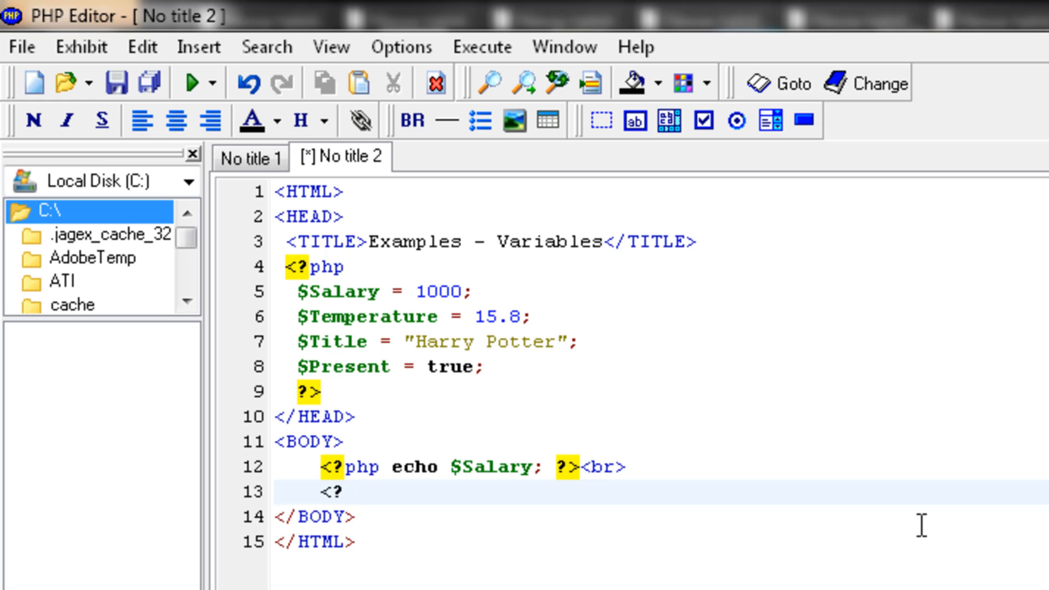
pyautogui.write('php ec')
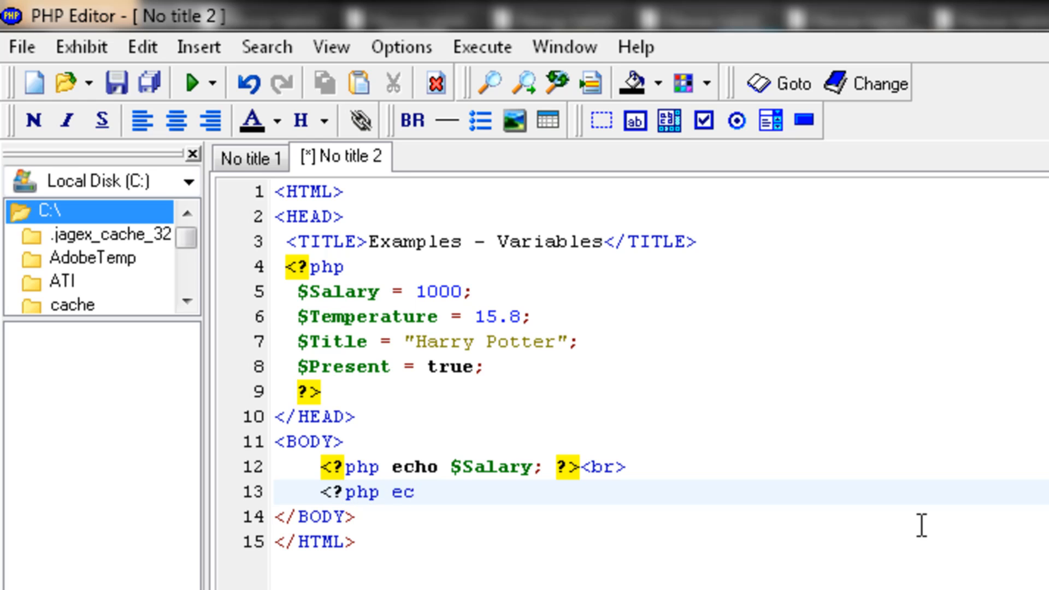
pyautogui.write('ho $')
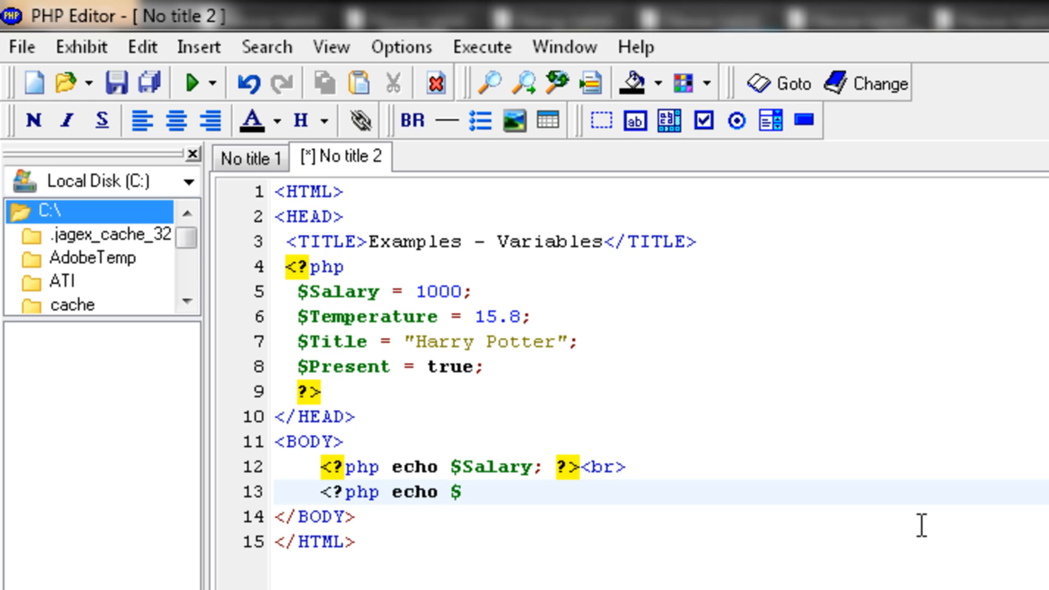
pyautogui.write('Temperat')
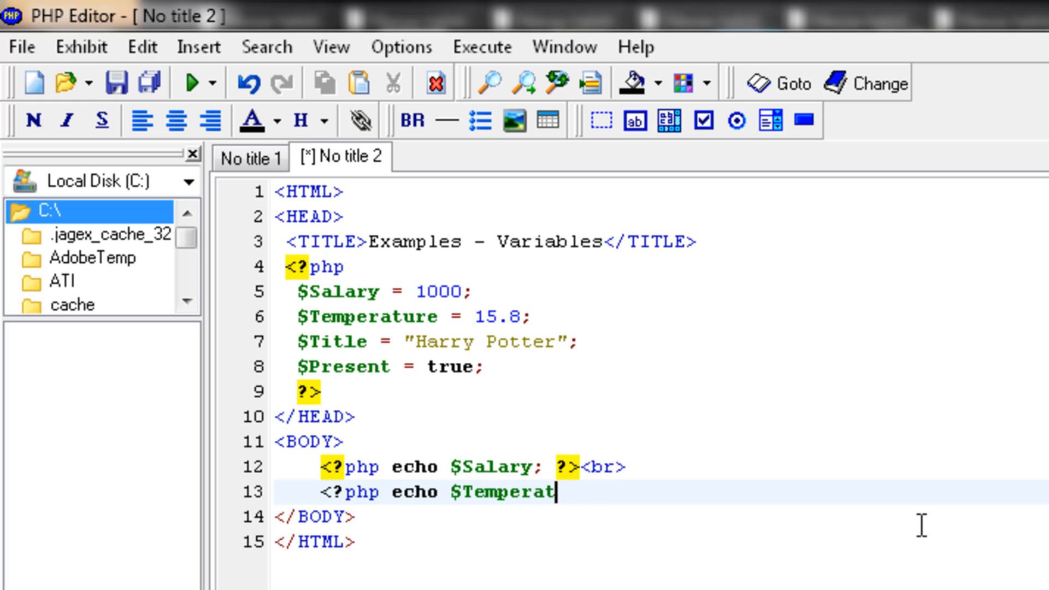
pyautogui.write('ure; <')
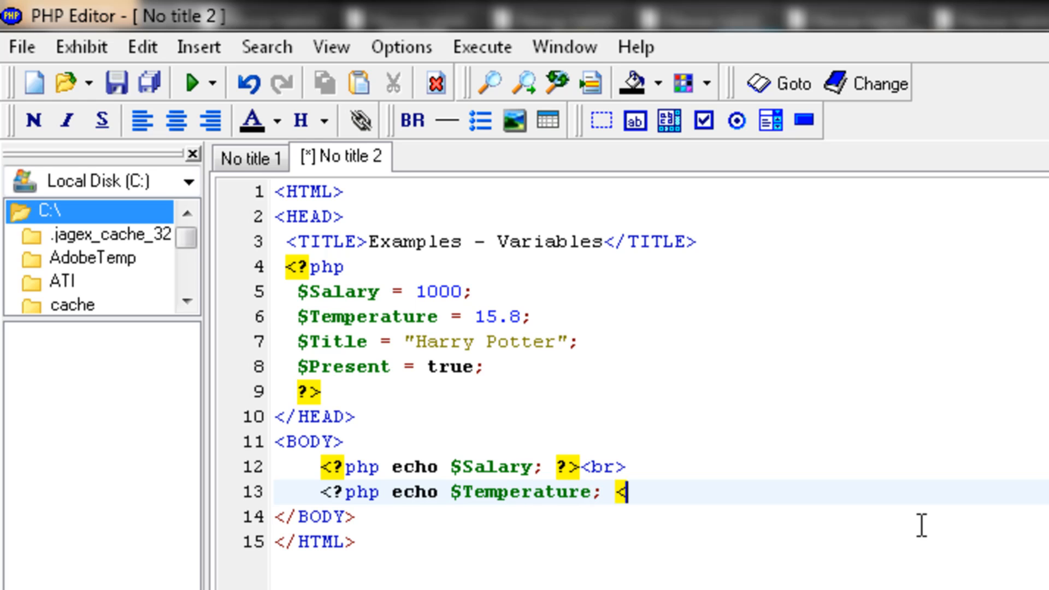
pyautogui.write('?>')
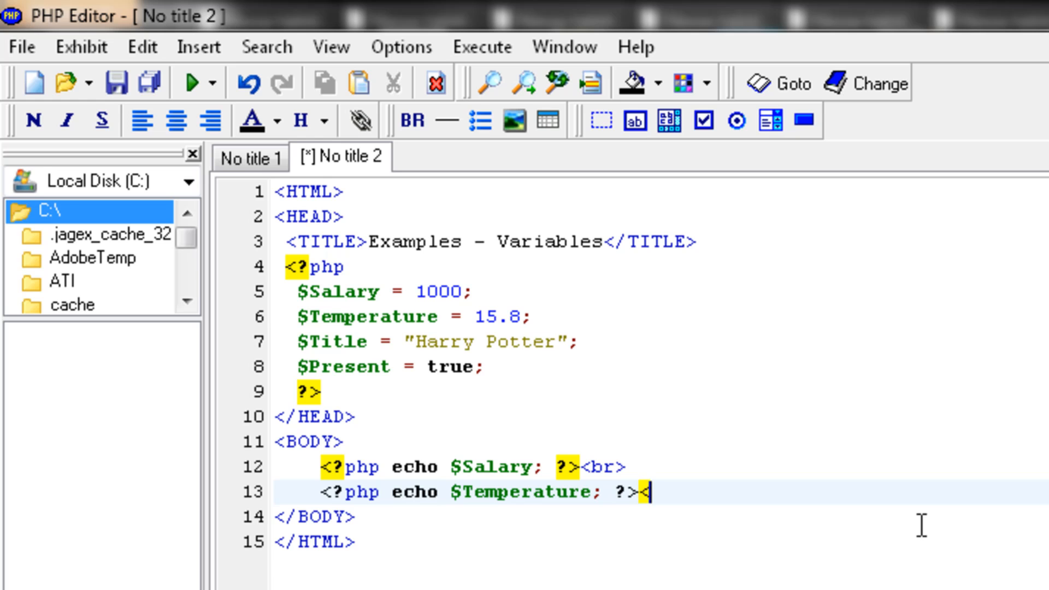
pyautogui.write('<br>')
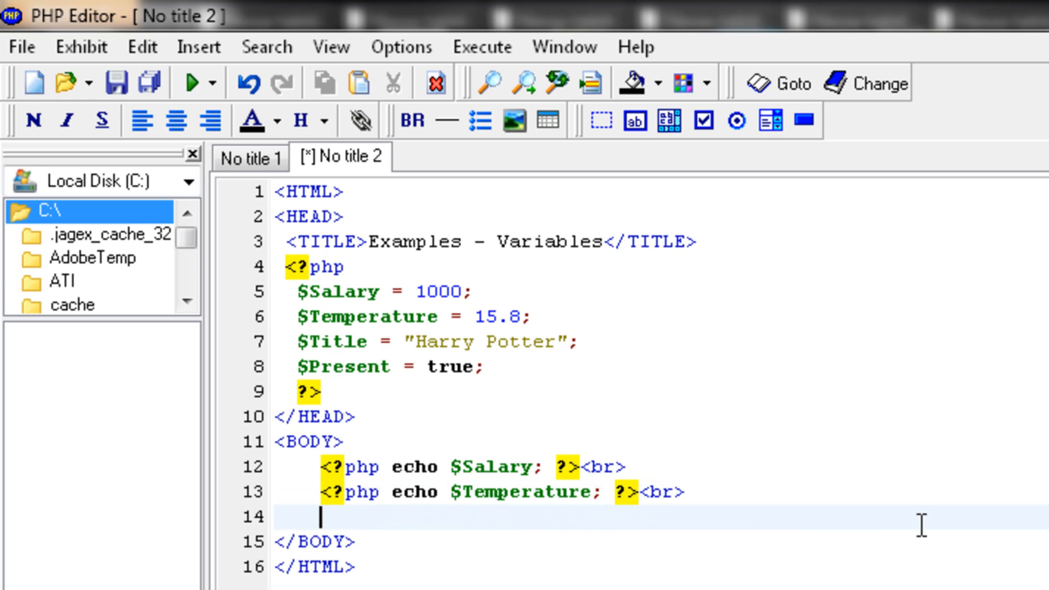
# Step: Echo $Title and $Present likewise with <br> after each, then add an <hr> rule
pyautogui.write('<?php')
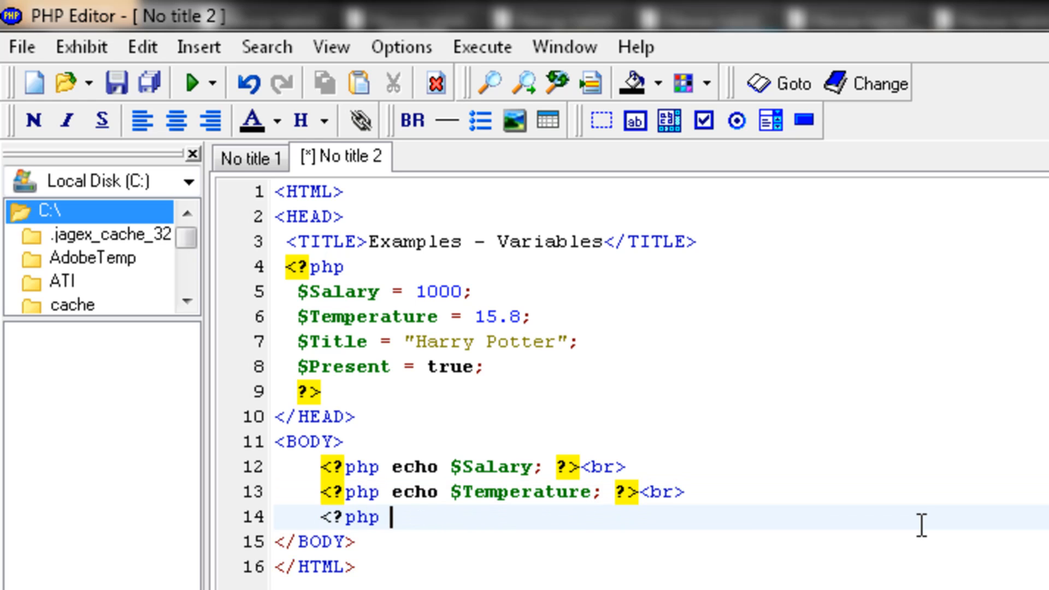
pyautogui.write('echo')
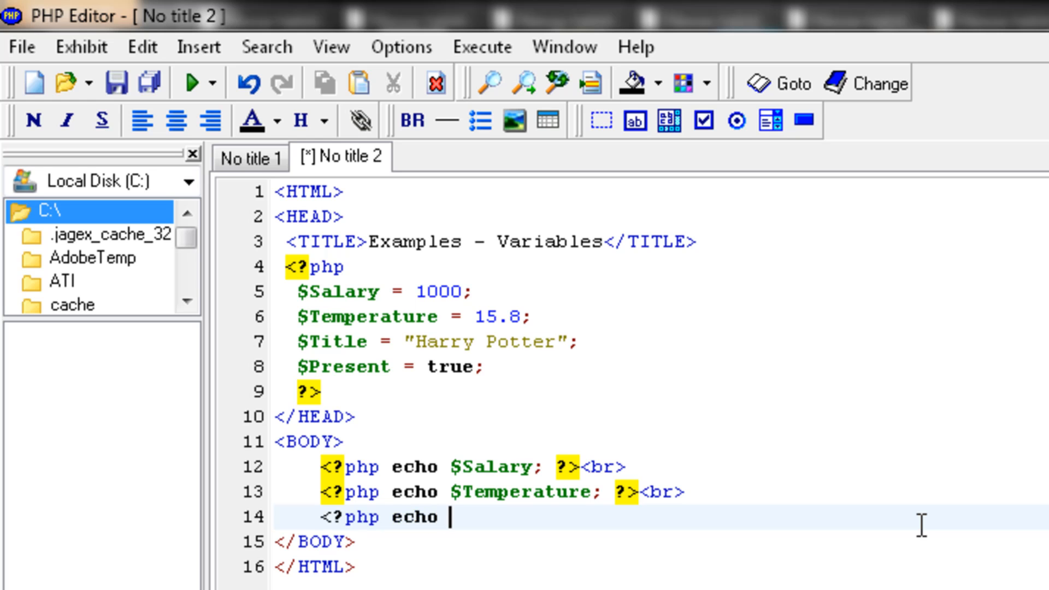
pyautogui.write('$Titl')
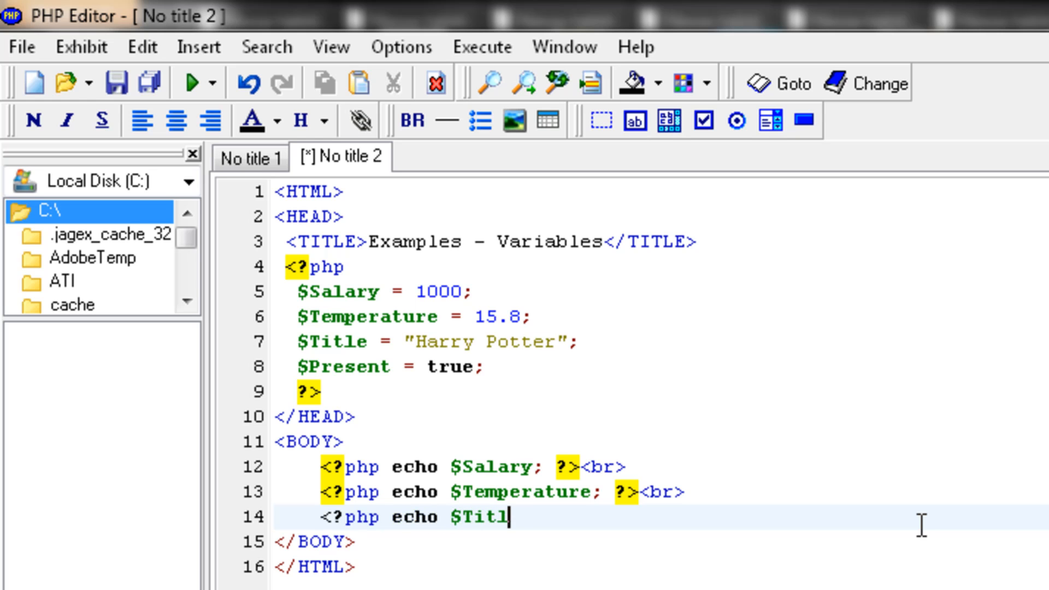
pyautogui.write('e; ?>')
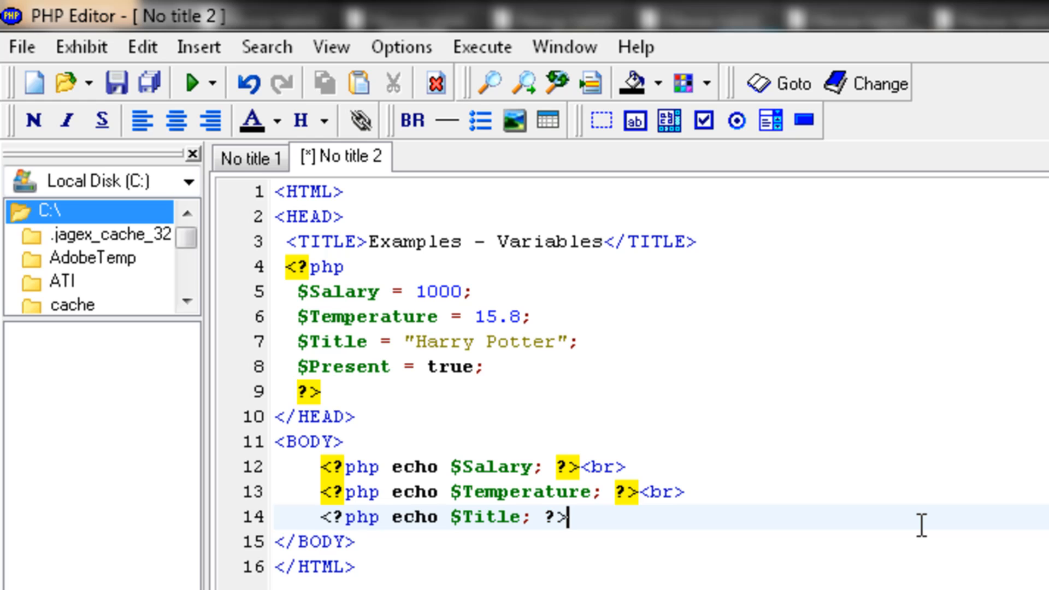
pyautogui.write('<br')
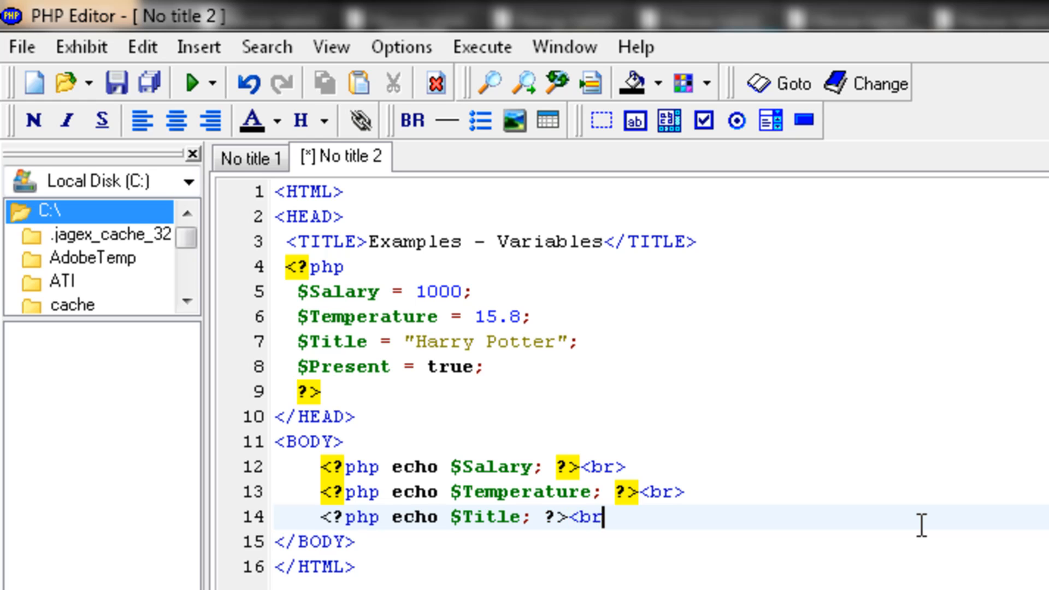
pyautogui.write('<')
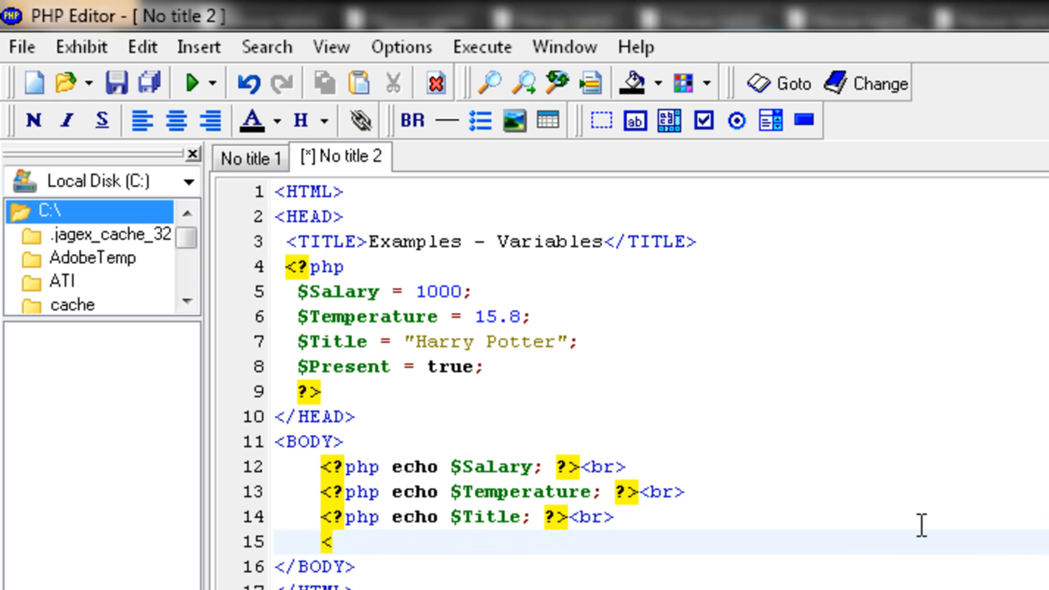
pyautogui.write('?php')
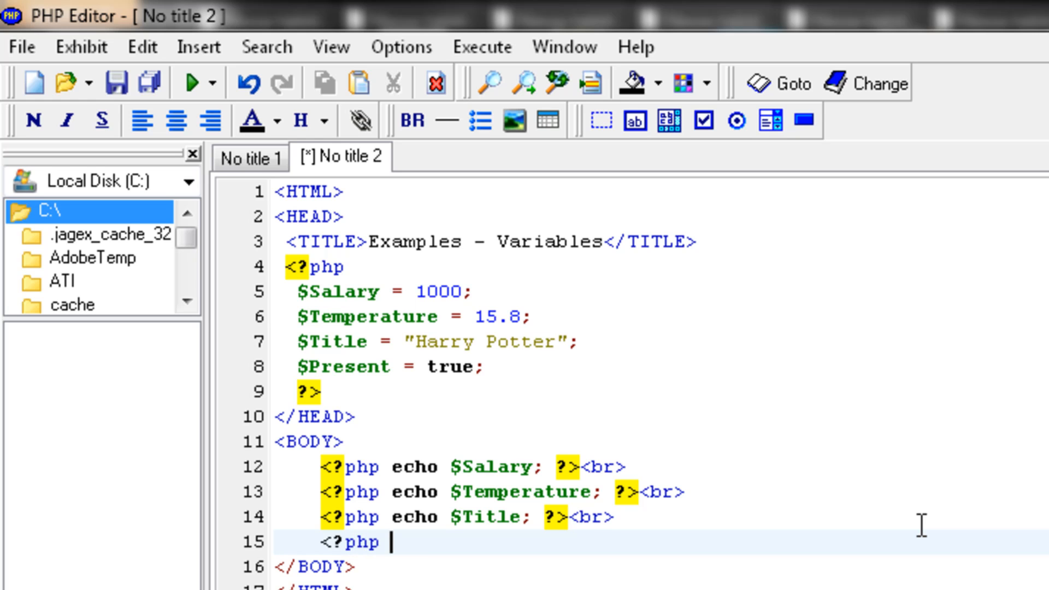
pyautogui.write('echo')
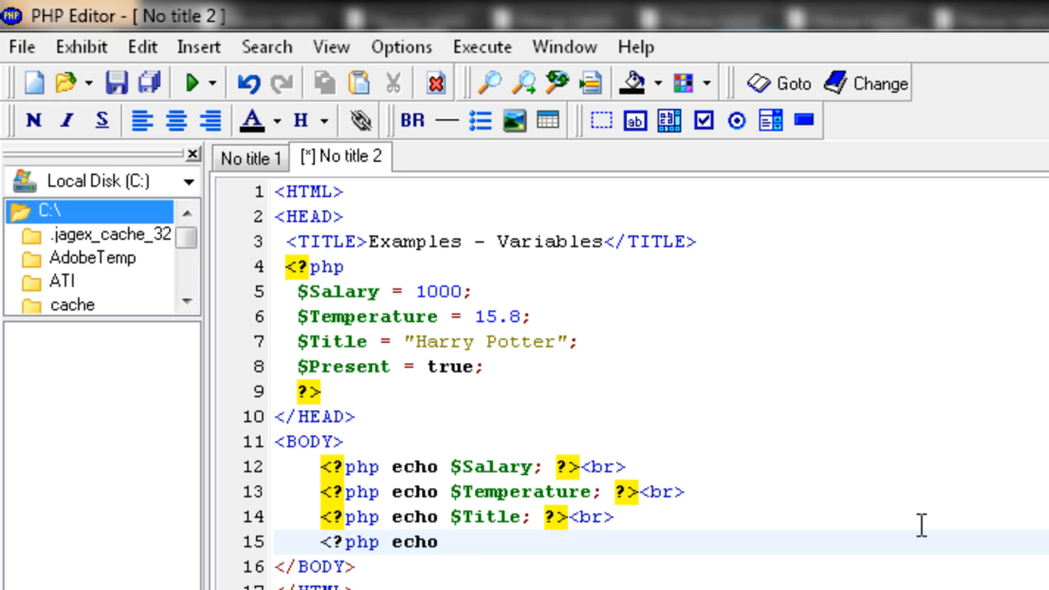
pyautogui.write('$P')
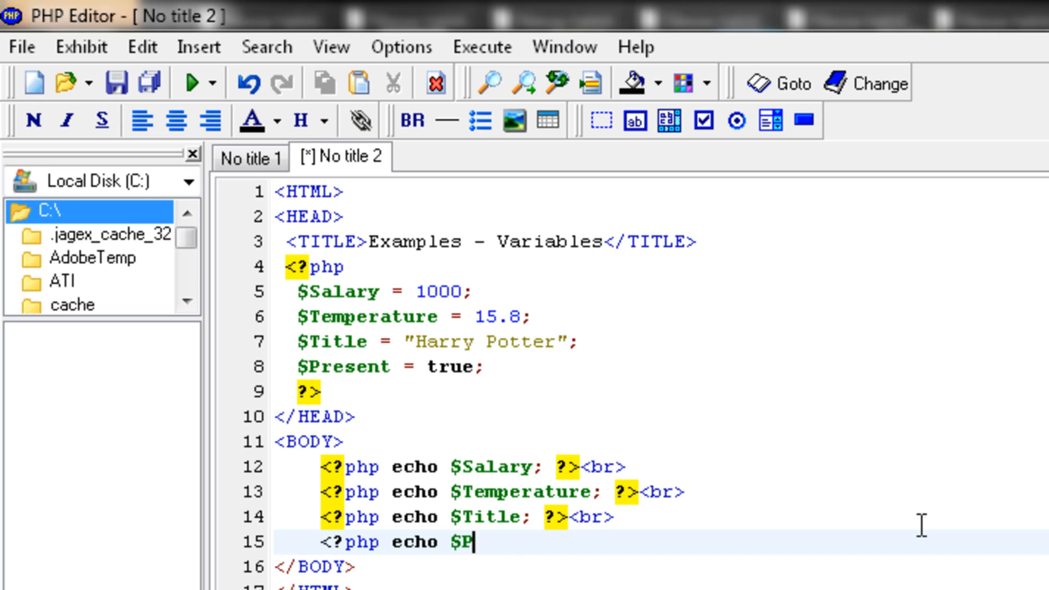
pyautogui.write('resent;')
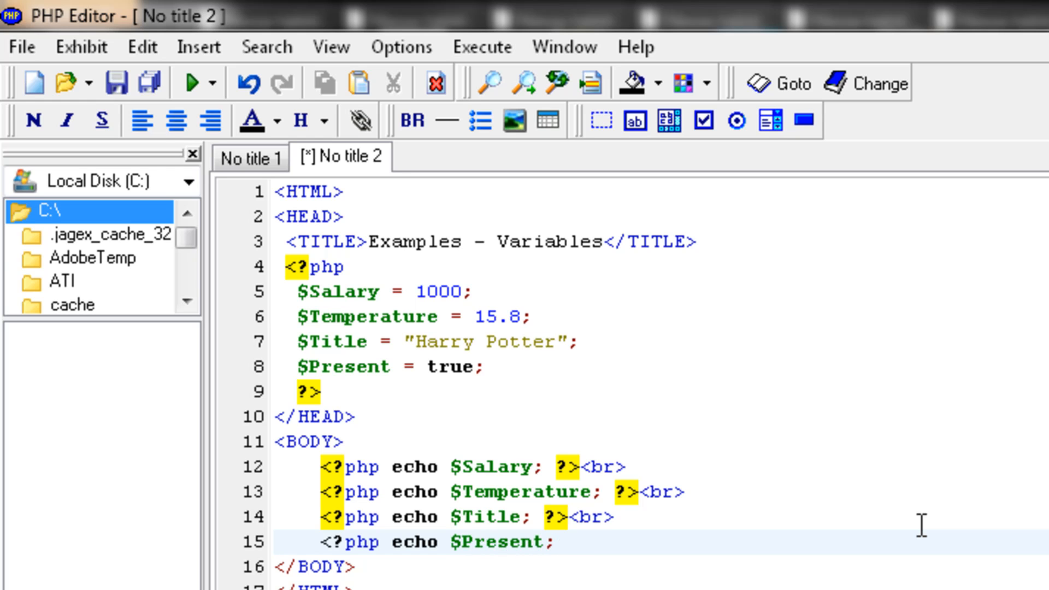
pyautogui.write('?>')
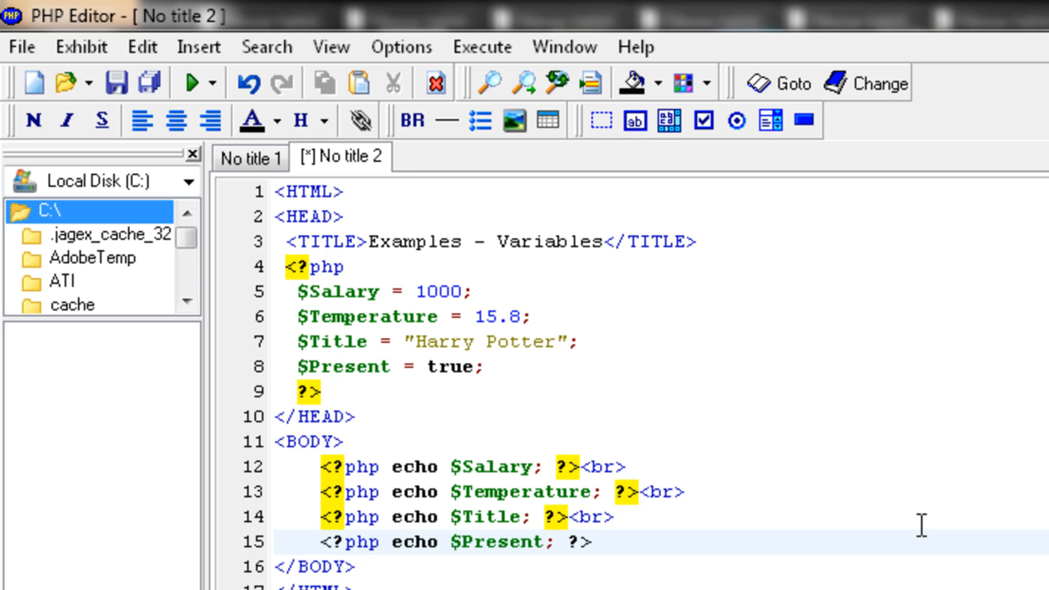
pyautogui.write('<br>')
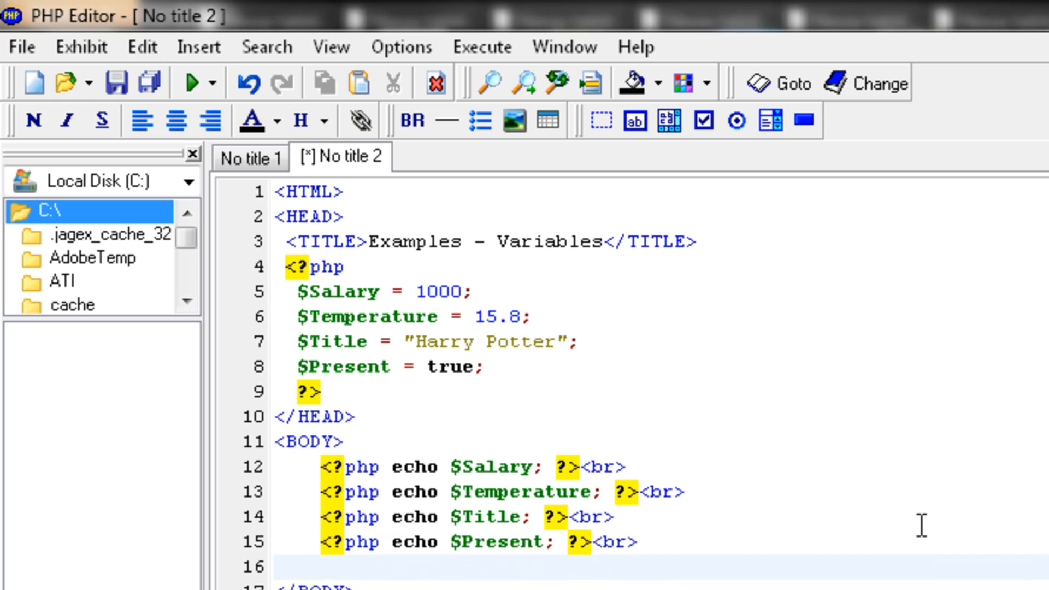
pyautogui.write('<hr>')
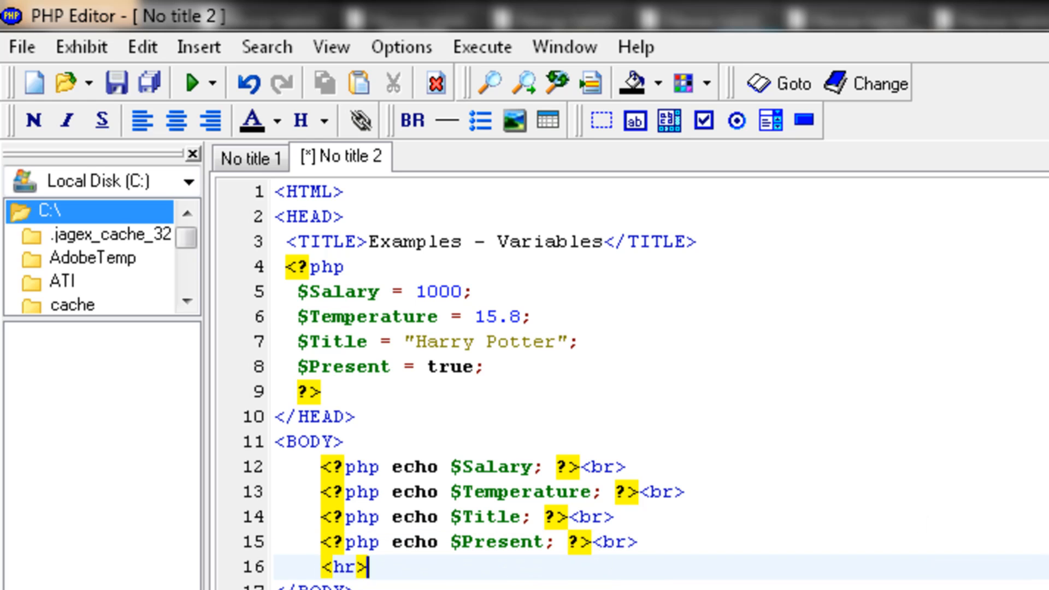
# Step: Show the page preview options from the Run dropdown
pyautogui.click(214, 83)
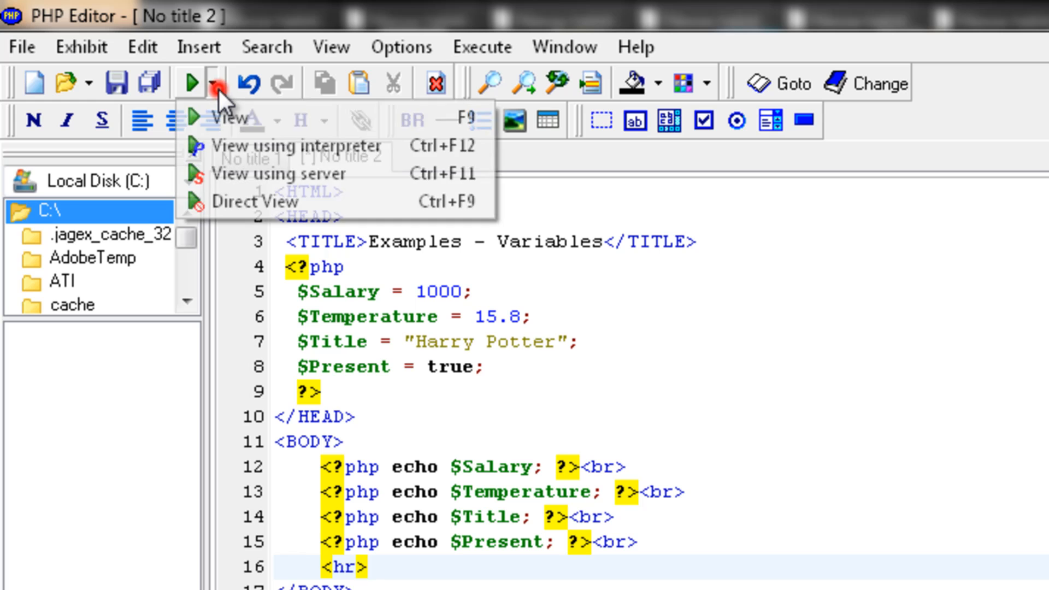
pyautogui.moveTo(278, 159)
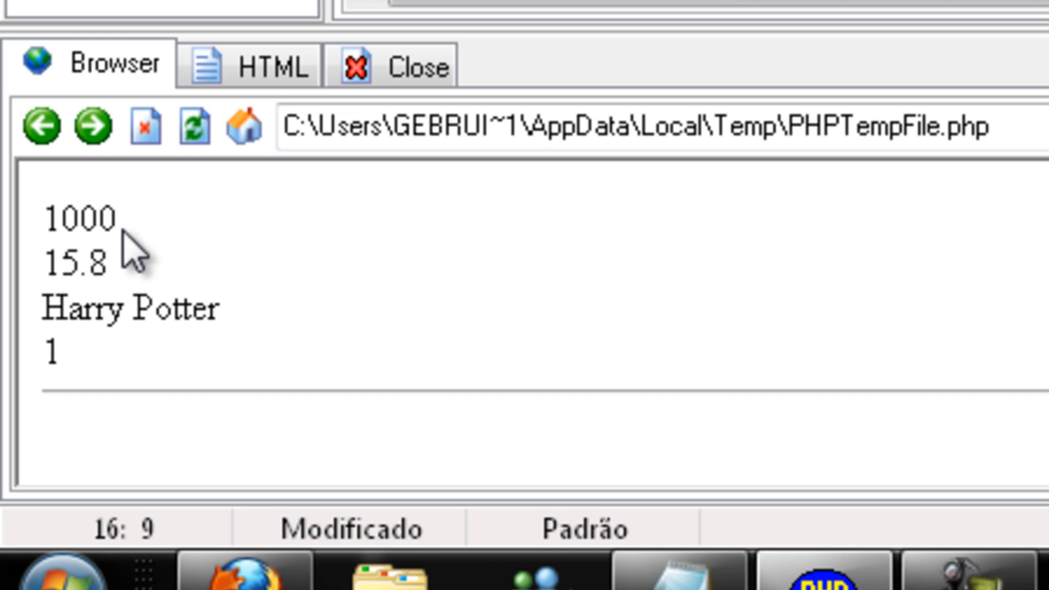
pyautogui.moveTo(349, 208)
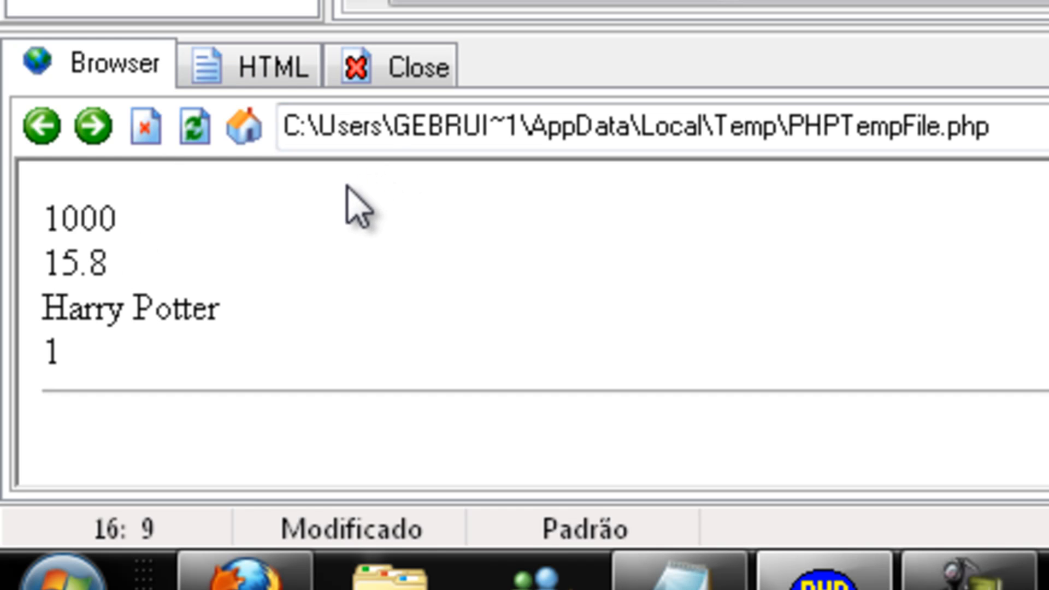
pyautogui.moveTo(83, 375)
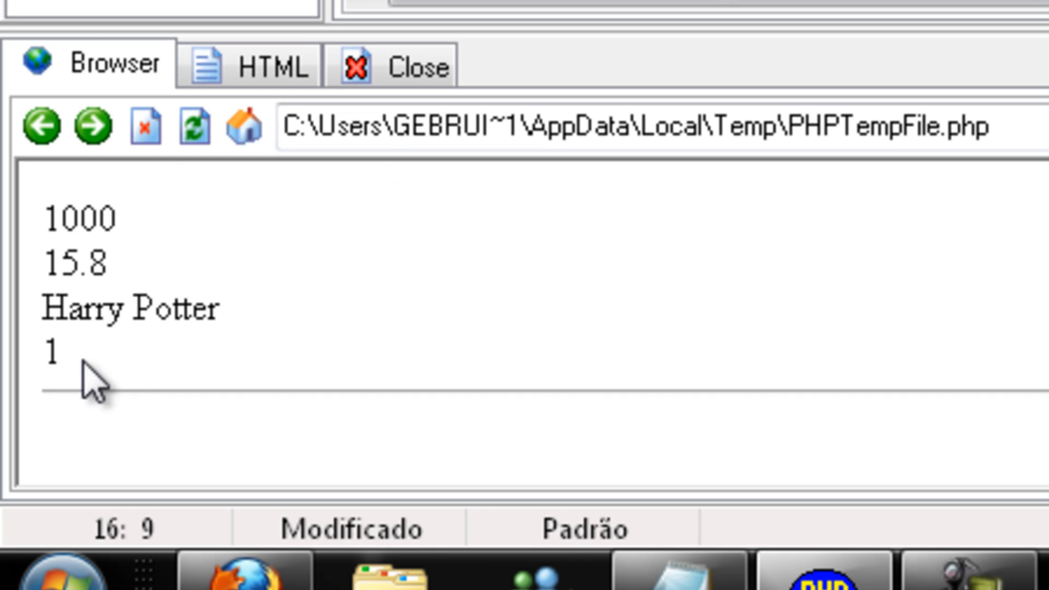
pyautogui.moveTo(279, 221)
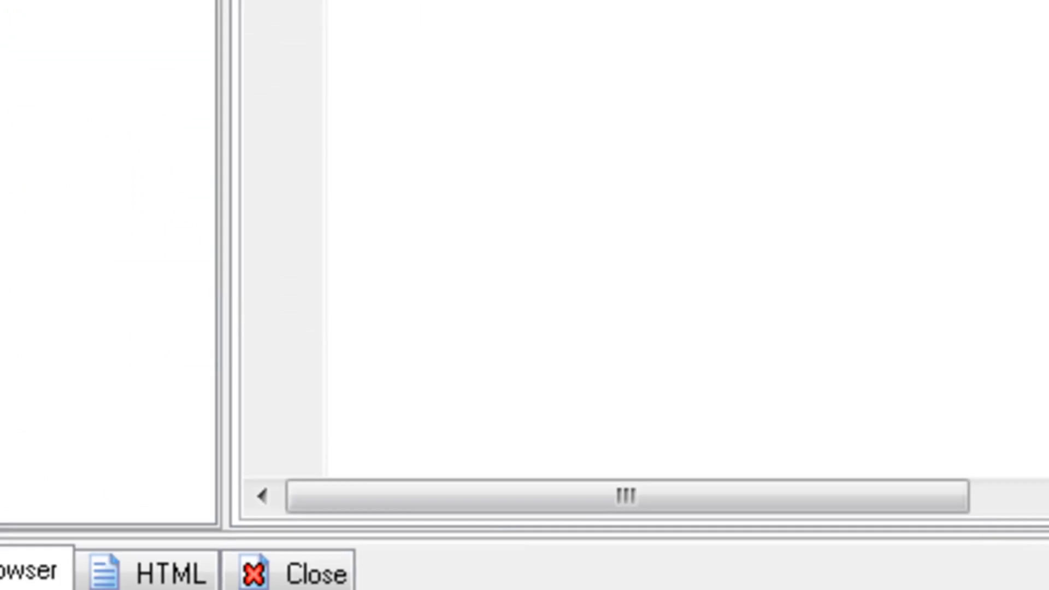
# Step: Close the browser preview and replace "Harry Potter" with NULL as the $Title value
pyautogui.click(166, 572)
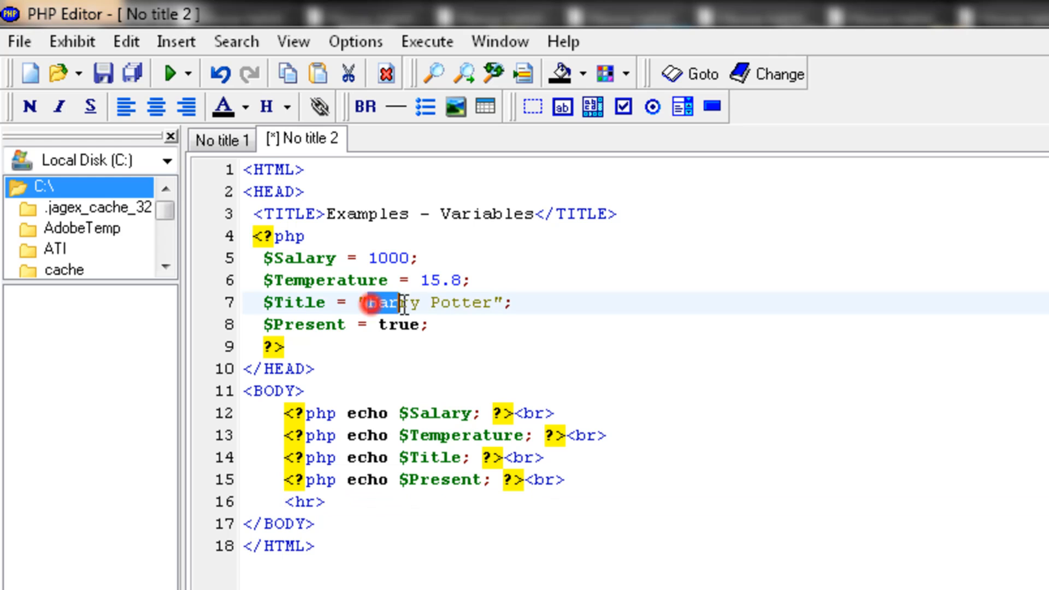
pyautogui.press('Delete')
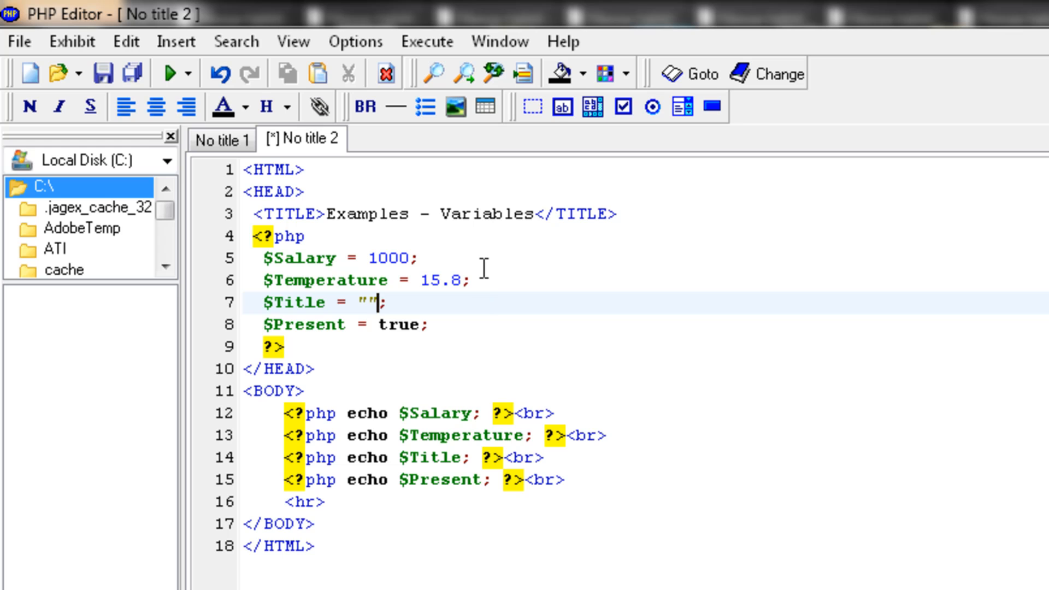
pyautogui.write('NULL')
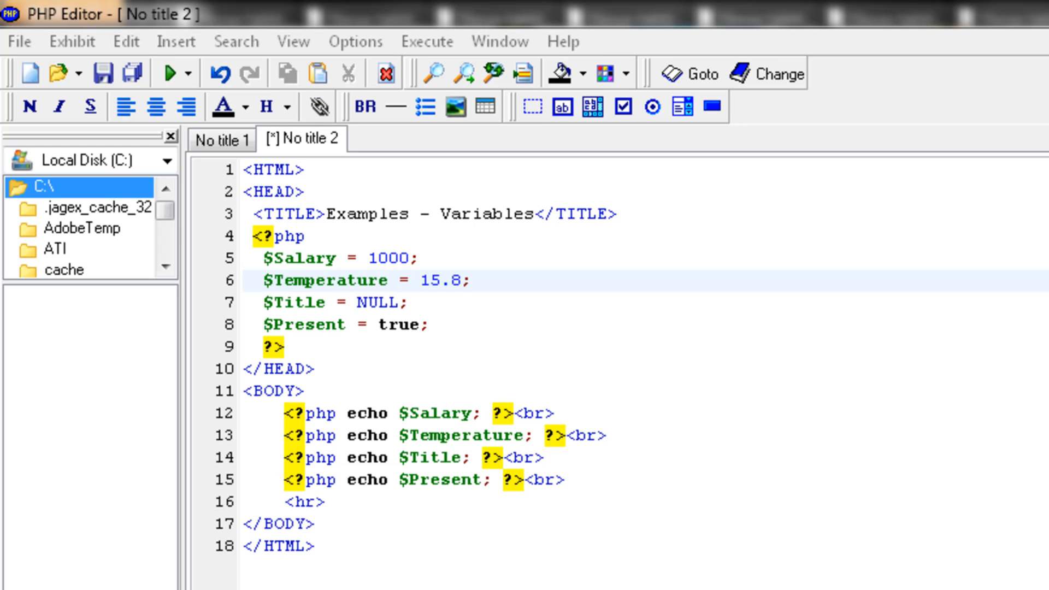
pyautogui.moveTo(86, 109)
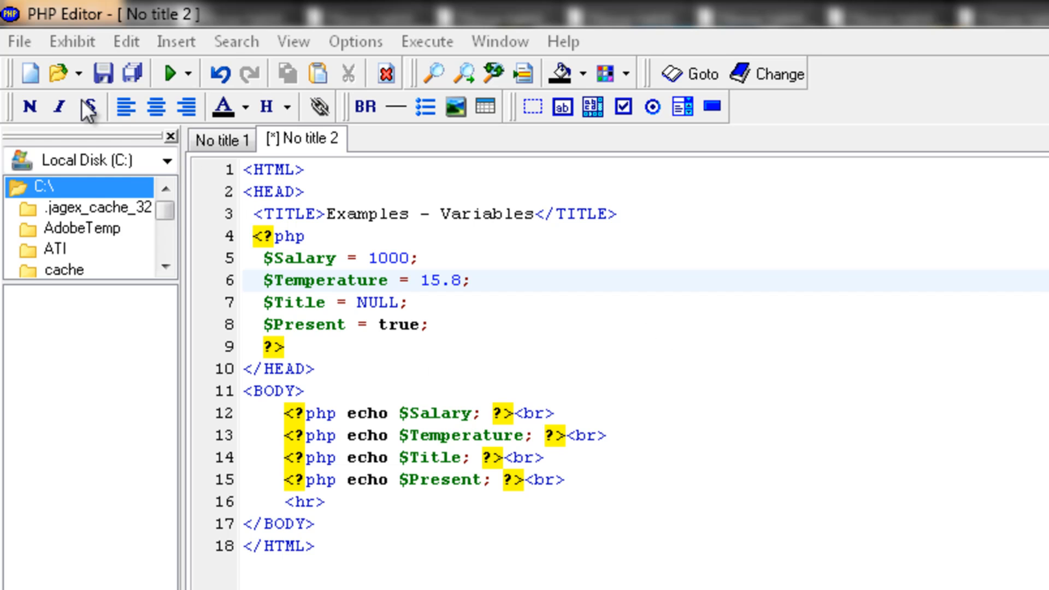
# Step: Create a new PHP document and begin its <?php block
pyautogui.click(27, 72)
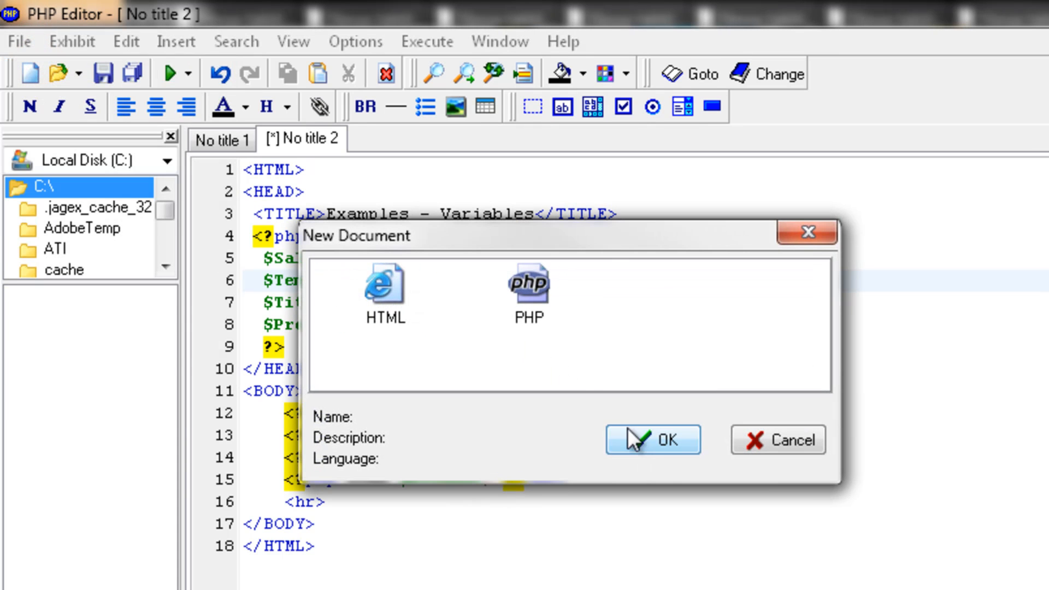
pyautogui.click(653, 439)
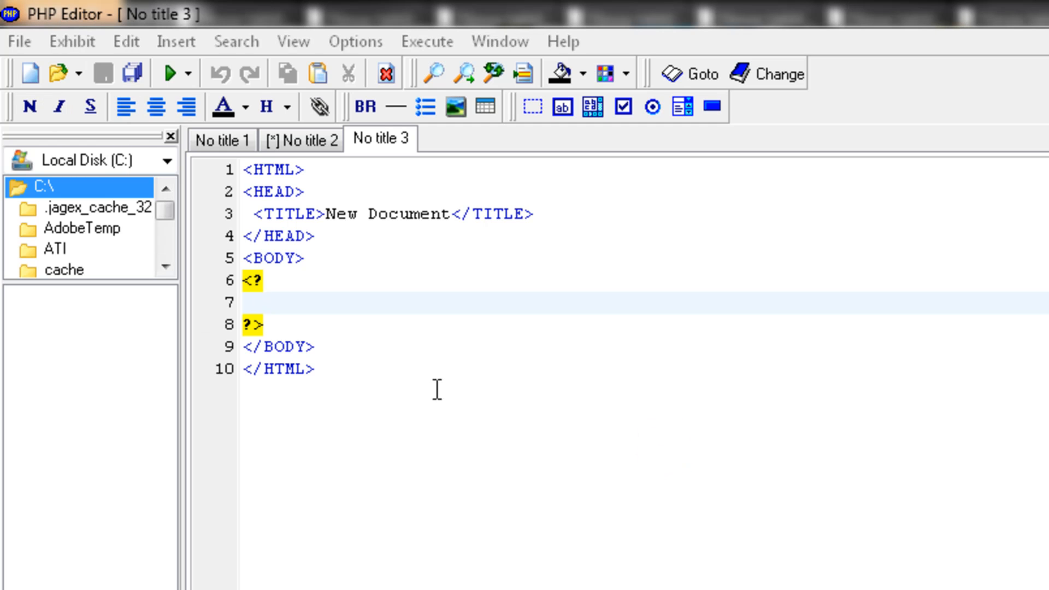
pyautogui.moveTo(560, 426)
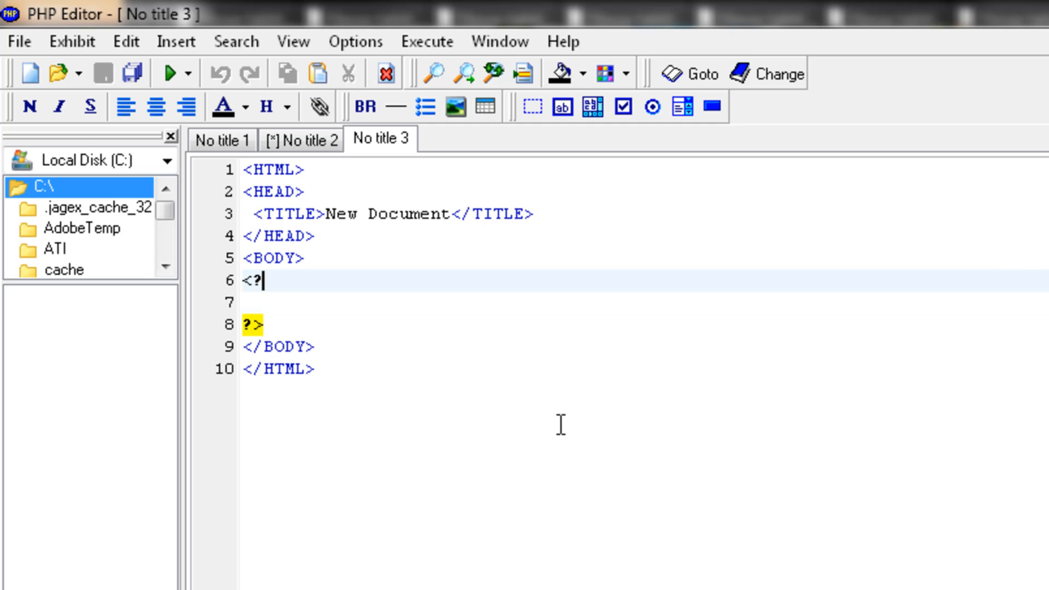
pyautogui.write('php')
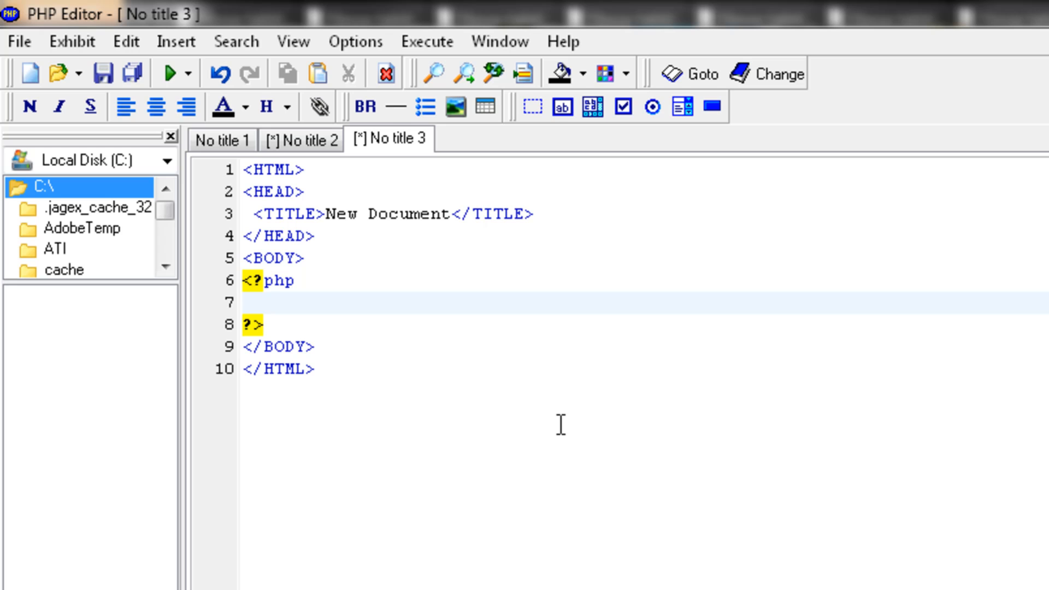
# Step: Declare $Credit = 10; with the comment //The credit
pyautogui.write('$')
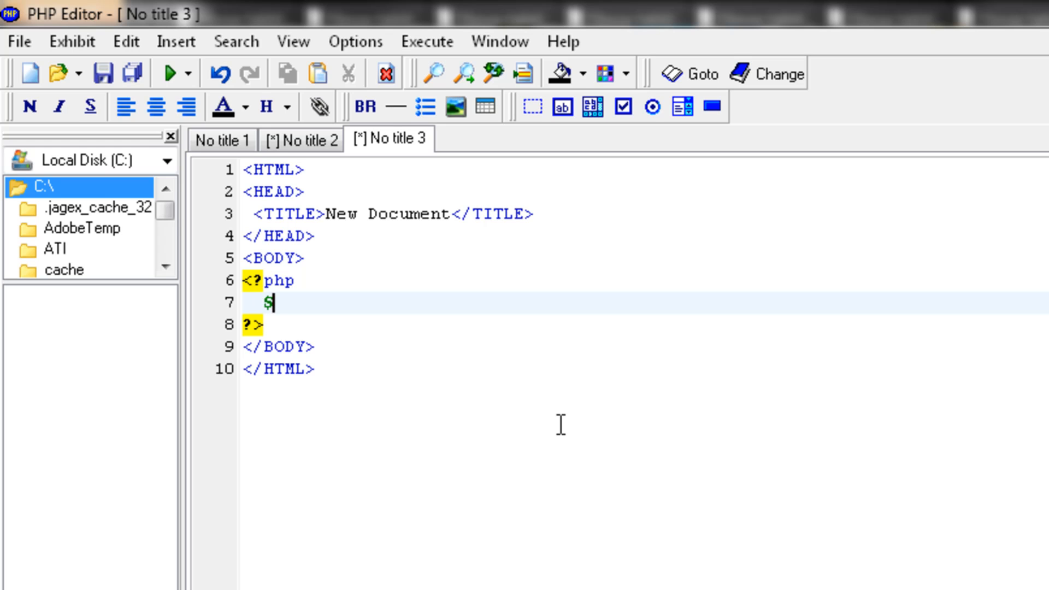
pyautogui.write('CRe')
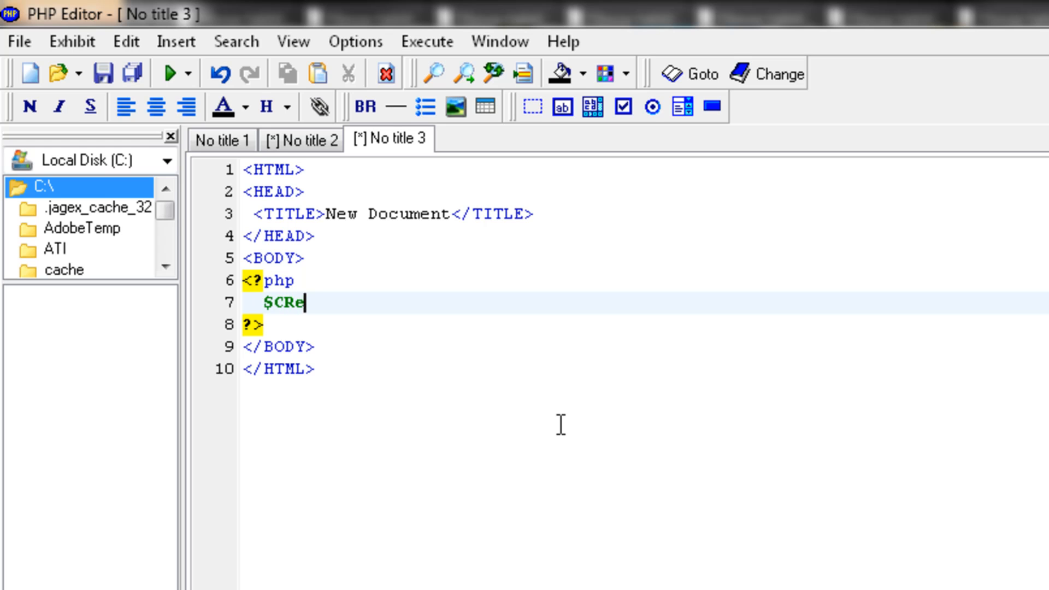
pyautogui.press('Backspace')
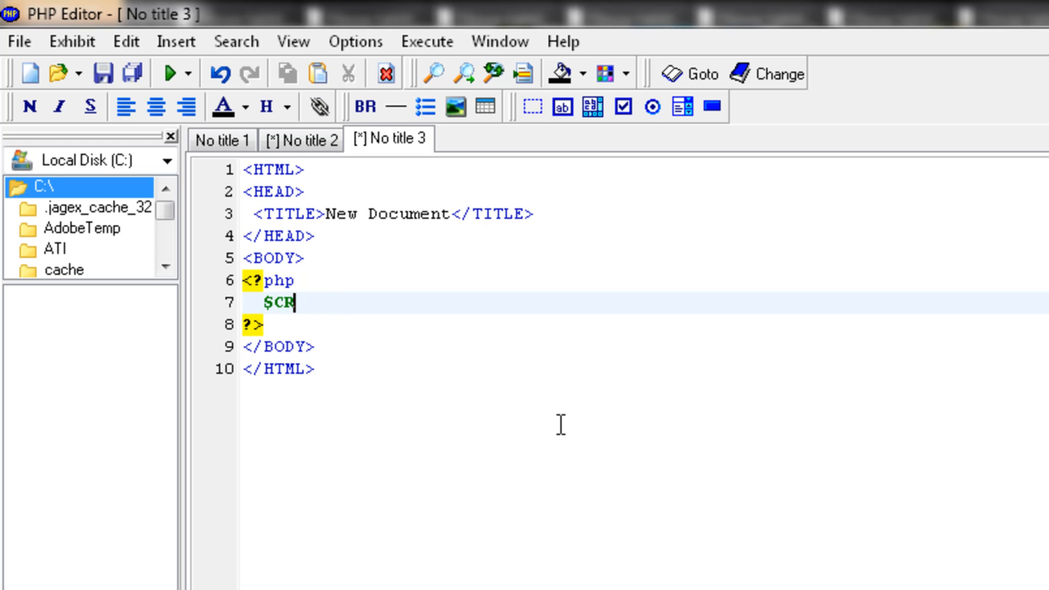
pyautogui.write('edit =')
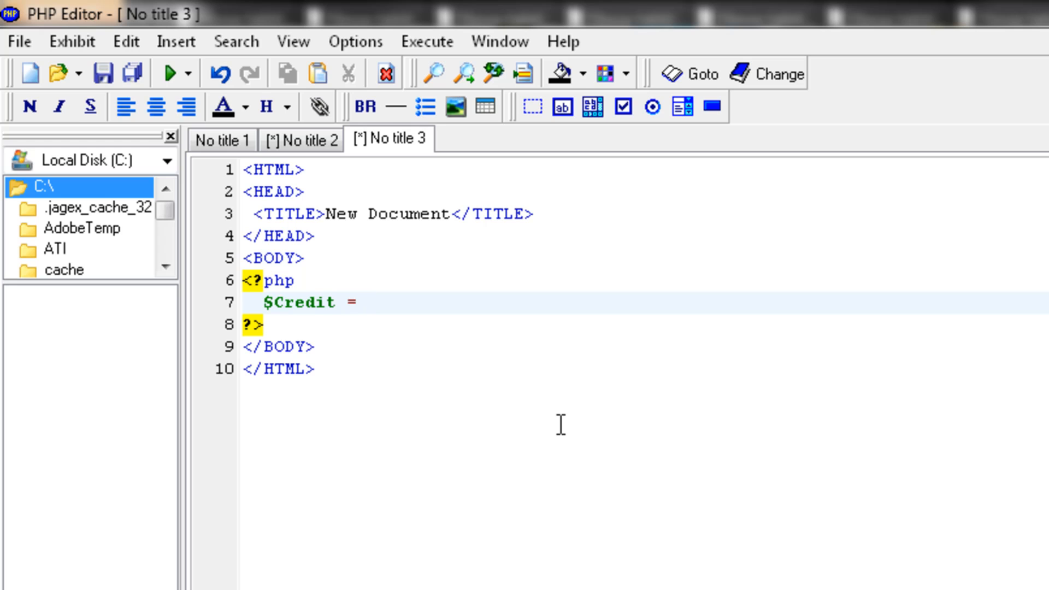
pyautogui.write('10;')
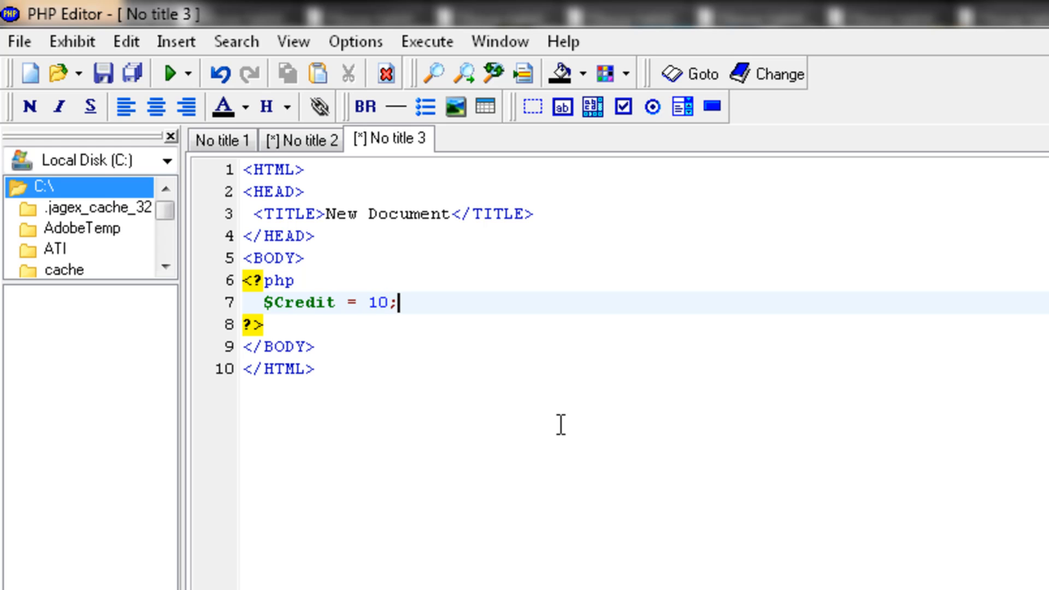
pyautogui.write('//The c')
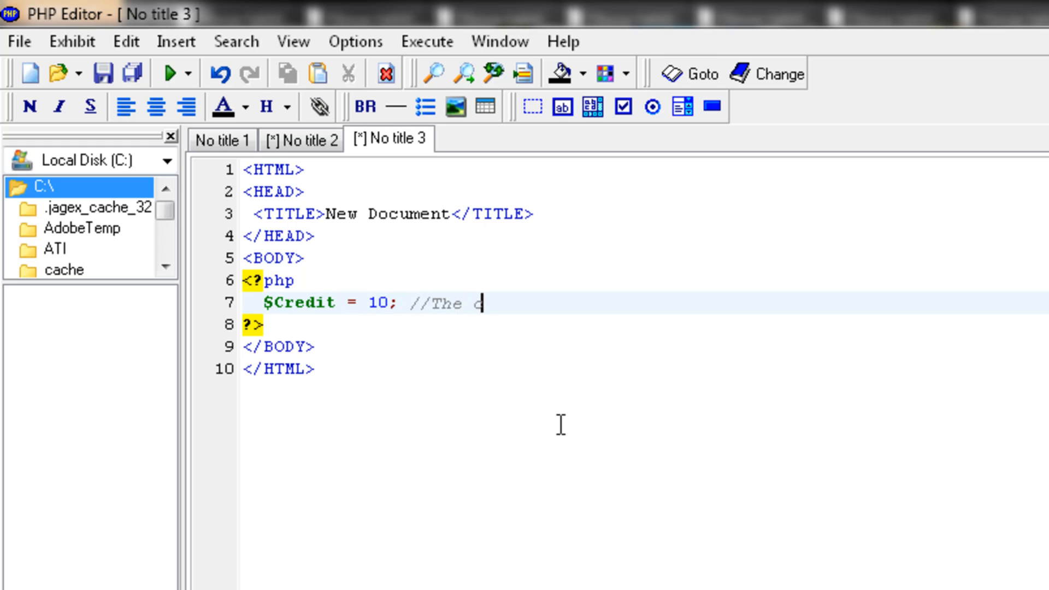
pyautogui.write('redit')
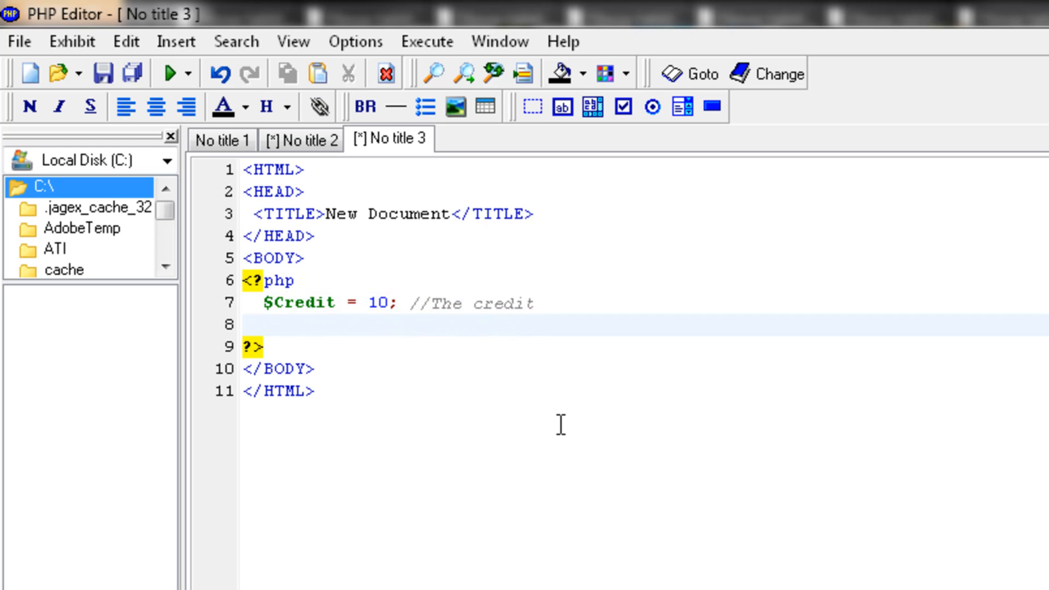
# Step: Declare $Limit = 1; with its comment and start a new line for the condition
pyautogui.write('$')
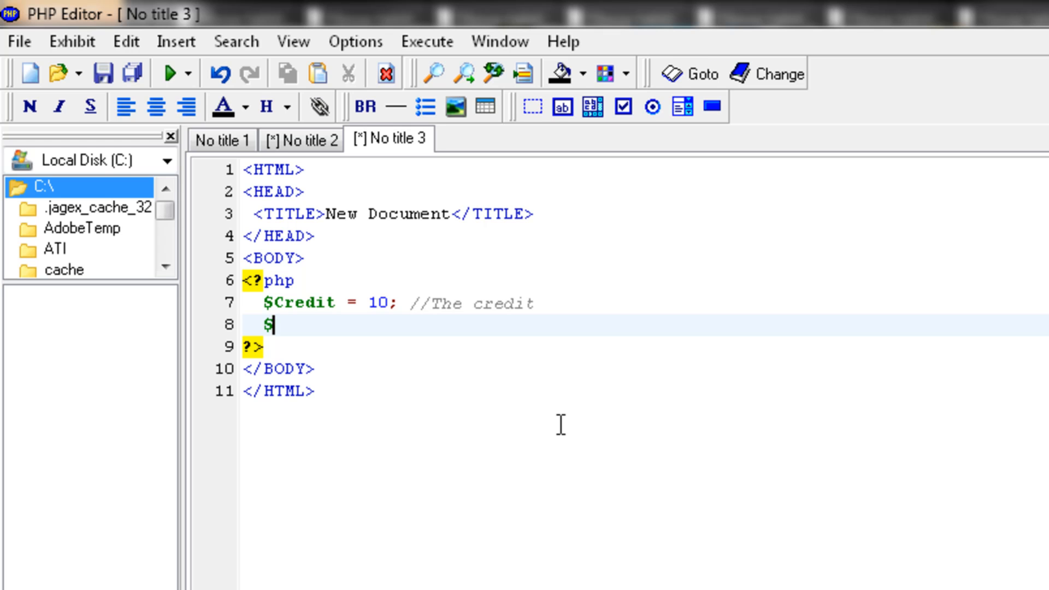
pyautogui.write('Limit = 1;')
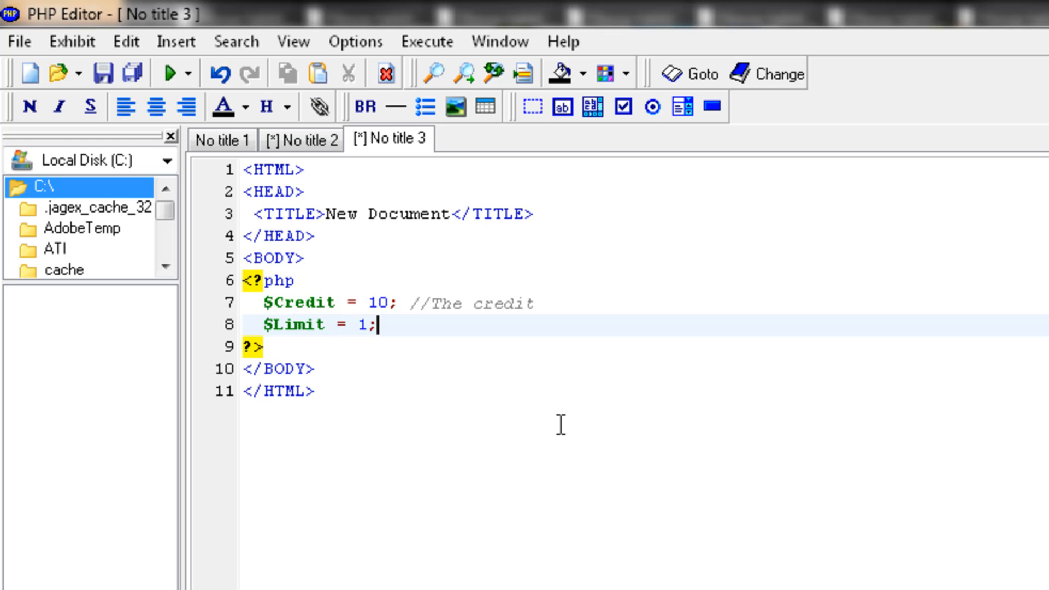
pyautogui.write('//The credit YOU MUST have')
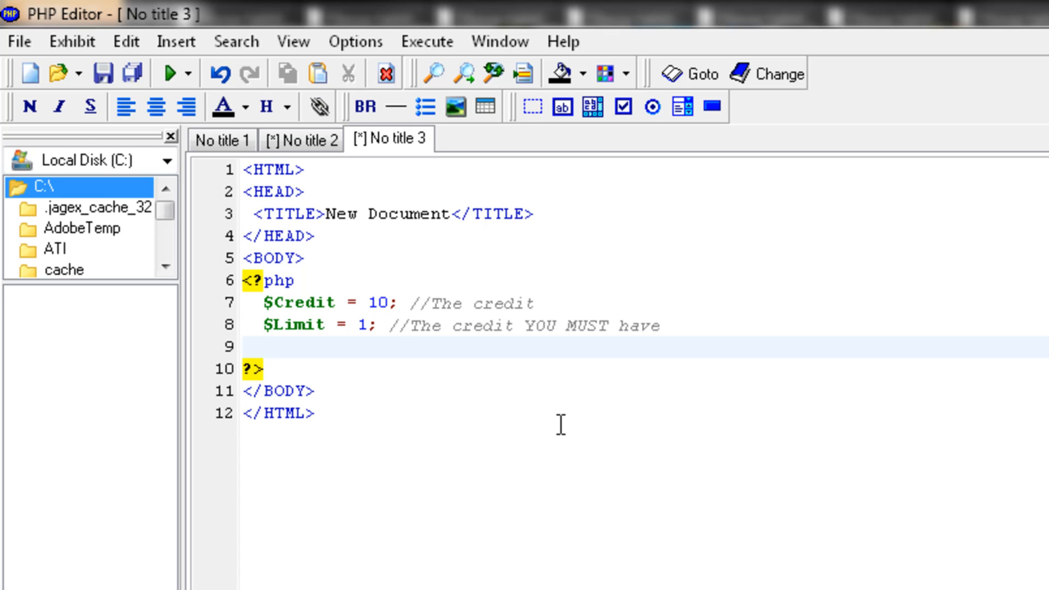
pyautogui.press('Enter')
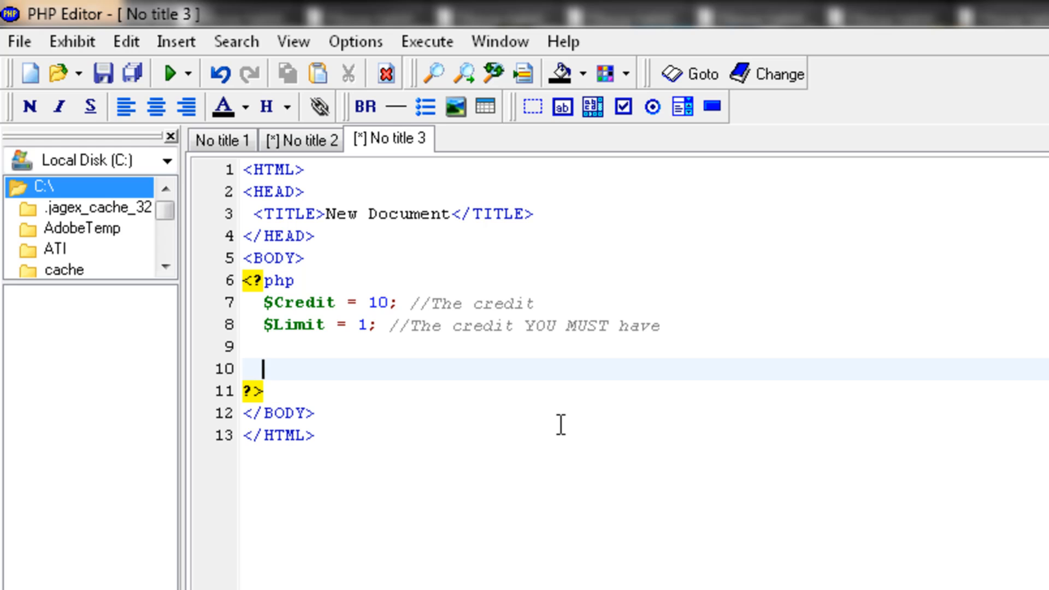
# Step: Write the condition if ($Credit > $Limit)
pyautogui.write('if')
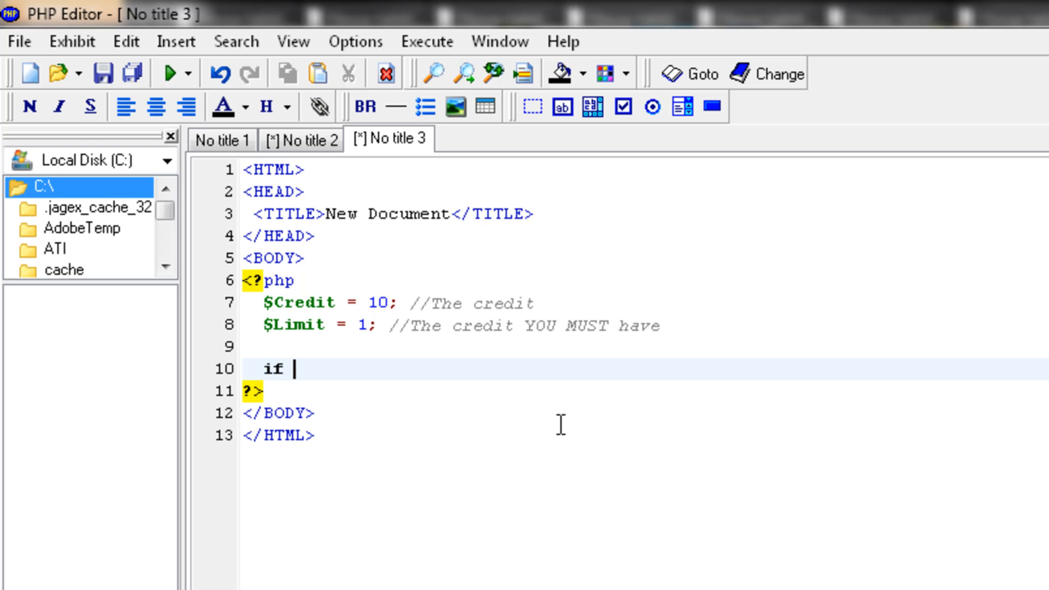
pyautogui.write('(')
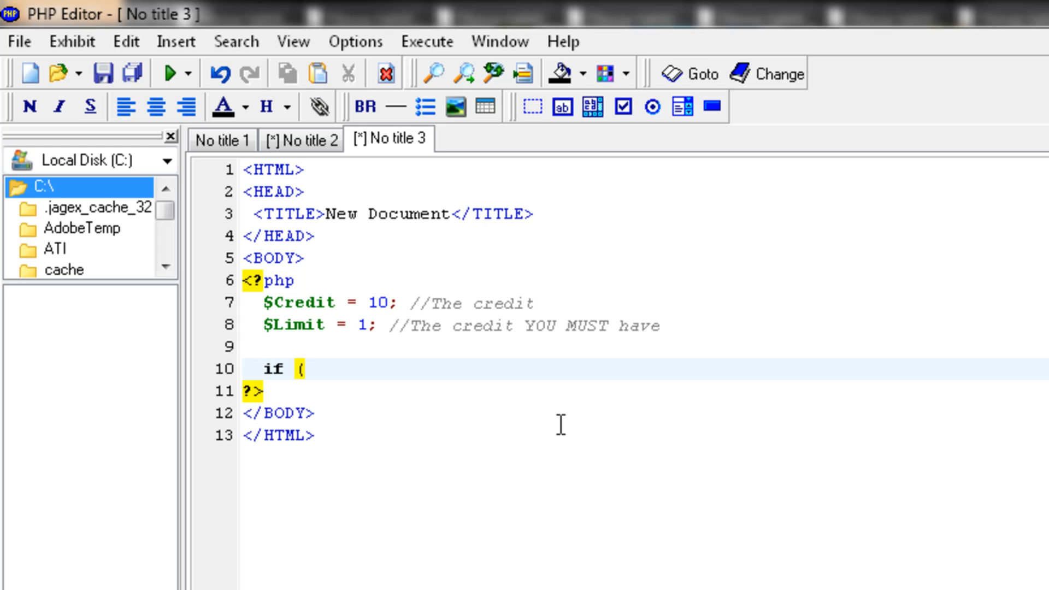
pyautogui.write('$Credit')
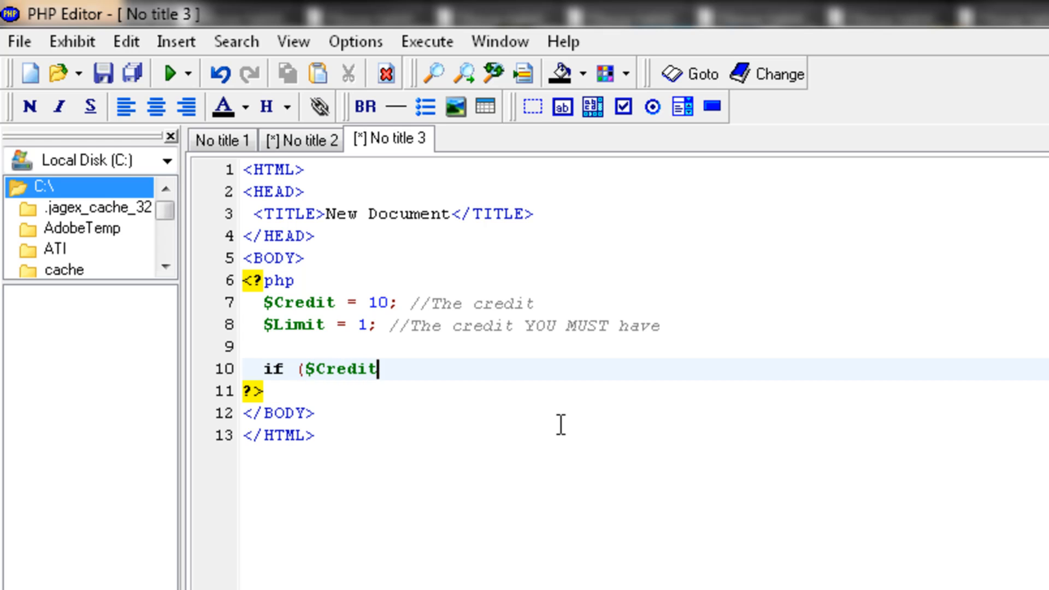
pyautogui.write('" "')
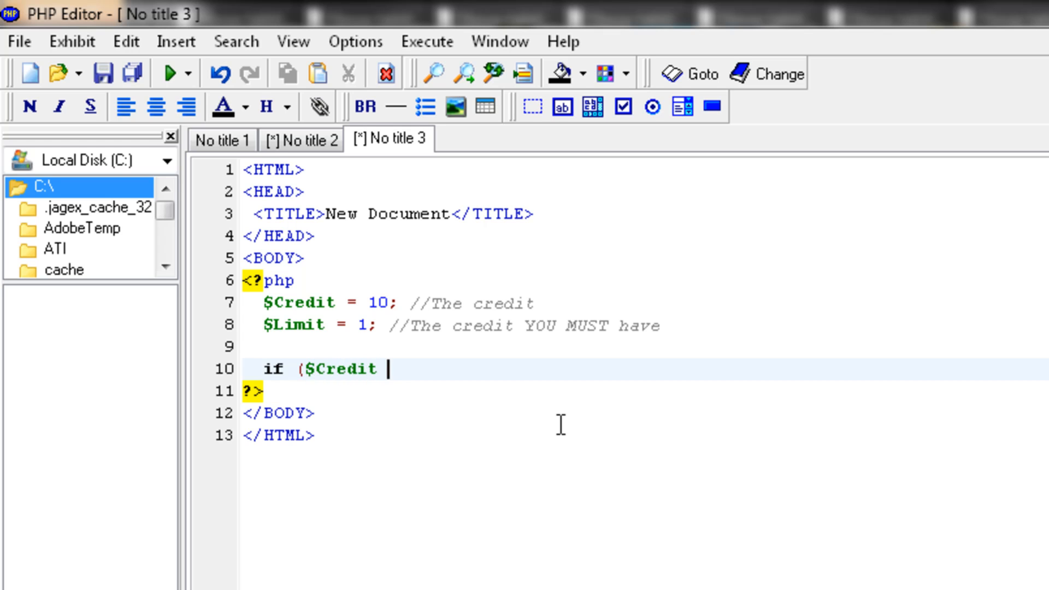
pyautogui.write('>')
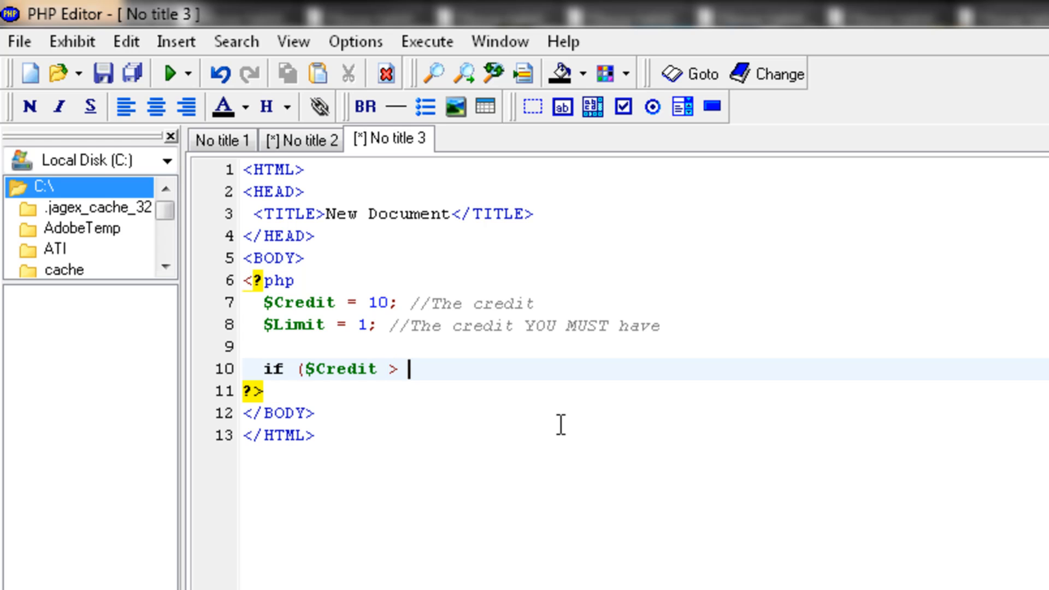
pyautogui.write('$')
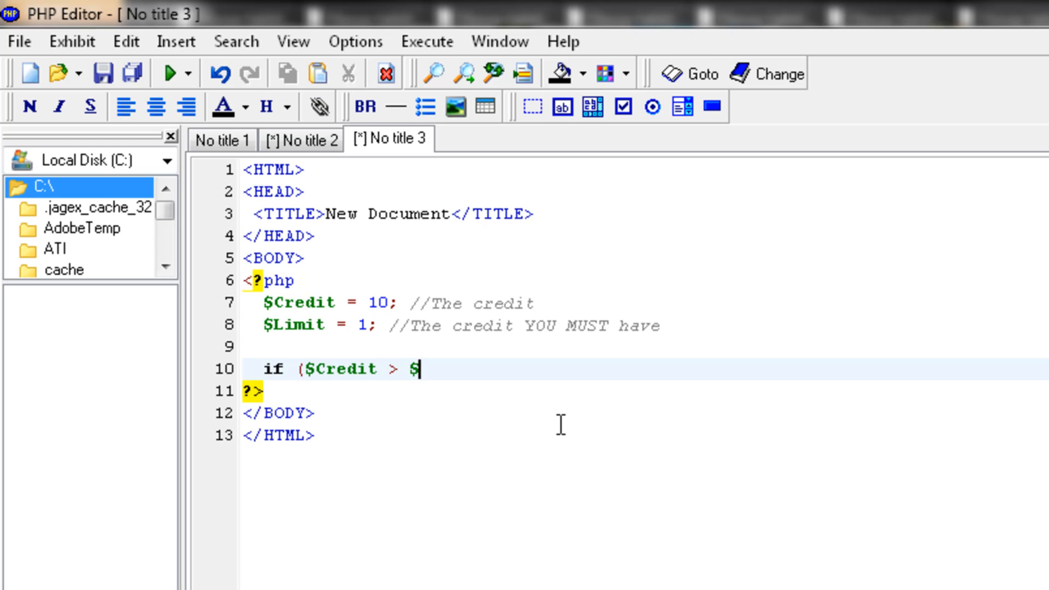
pyautogui.write('Limit')
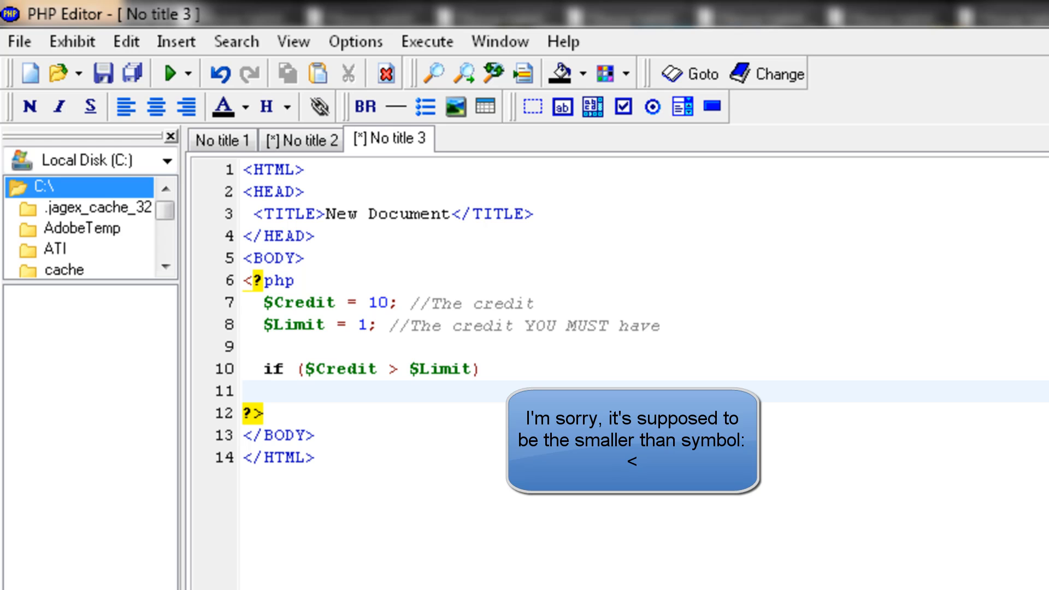
# Step: Assign $Error = "No, you have to buy more credit first."; inside the if branch
pyautogui.write('$Er')
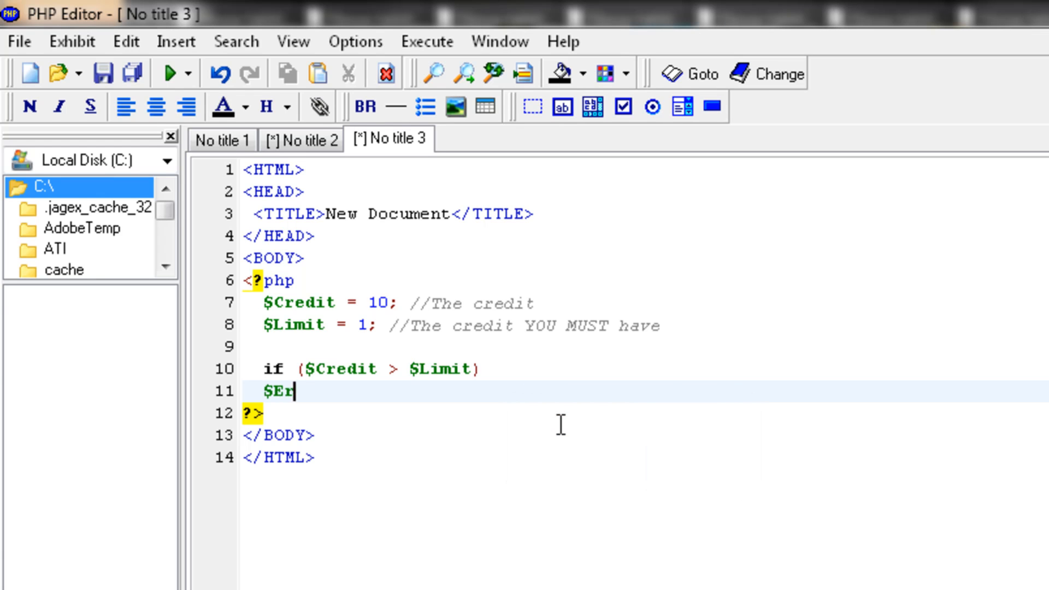
pyautogui.write('ror =')
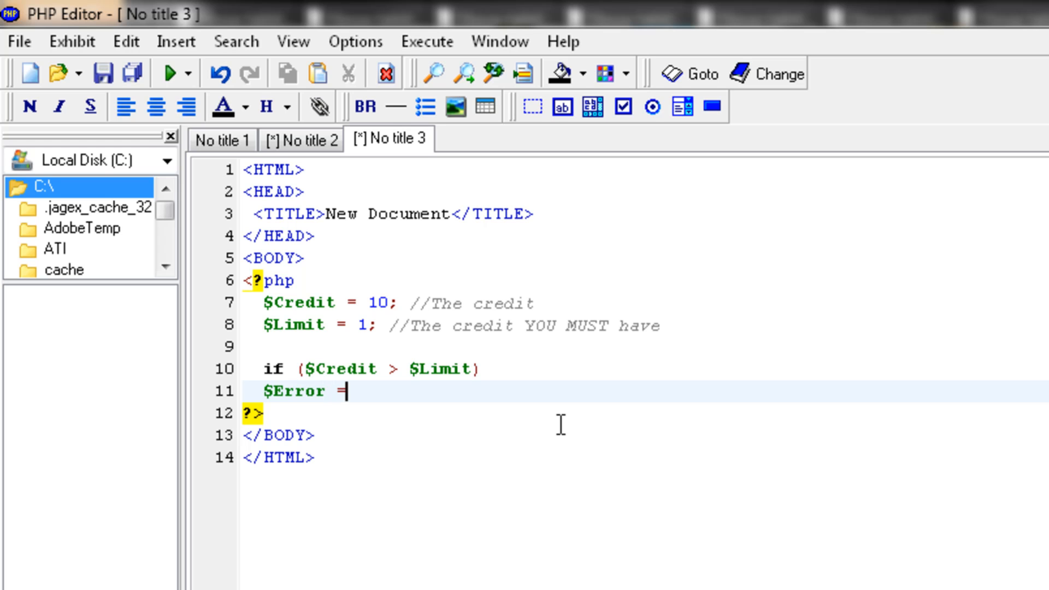
pyautogui.write('"No')
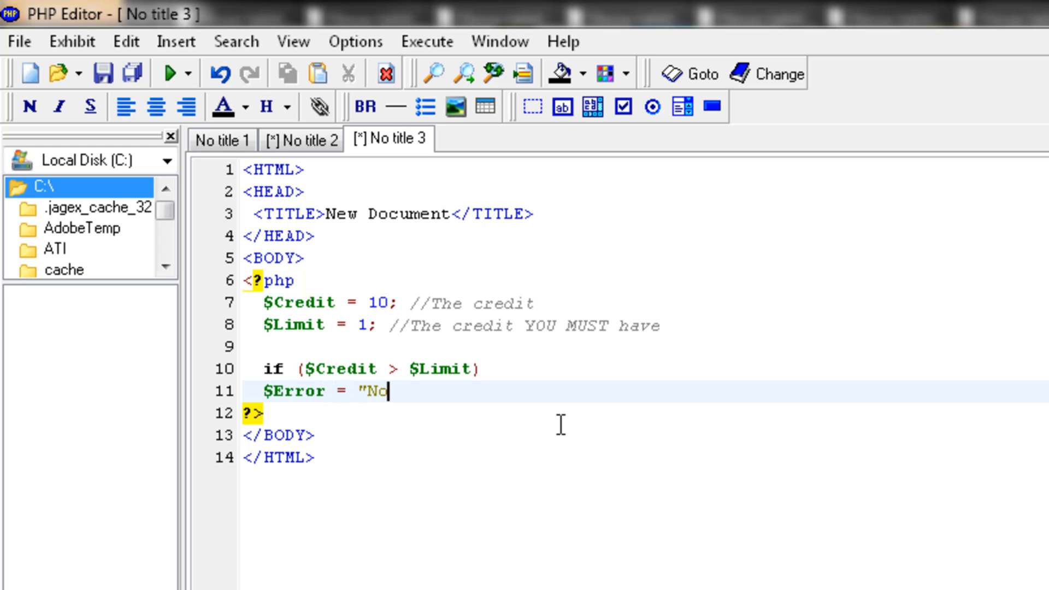
pyautogui.write(', you have to buy')
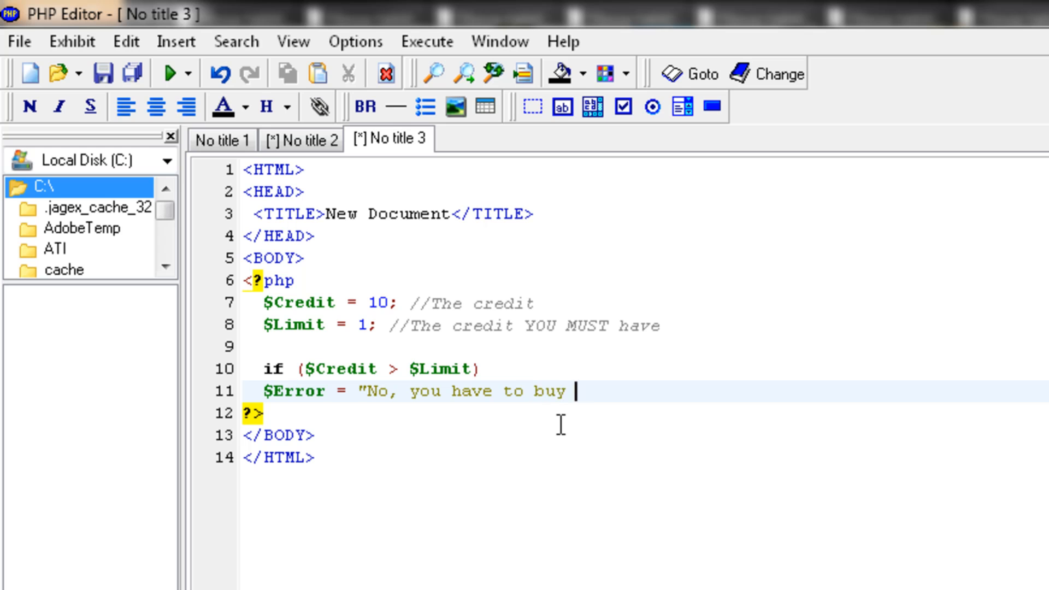
pyautogui.write('more credit first.')
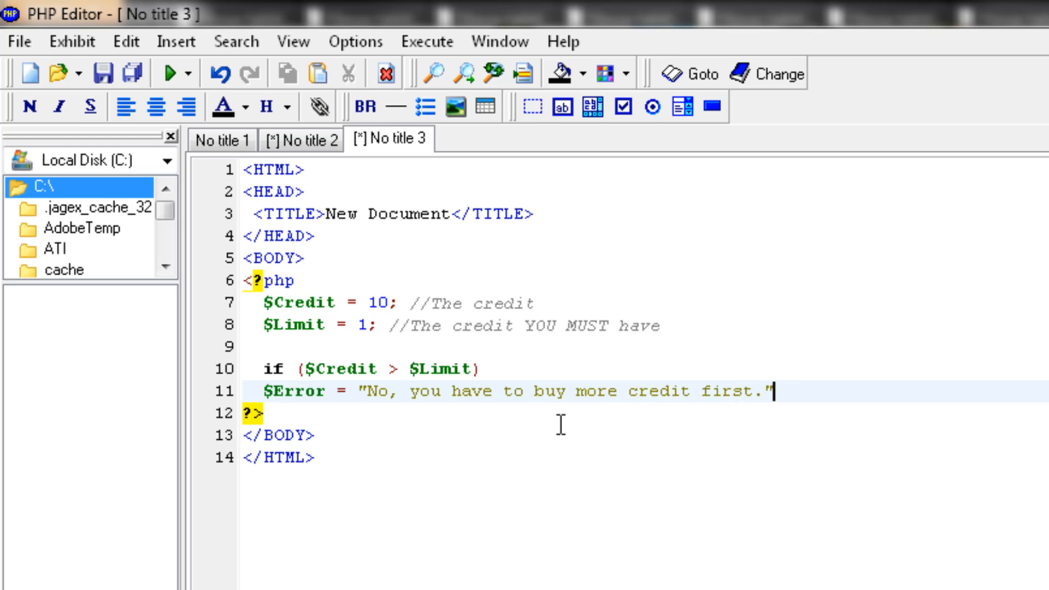
pyautogui.write(';')
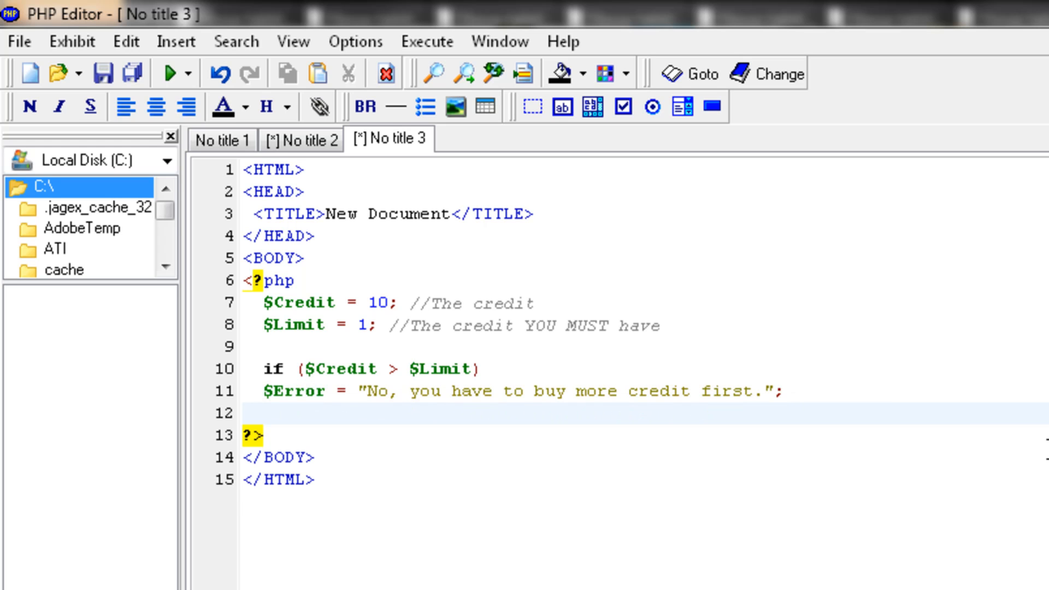
# Step: Add an else branch assigning $Error = "Yeah, you logged in succesfully."
pyautogui.write('else')
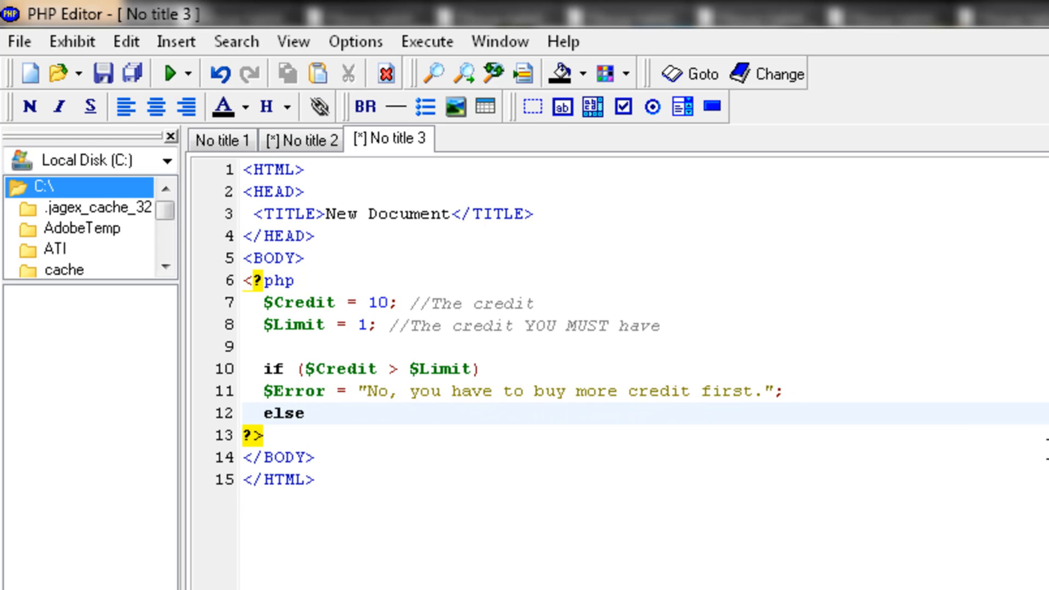
pyautogui.press('Enter')
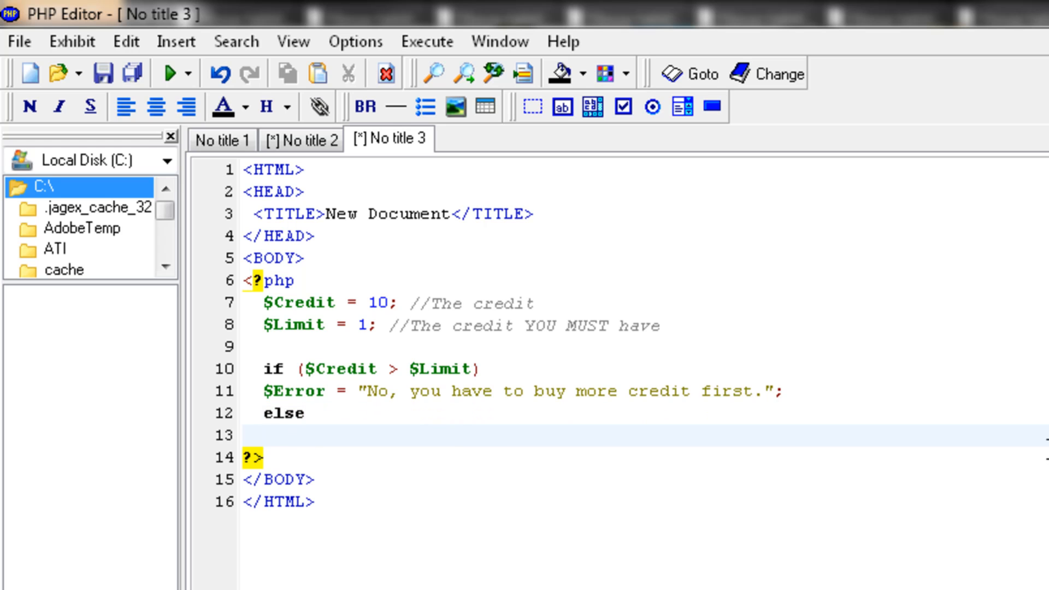
pyautogui.write('$Erro')
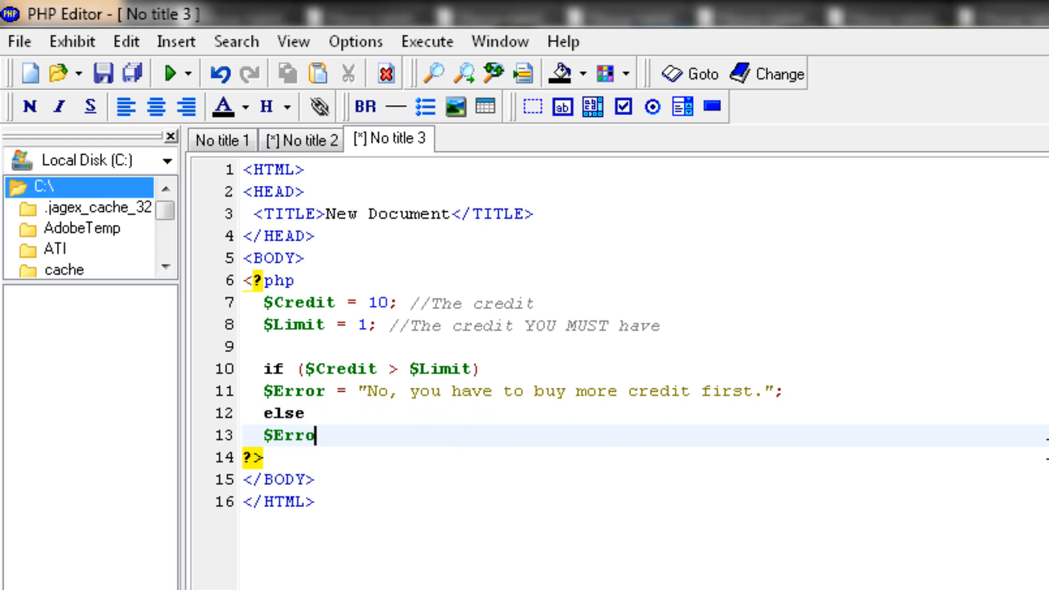
pyautogui.write('r = "')
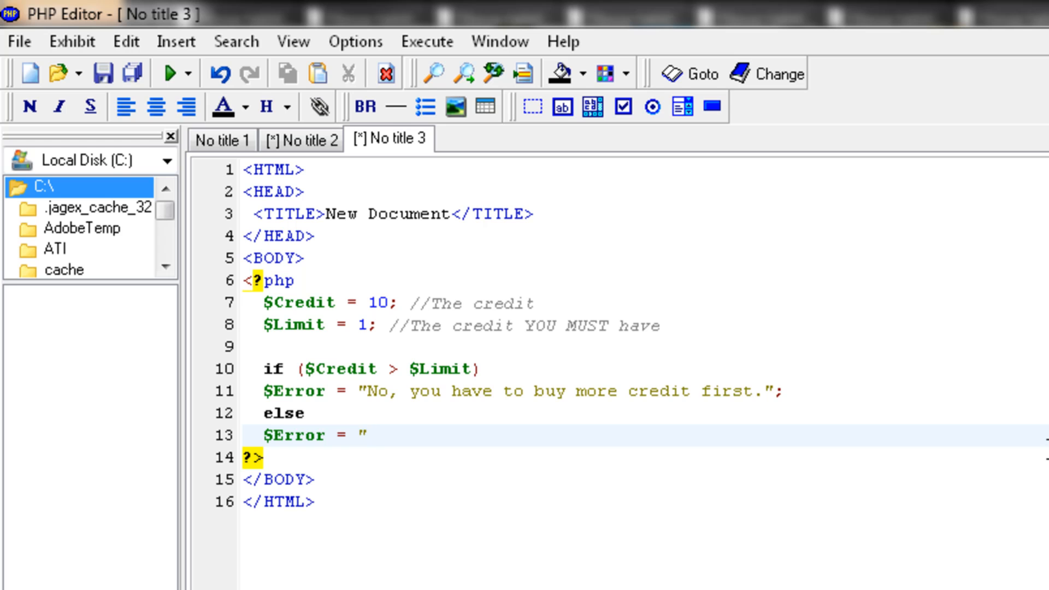
pyautogui.doubleClick(292, 392)
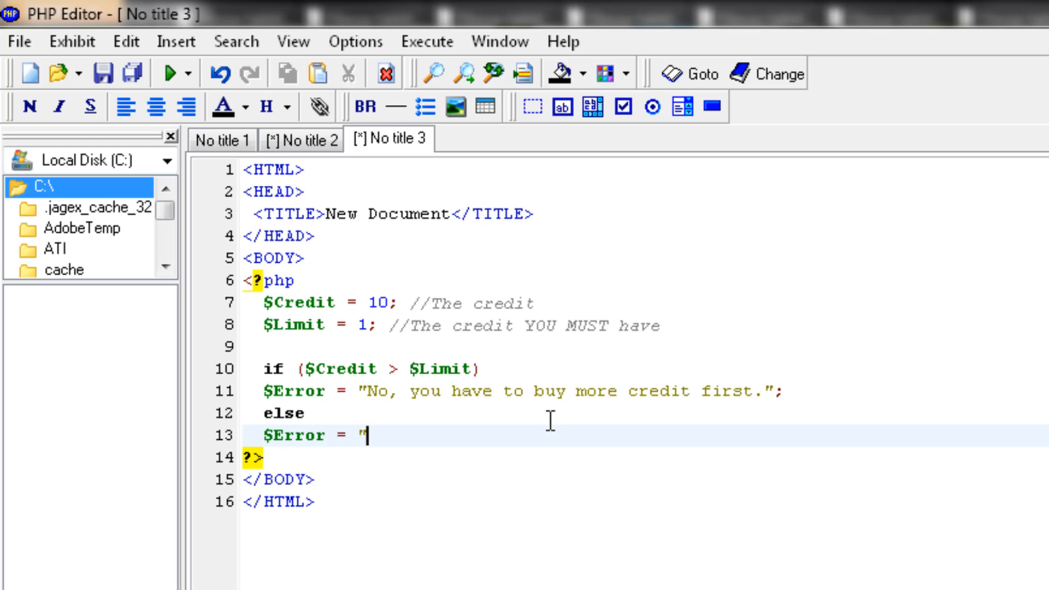
pyautogui.write('Yeah, yo')
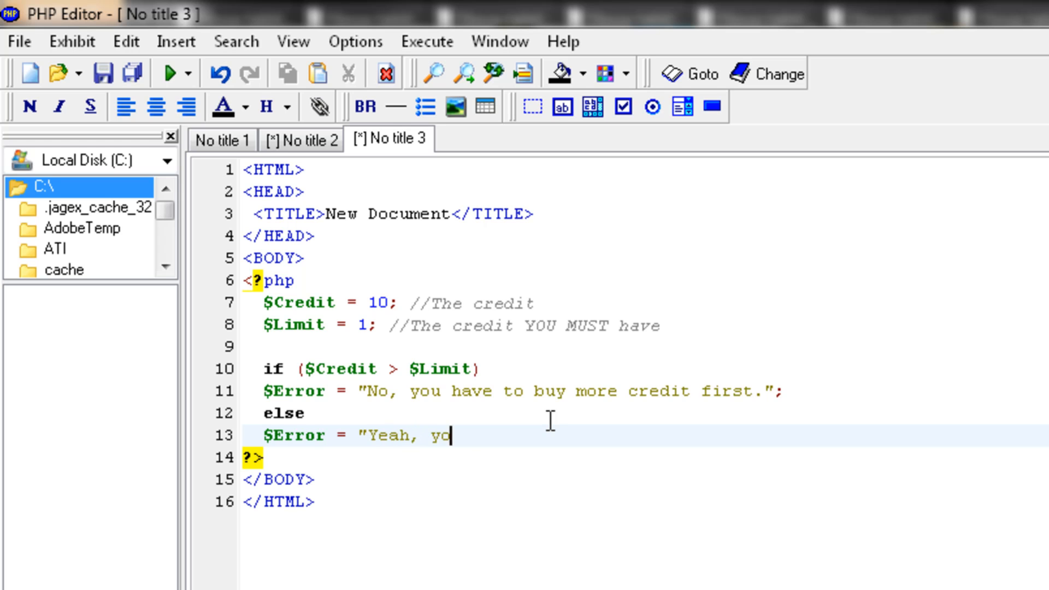
pyautogui.write('u logged in')
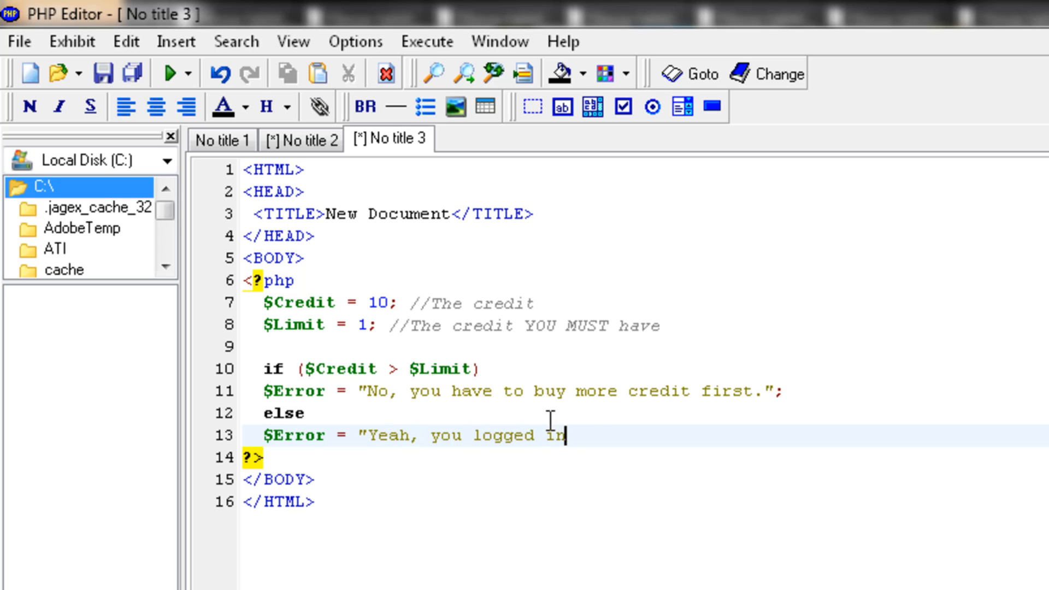
pyautogui.write('succesfully')
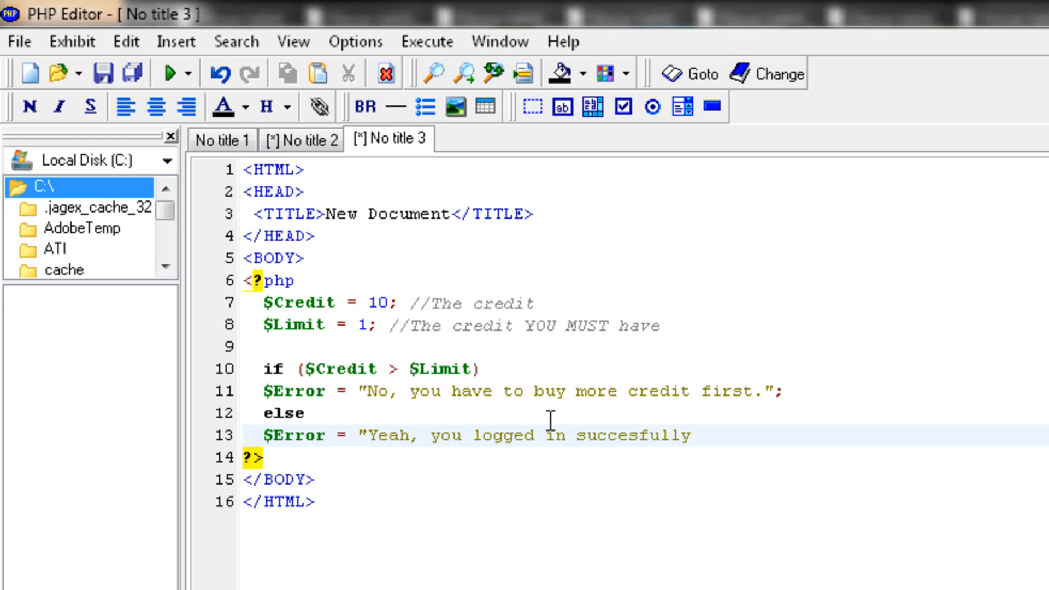
pyautogui.write('."')
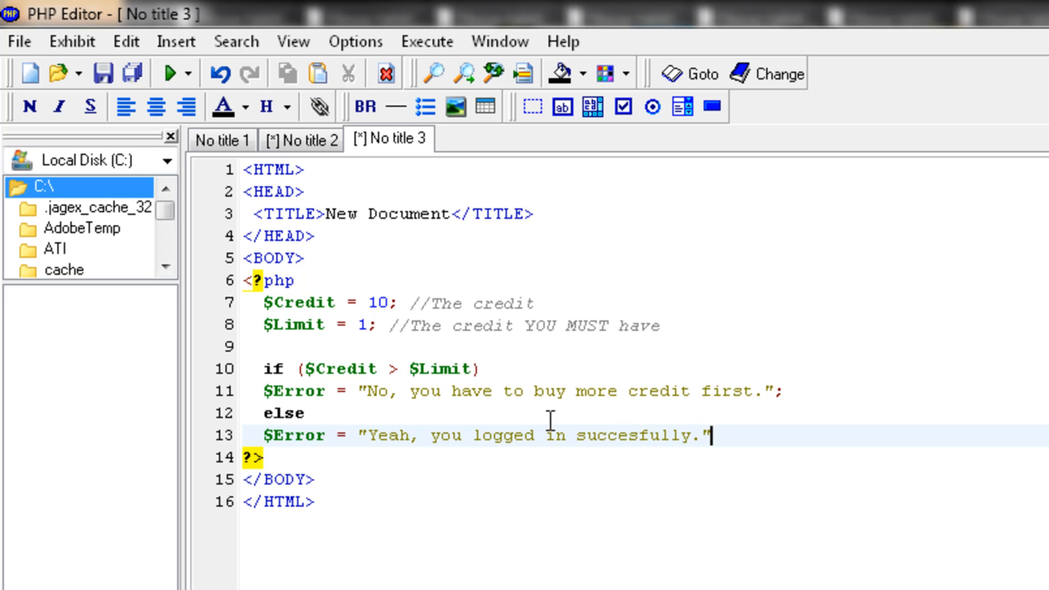
# Step: Add the closing semicolon and move the credit-check code into the HEAD, leaving an empty PHP block in BODY
pyautogui.write(';')
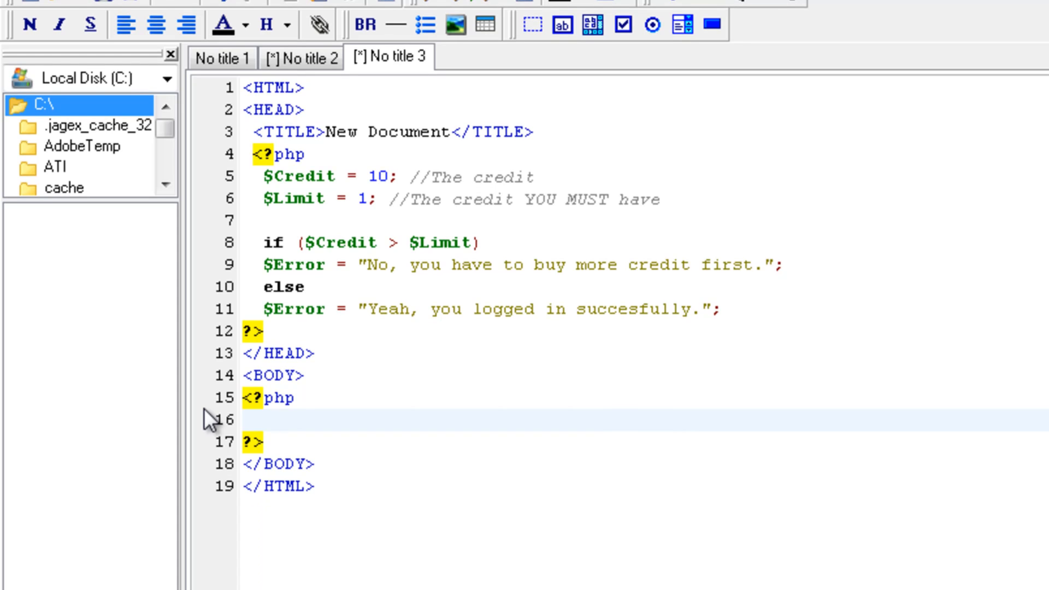
pyautogui.click(296, 432)
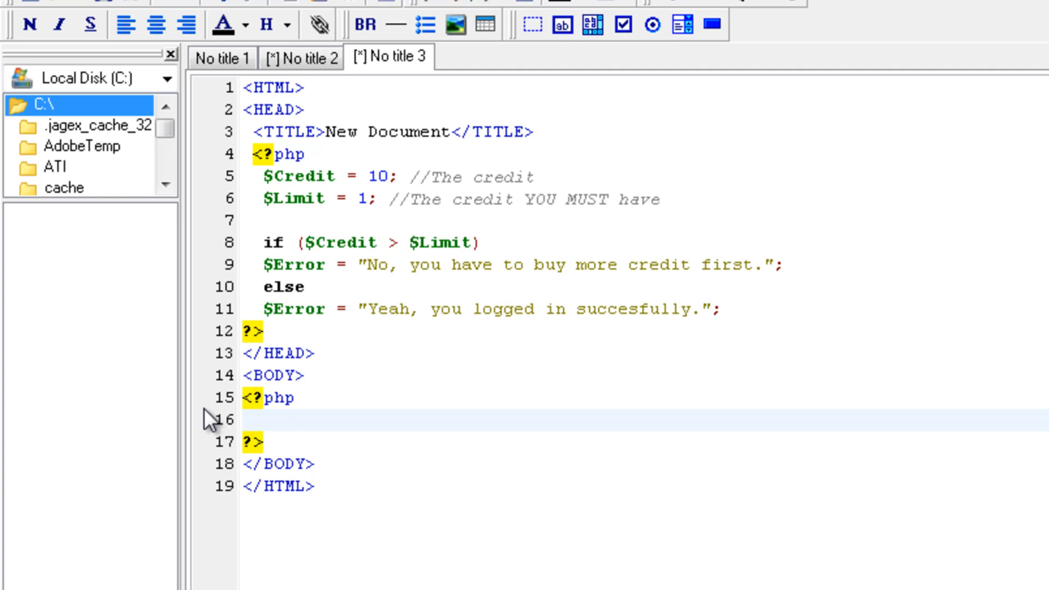
# Step: Write the body line "Your credit at the moment is <?php echo $Credit ?>." and start a new line
pyautogui.click(245, 419)
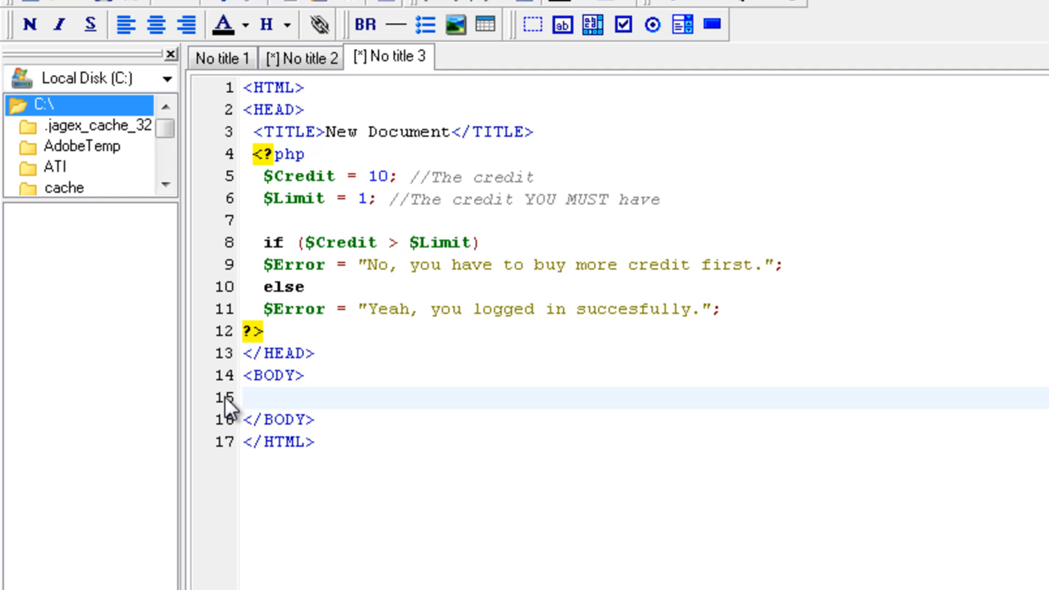
pyautogui.write('Your')
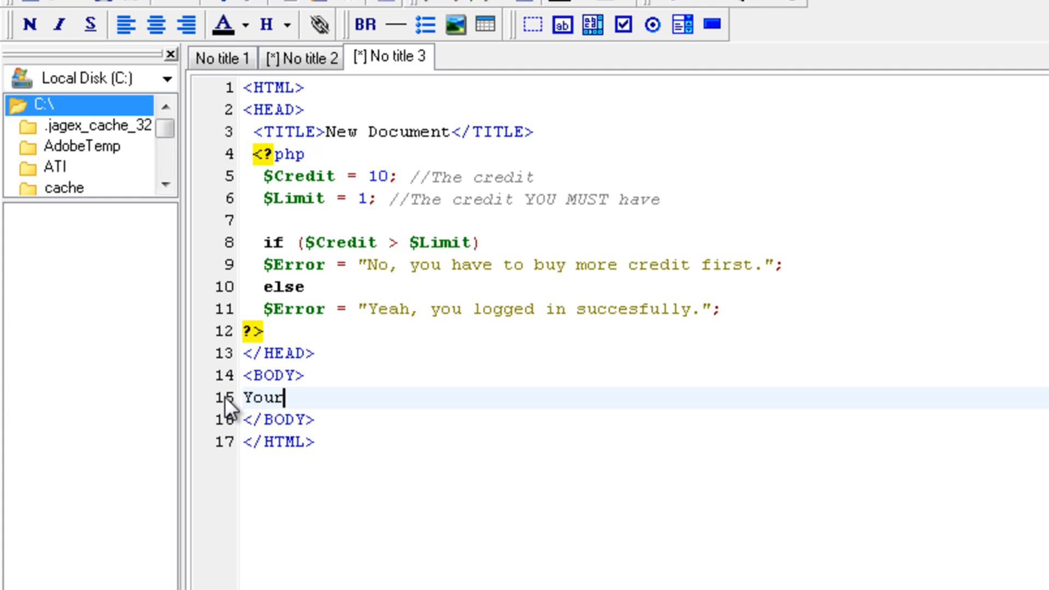
pyautogui.write('credit a')
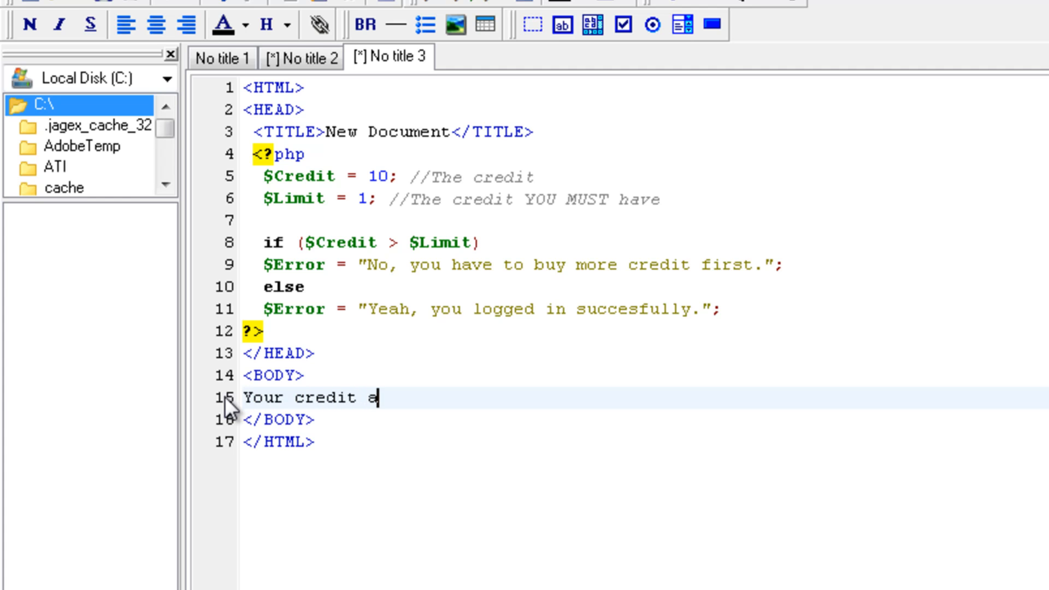
pyautogui.write('t the moment')
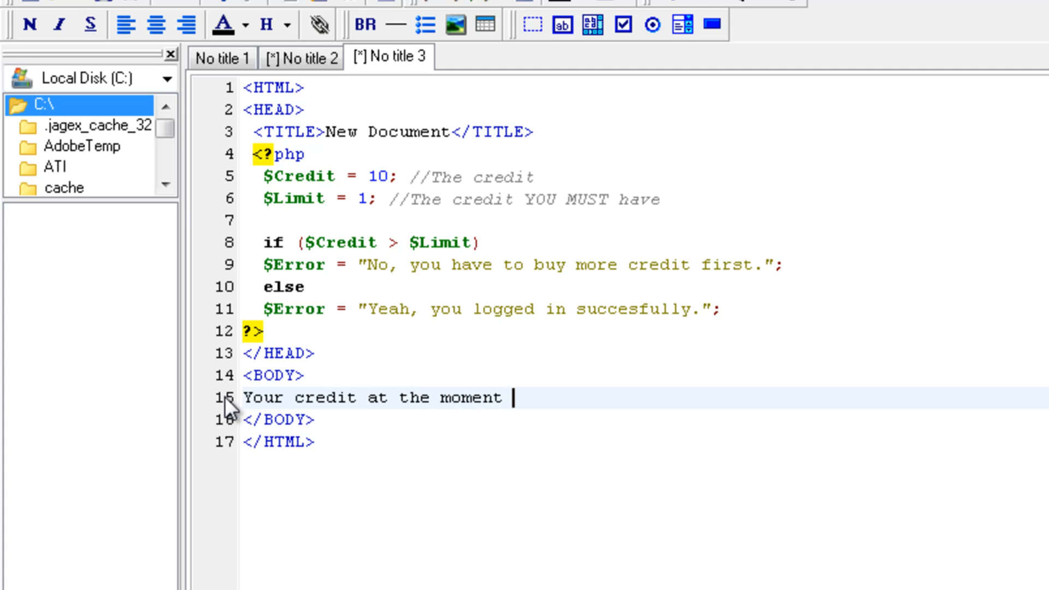
pyautogui.write('is <P')
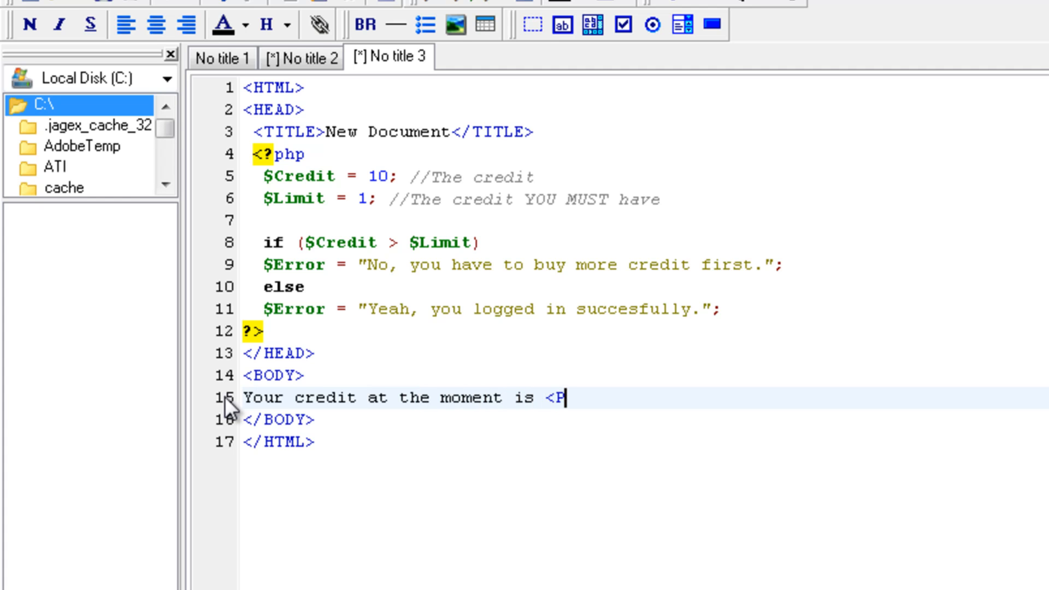
pyautogui.write('?p')
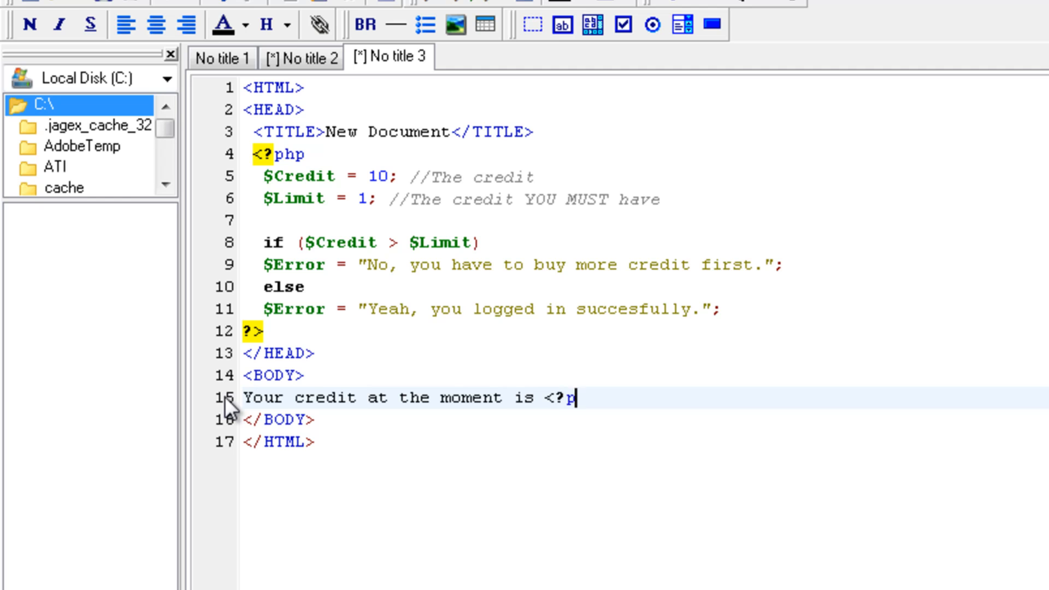
pyautogui.write('hp e')
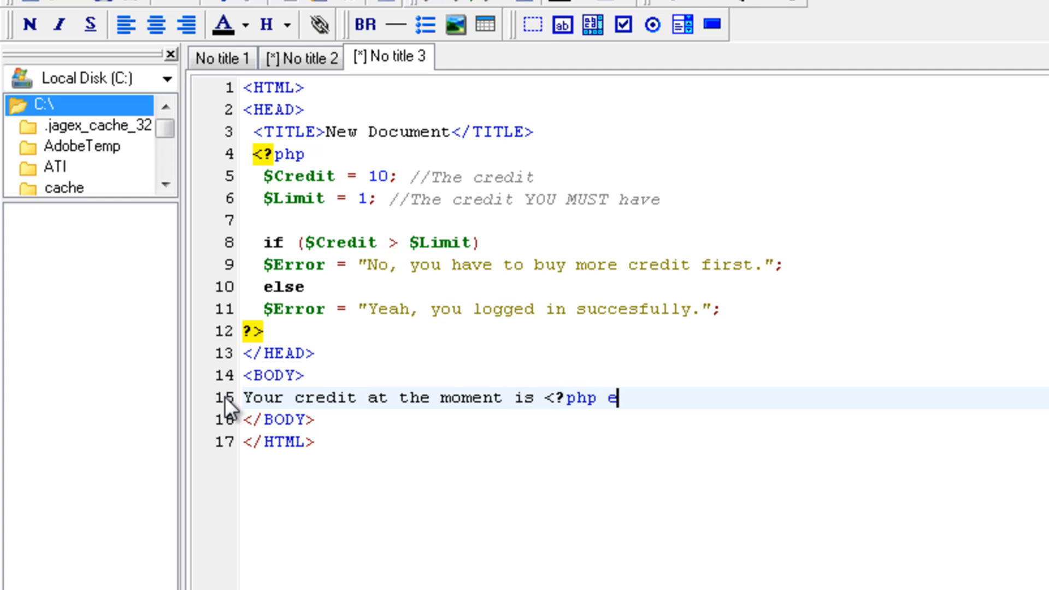
pyautogui.write('cho $')
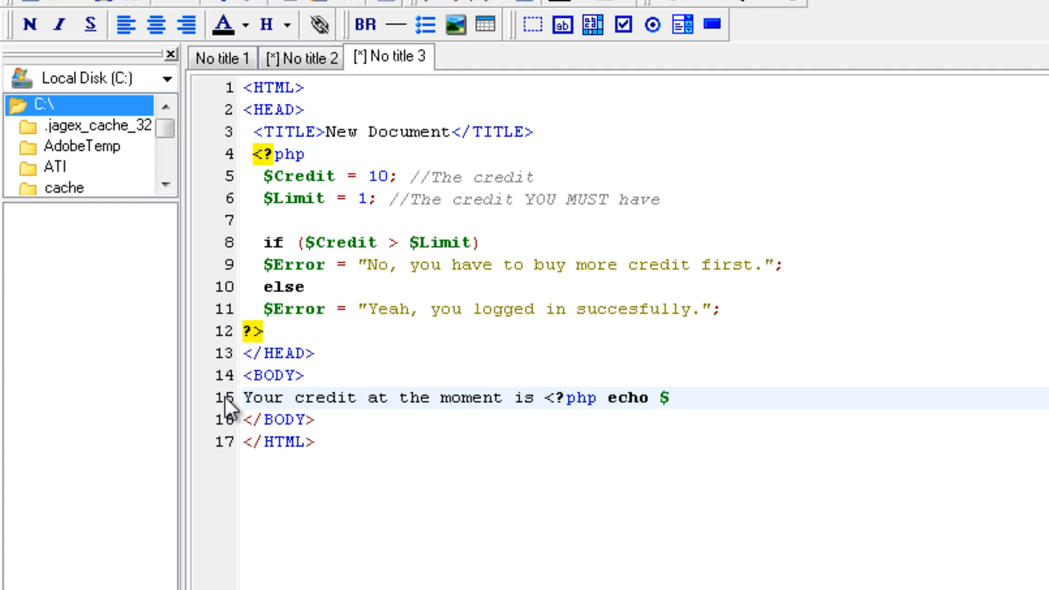
pyautogui.write('Credit')
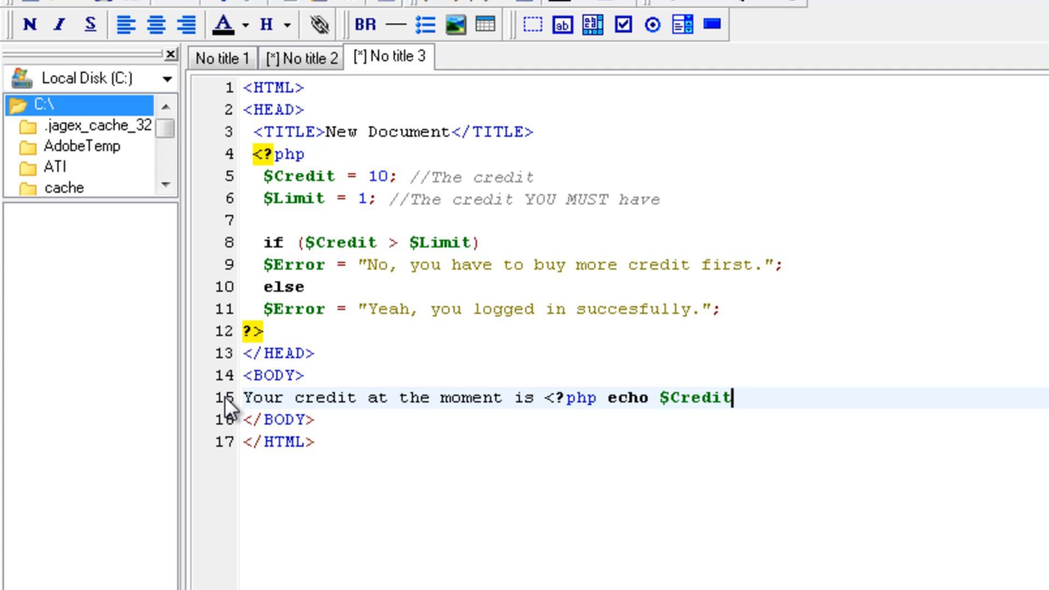
pyautogui.write('?.')
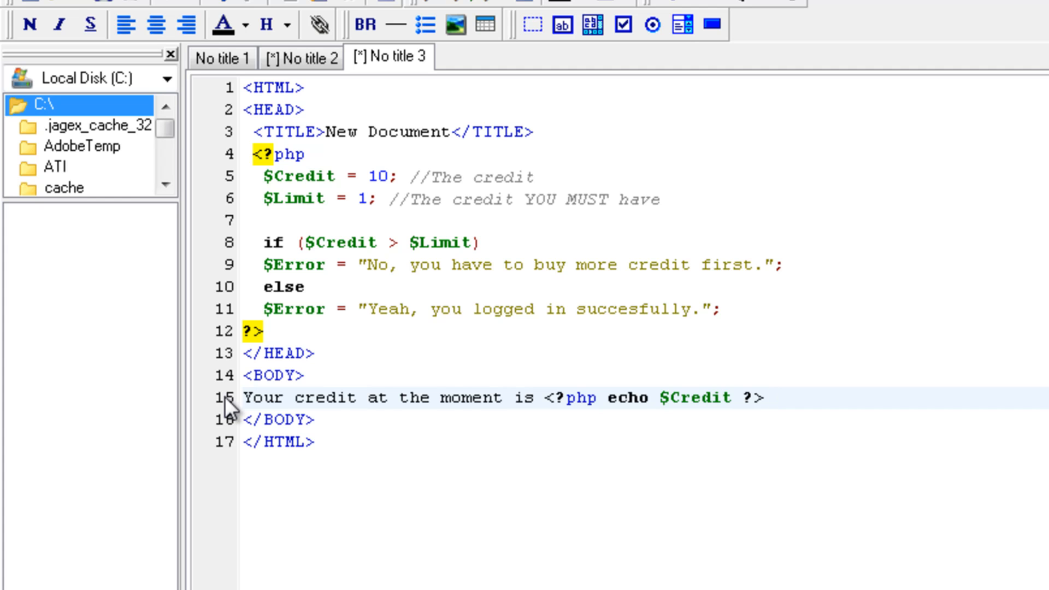
pyautogui.write('.')
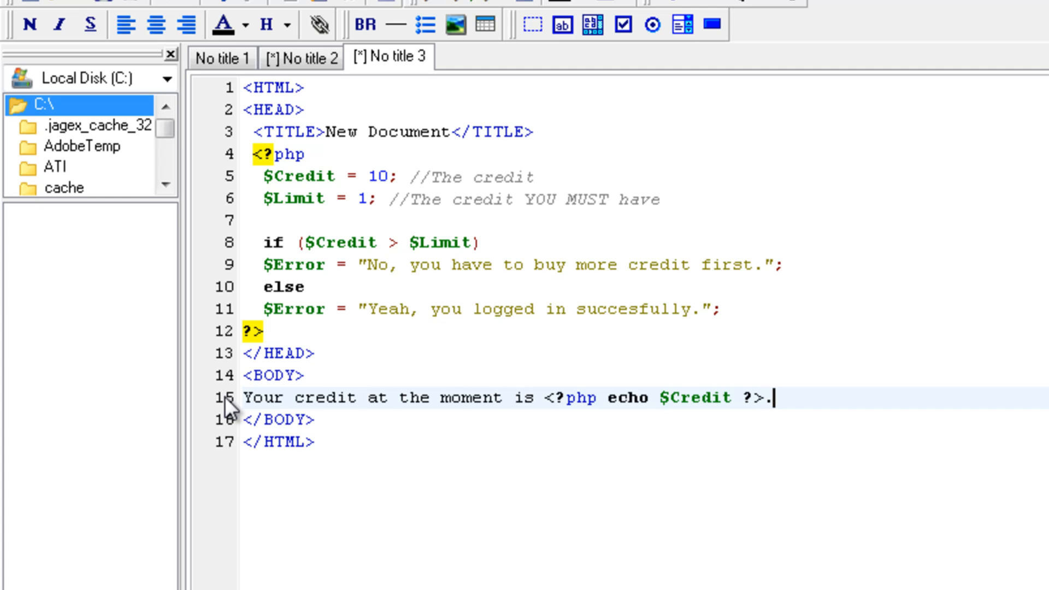
pyautogui.press('Enter')
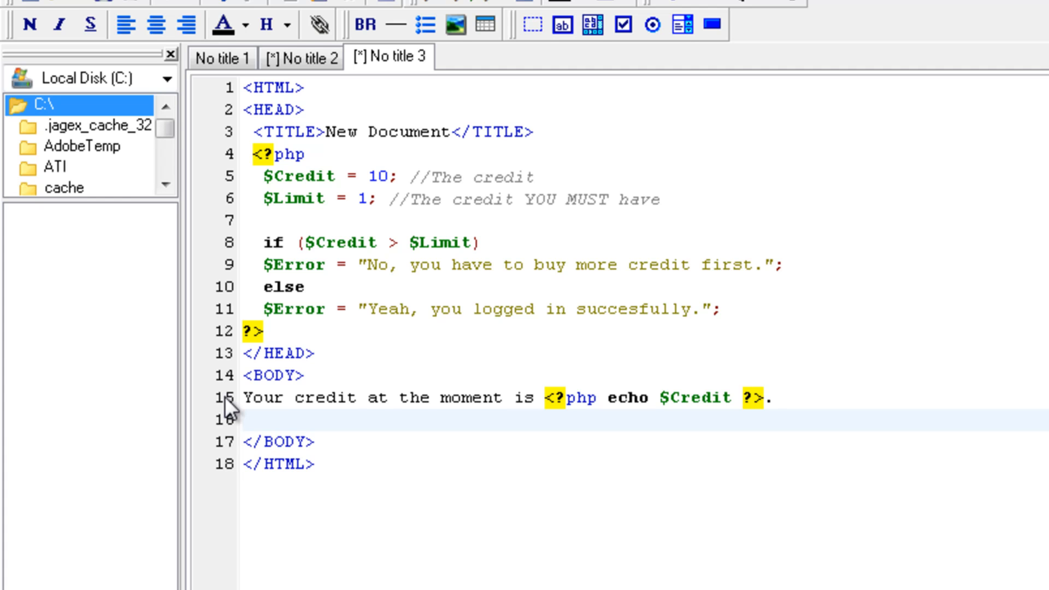
# Step: Add the line <h2><?php echo $Error ?></h2> to the body
pyautogui.write('<')
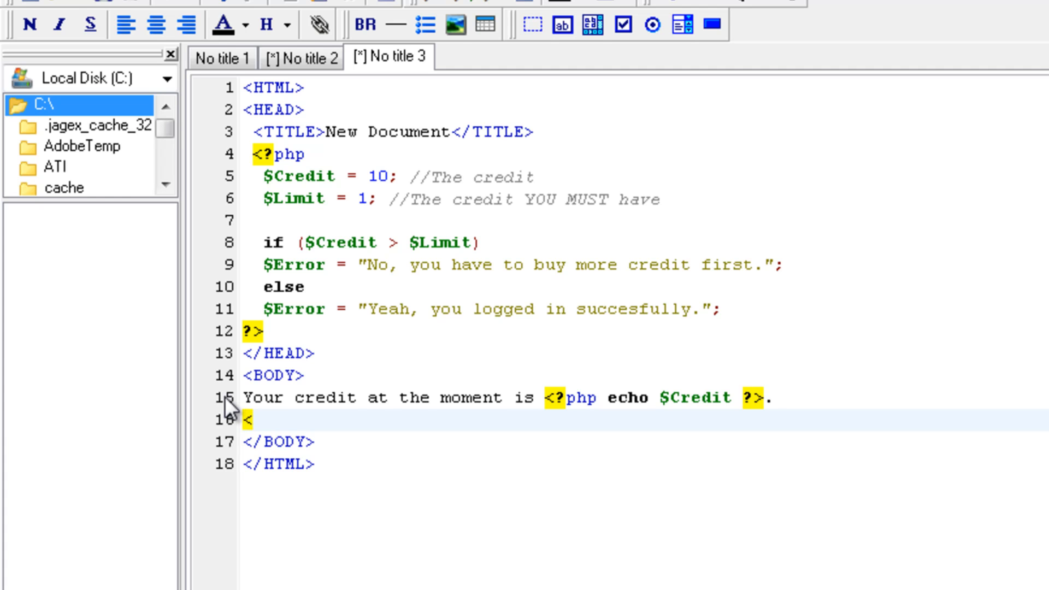
pyautogui.write('h2>')
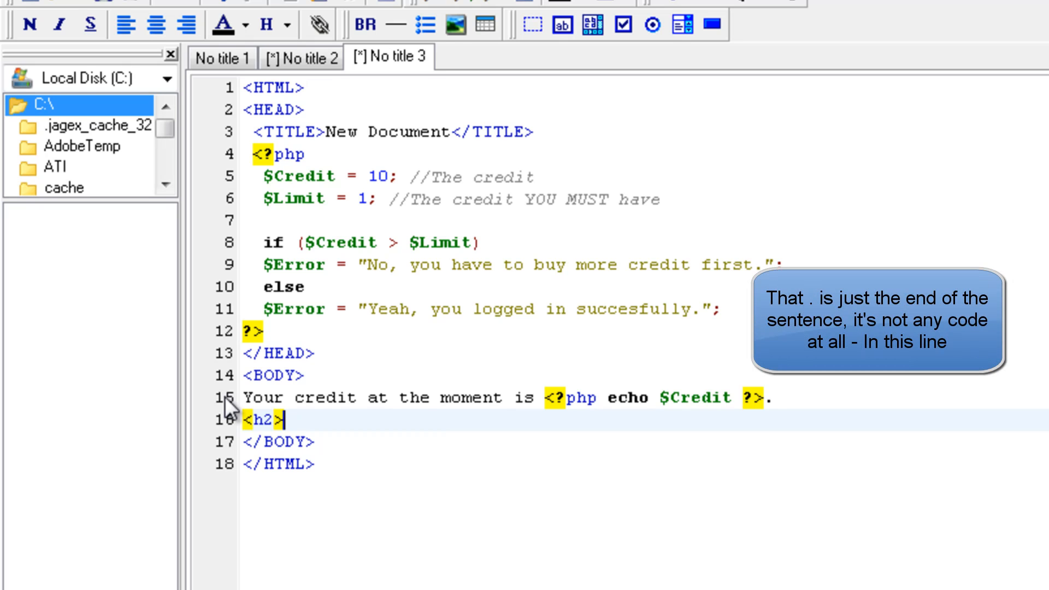
pyautogui.write('<')
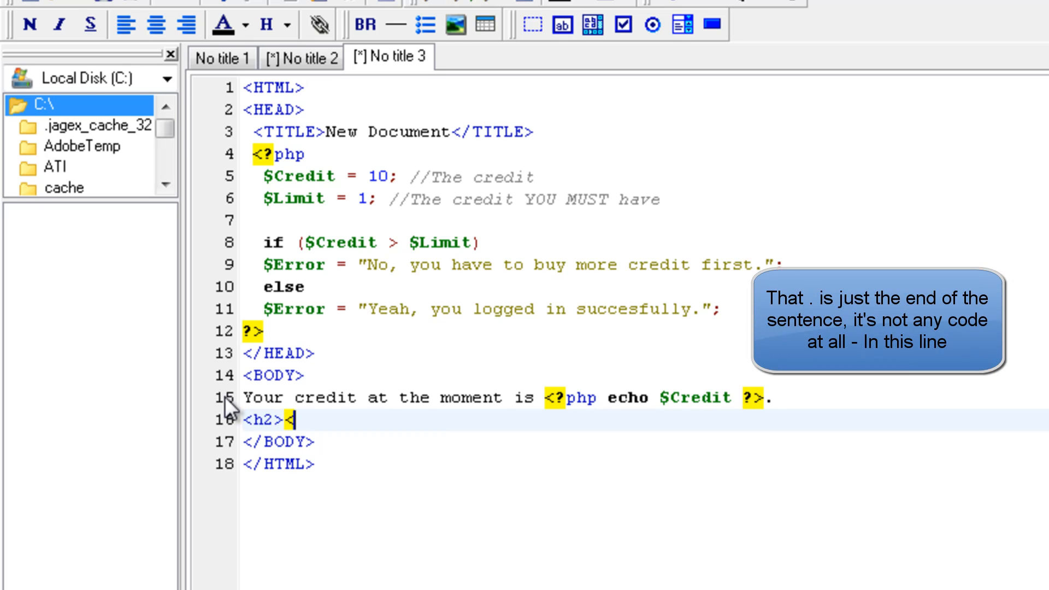
pyautogui.write('?')
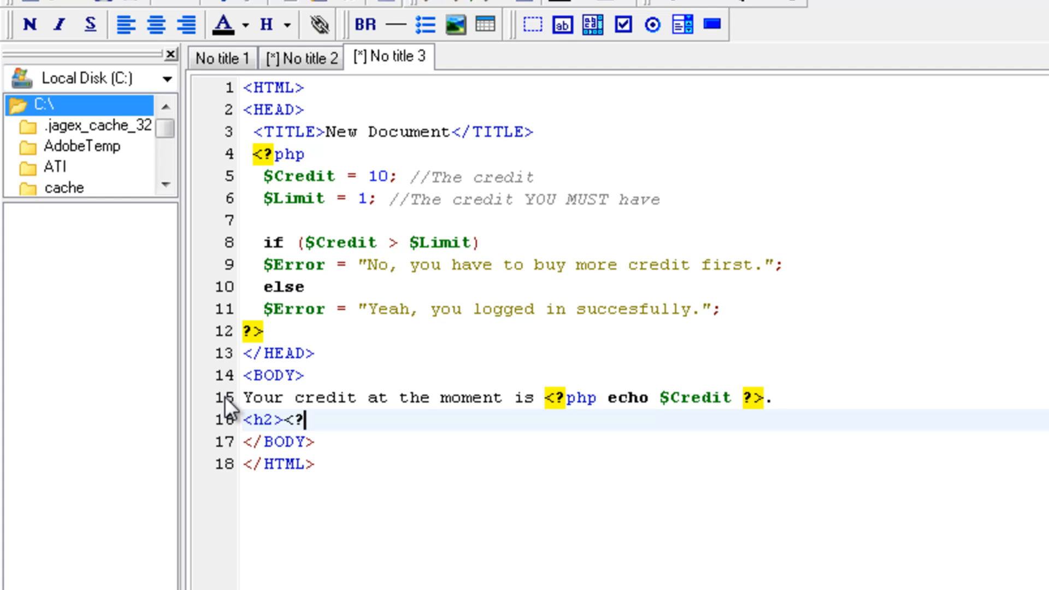
pyautogui.write('php echo')
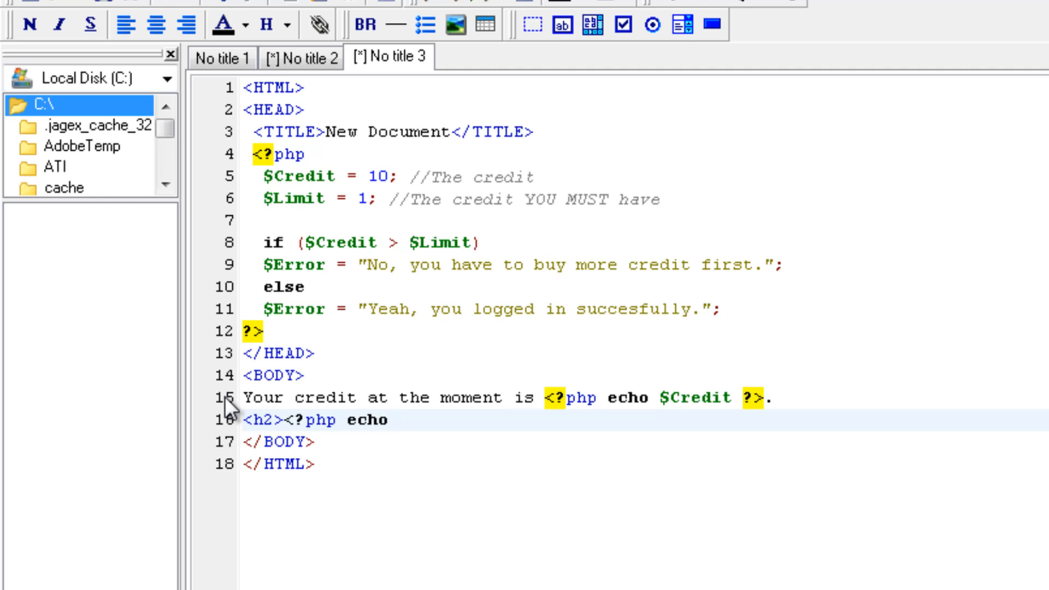
pyautogui.write('$Error ?><')
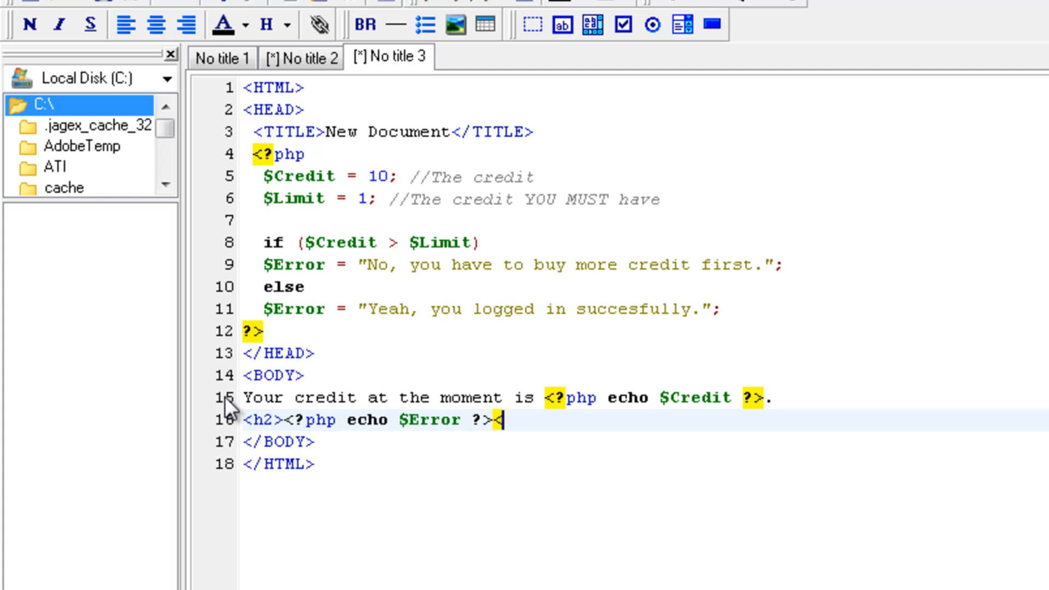
pyautogui.write('/h2>')
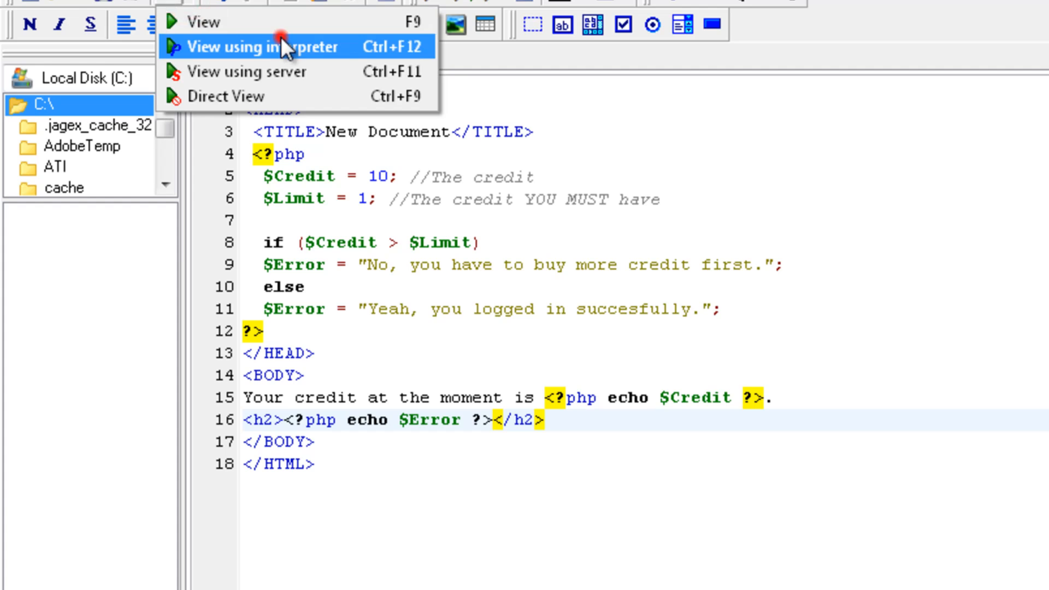
# Step: Render the page with the interpreter, showing credit 10 and the buy-more-credit heading
pyautogui.click(284, 46)
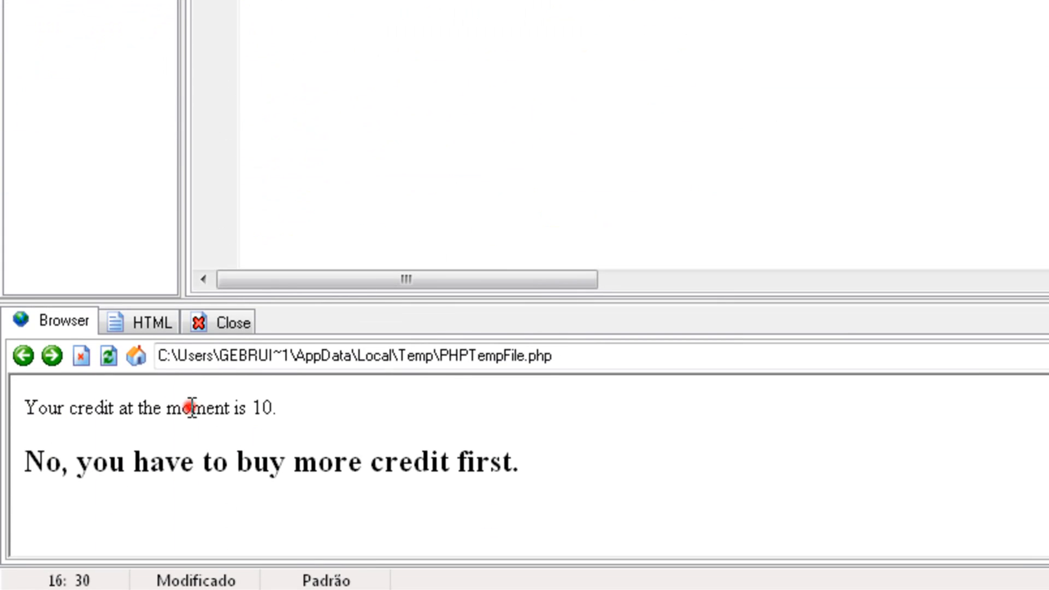
pyautogui.moveTo(158, 176)
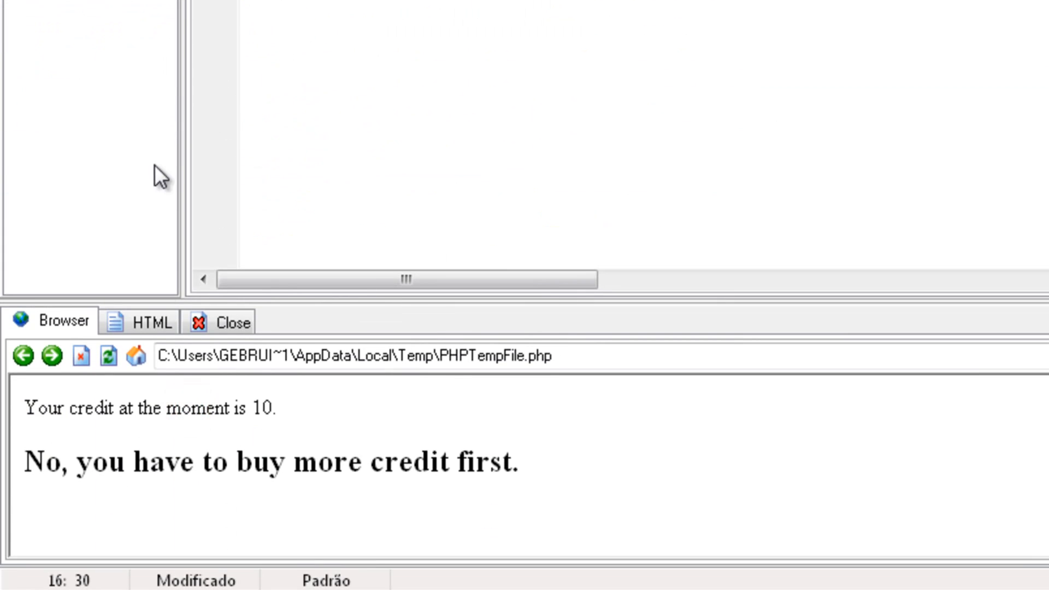
pyautogui.moveTo(55, 186)
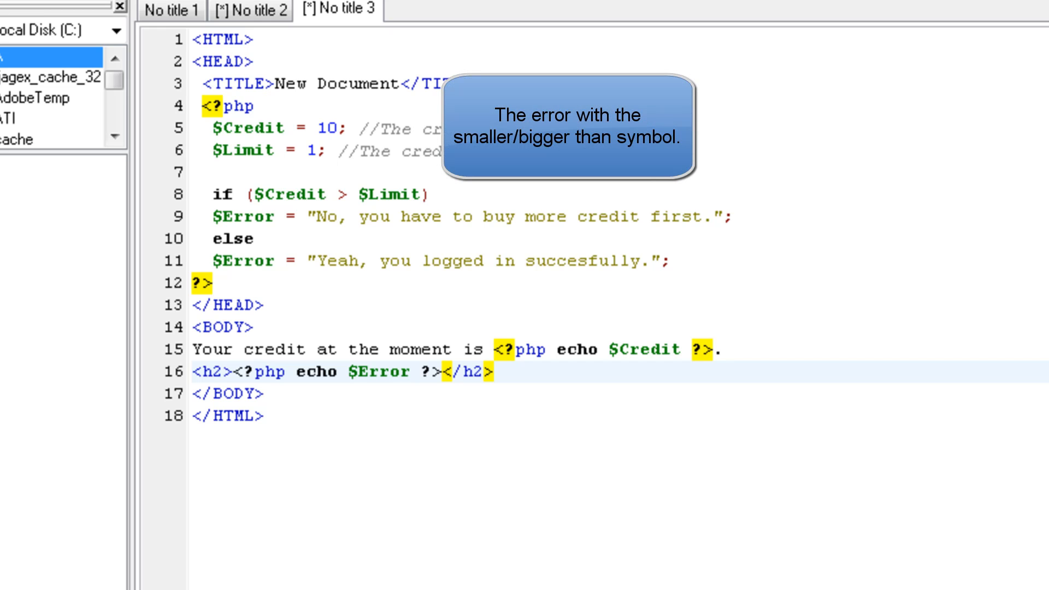
pyautogui.moveTo(389, 225)
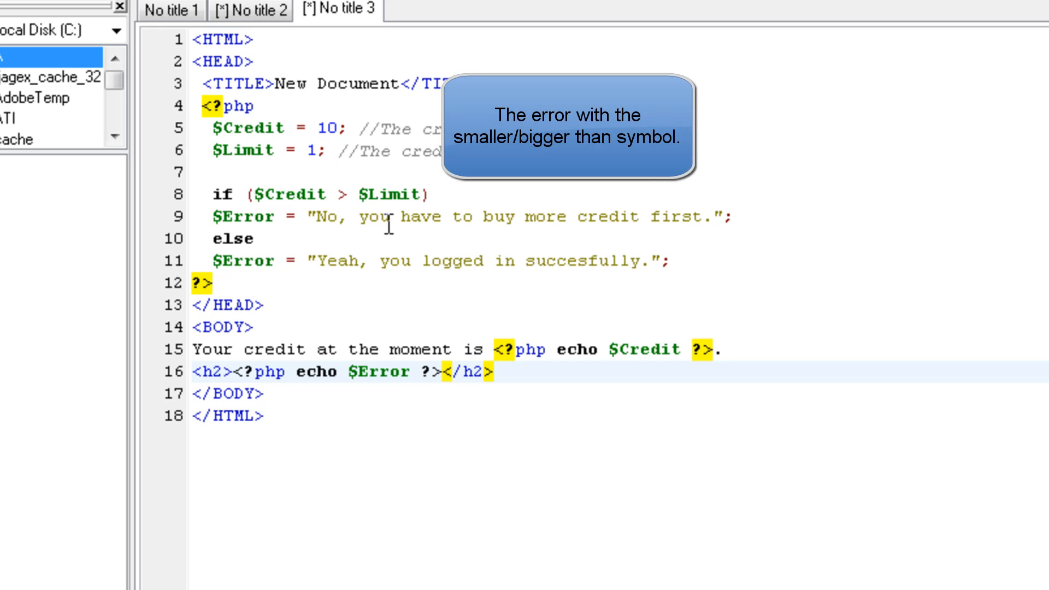
pyautogui.moveTo(337, 194)
pyautogui.write('<')
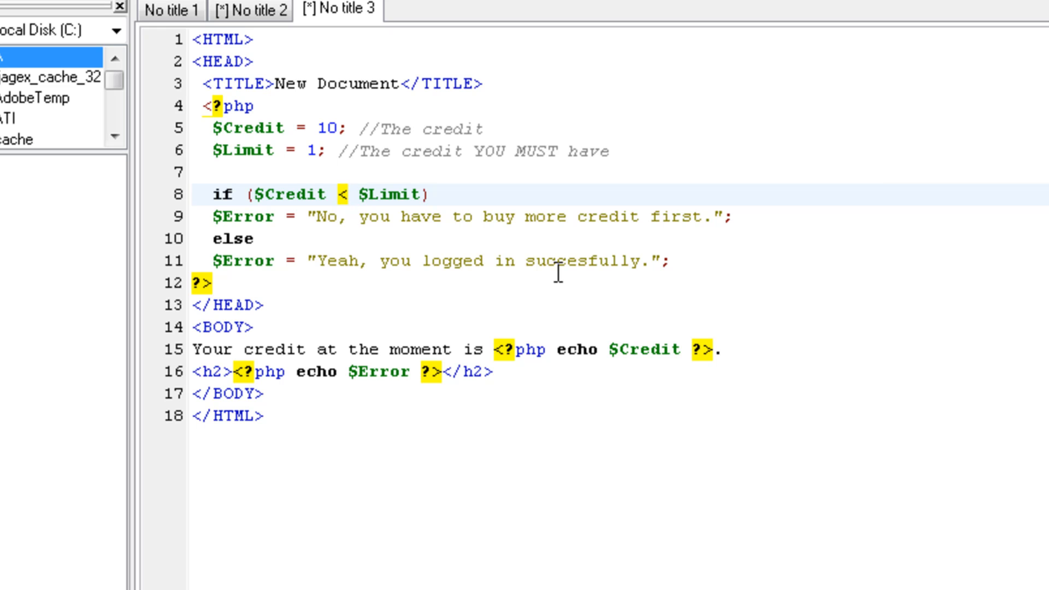
pyautogui.moveTo(501, 240)
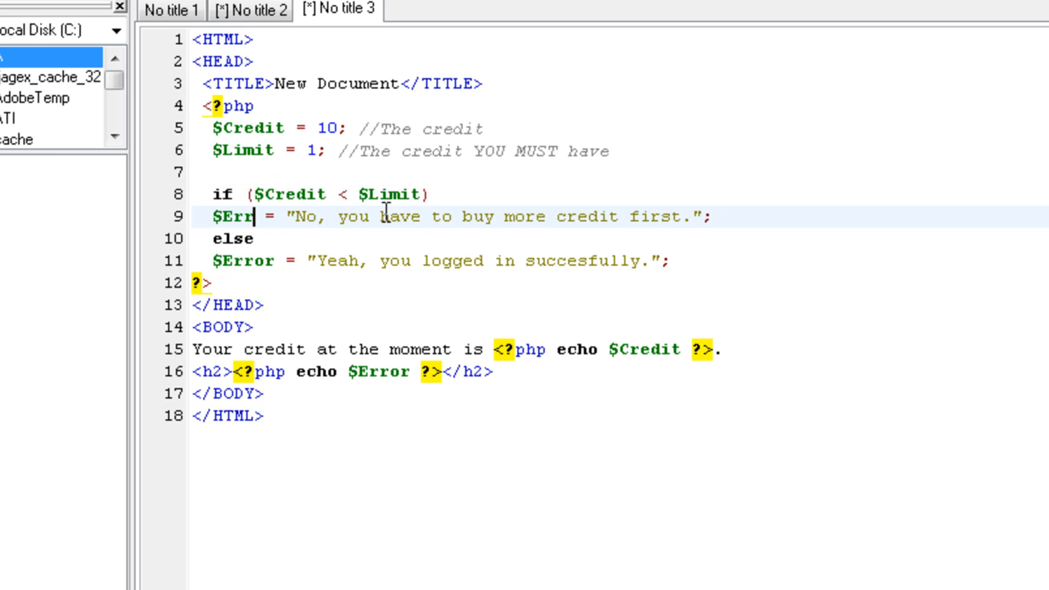
# Step: Retype $Error as $Message in both branches and in the body echo
pyautogui.write('Messag')
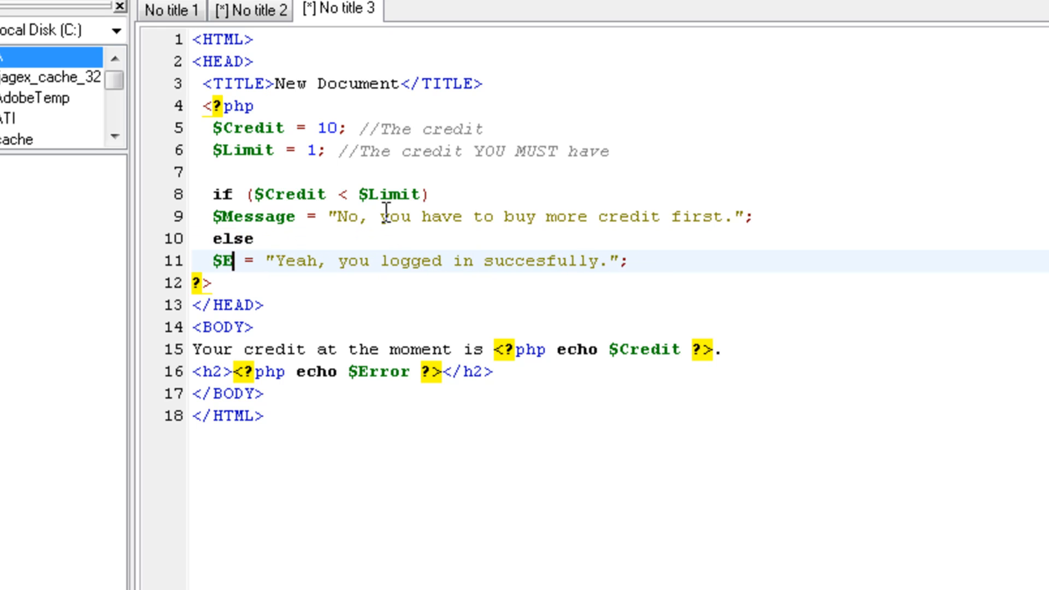
pyautogui.write('essage')
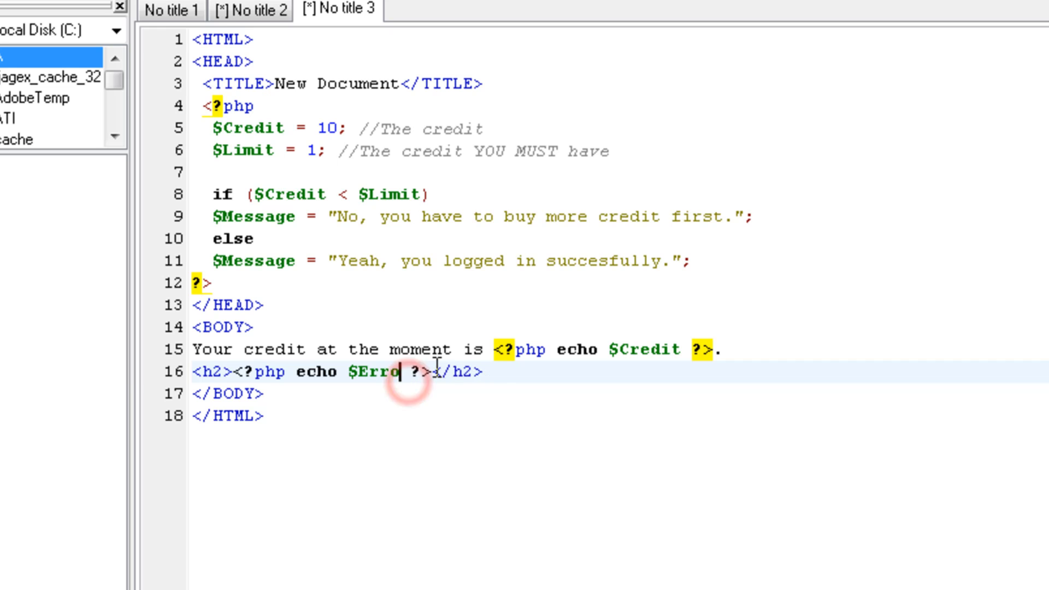
pyautogui.write('Messag')
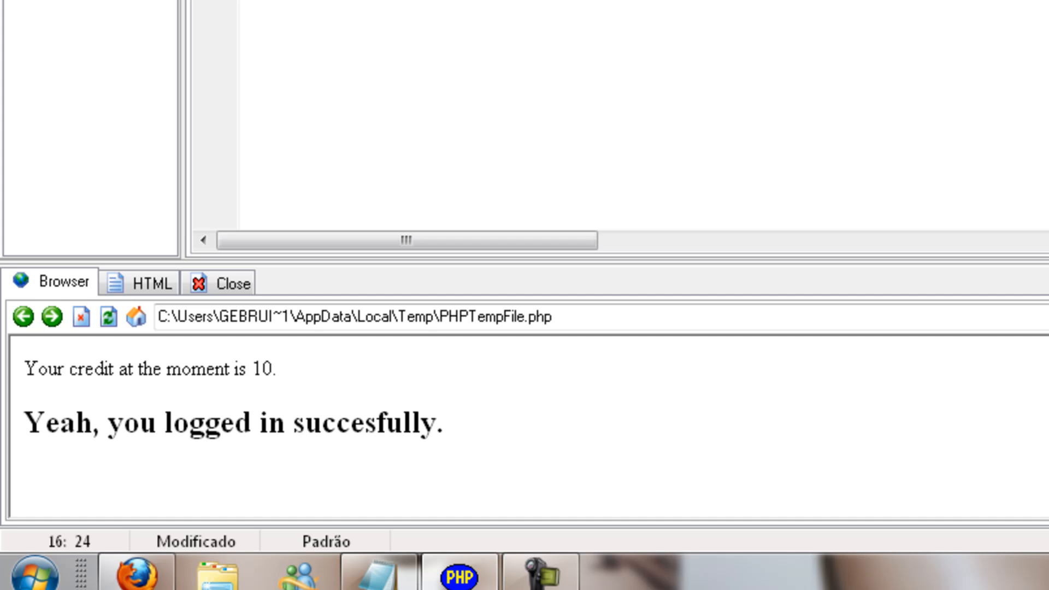
pyautogui.moveTo(121, 399)
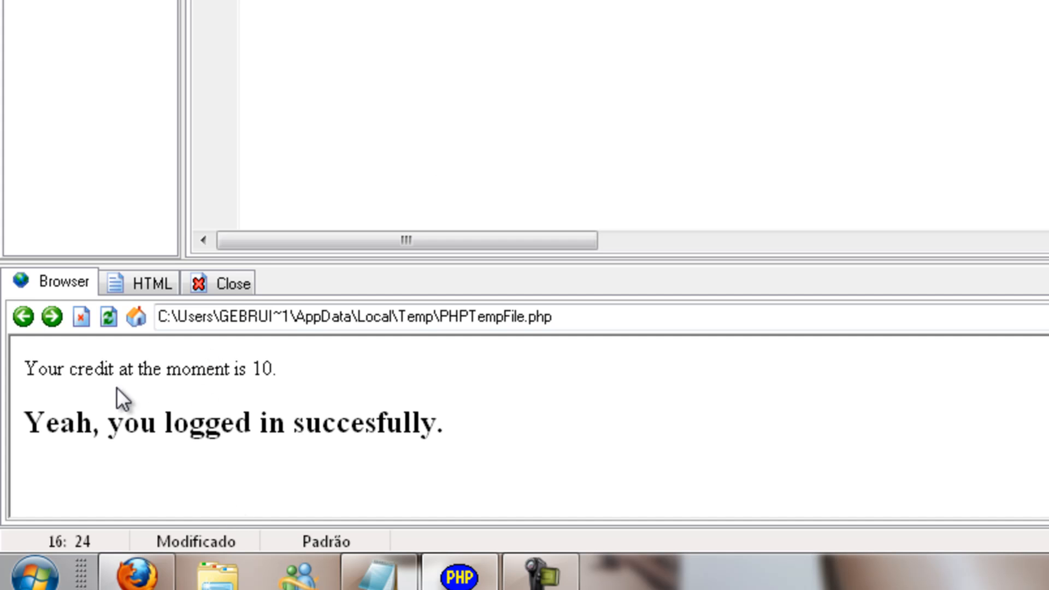
pyautogui.moveTo(472, 501)
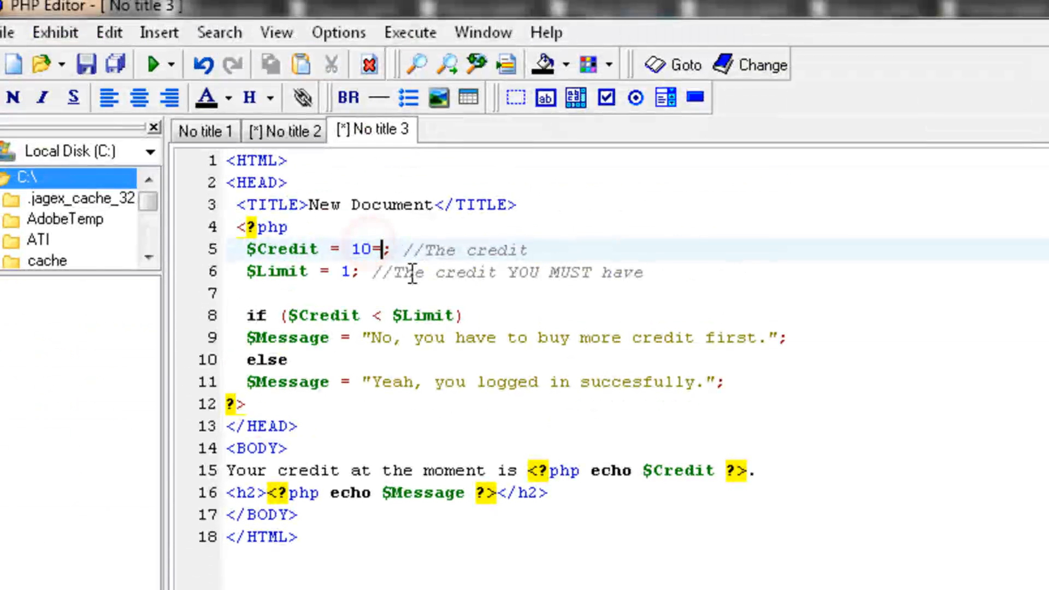
# Step: Set $Credit to 0 and preview the page showing 'No, you have to buy more credit first.'
pyautogui.press('Backspace')
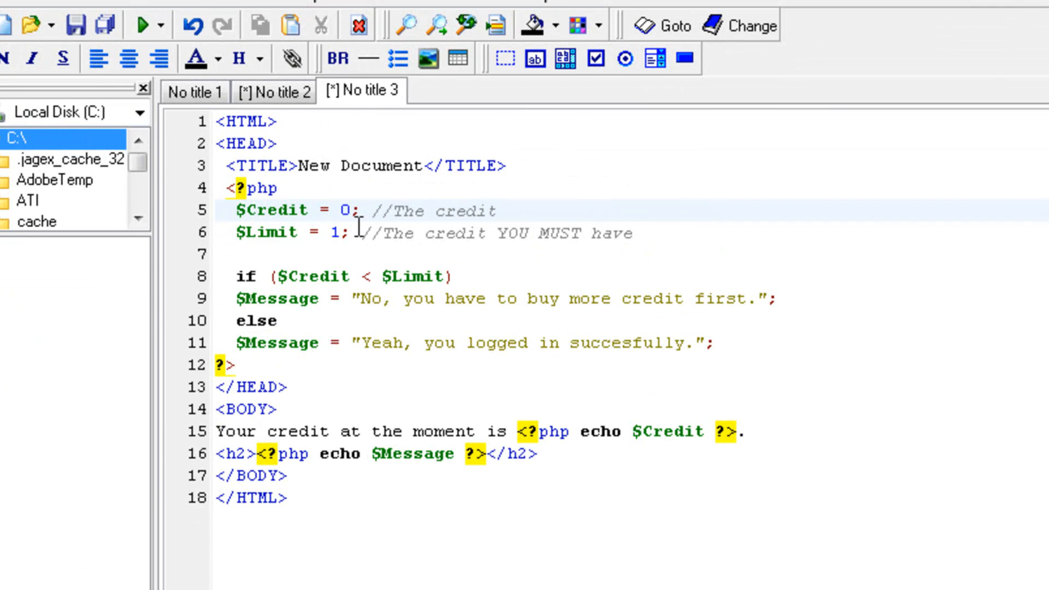
pyautogui.click(157, 24)
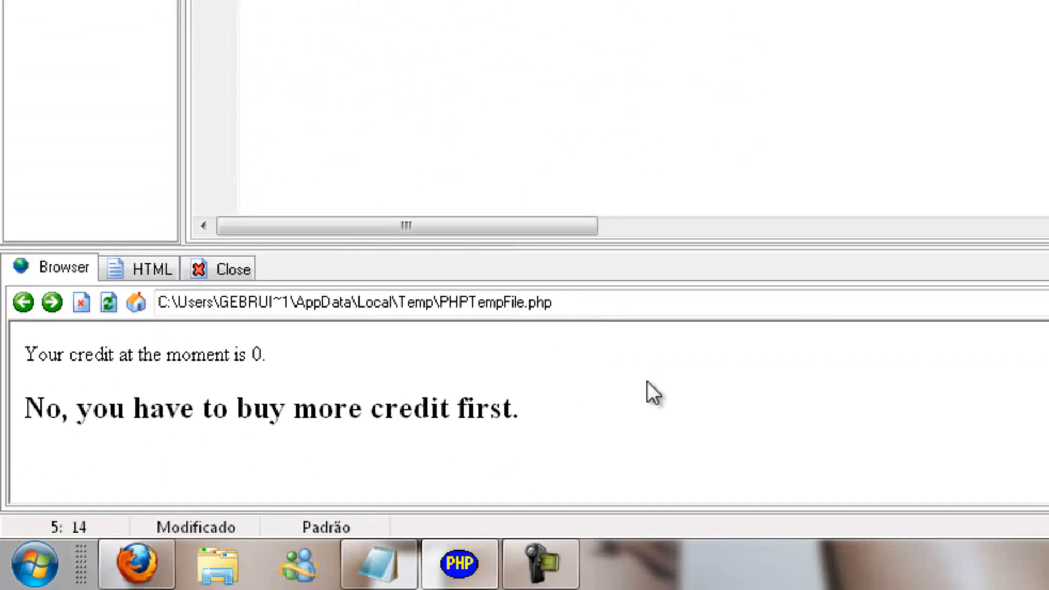
pyautogui.moveTo(544, 214)
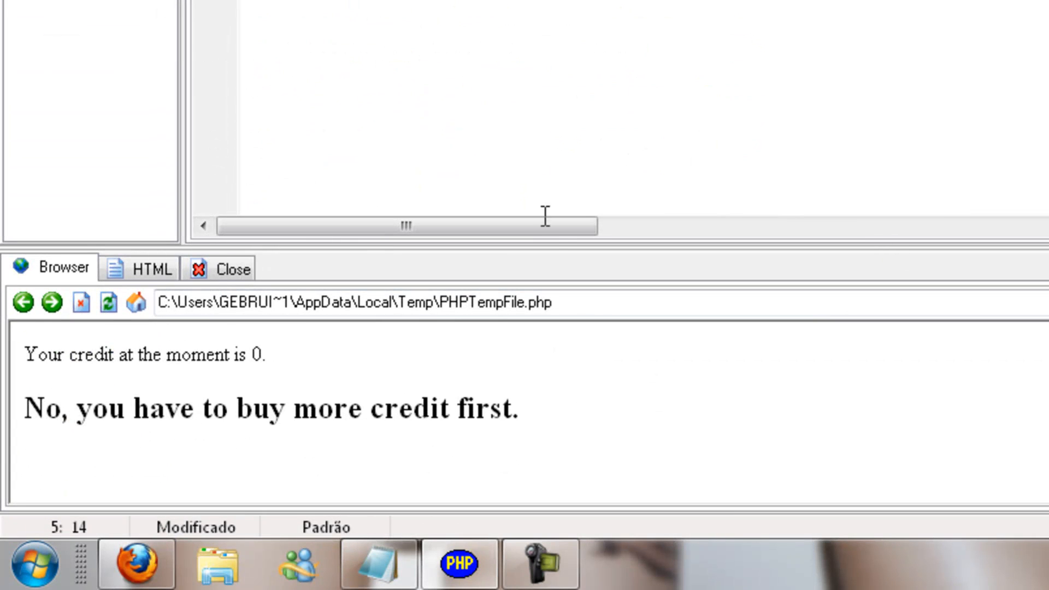
pyautogui.moveTo(537, 256)
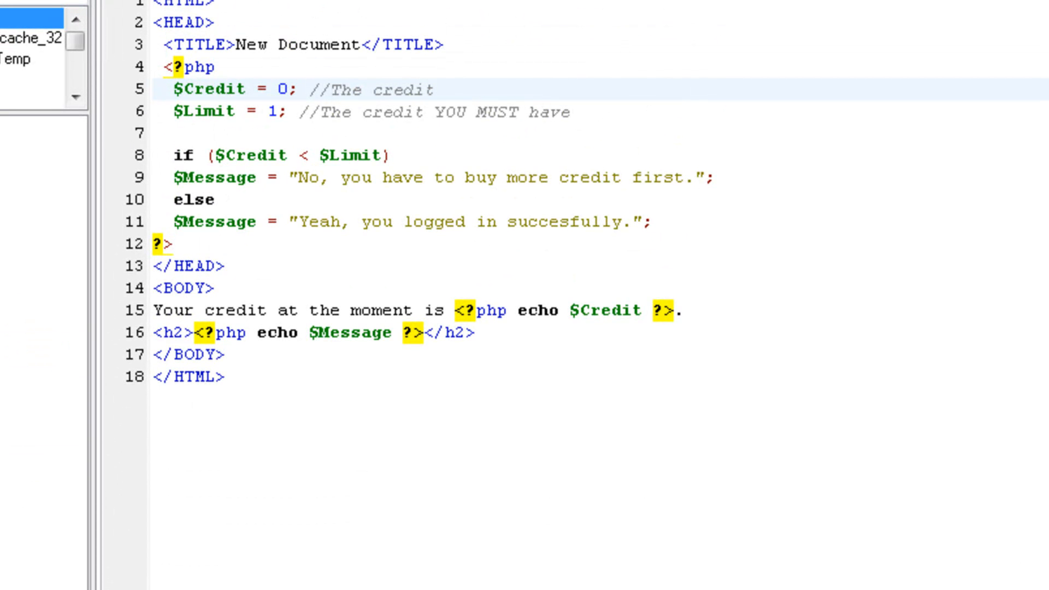
pyautogui.moveTo(104, 14)
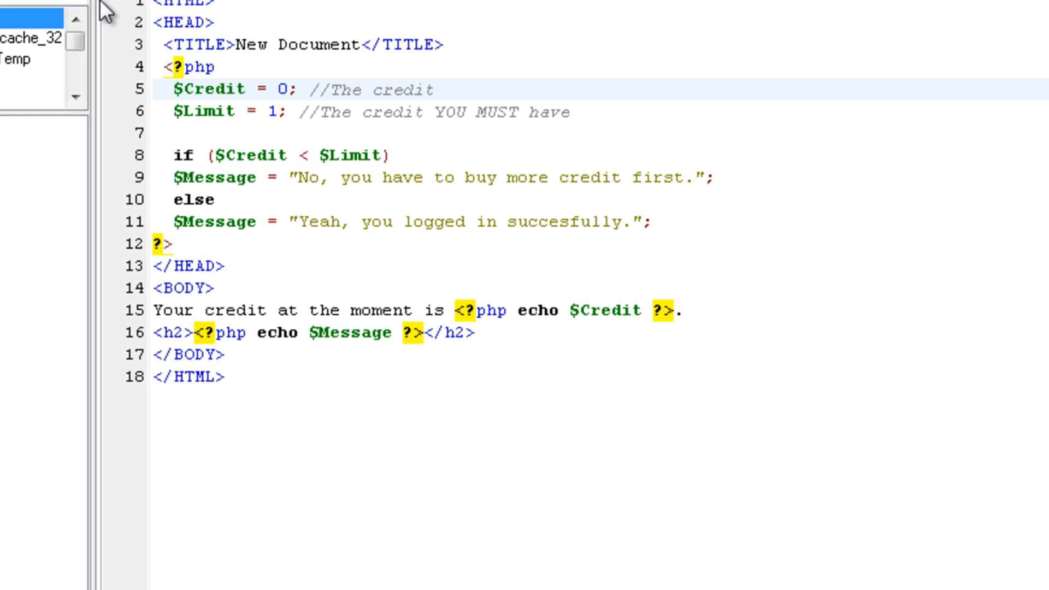